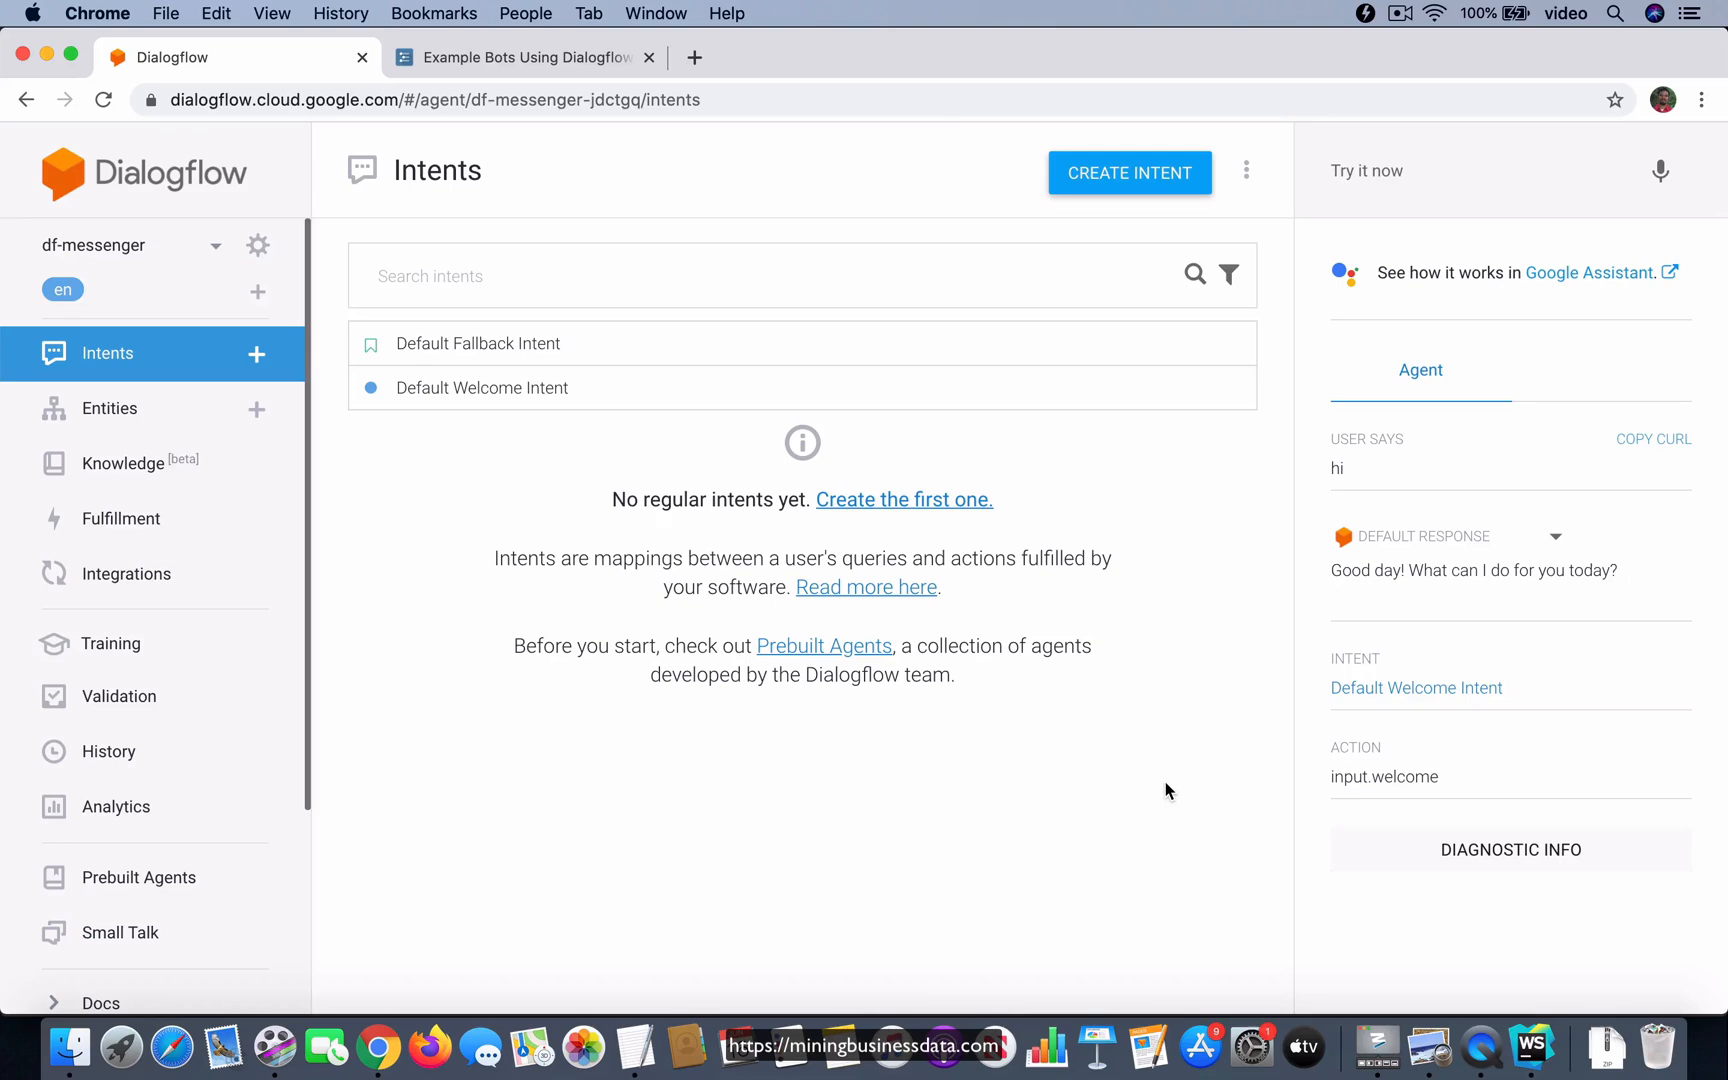
mouse_move(489, 408)
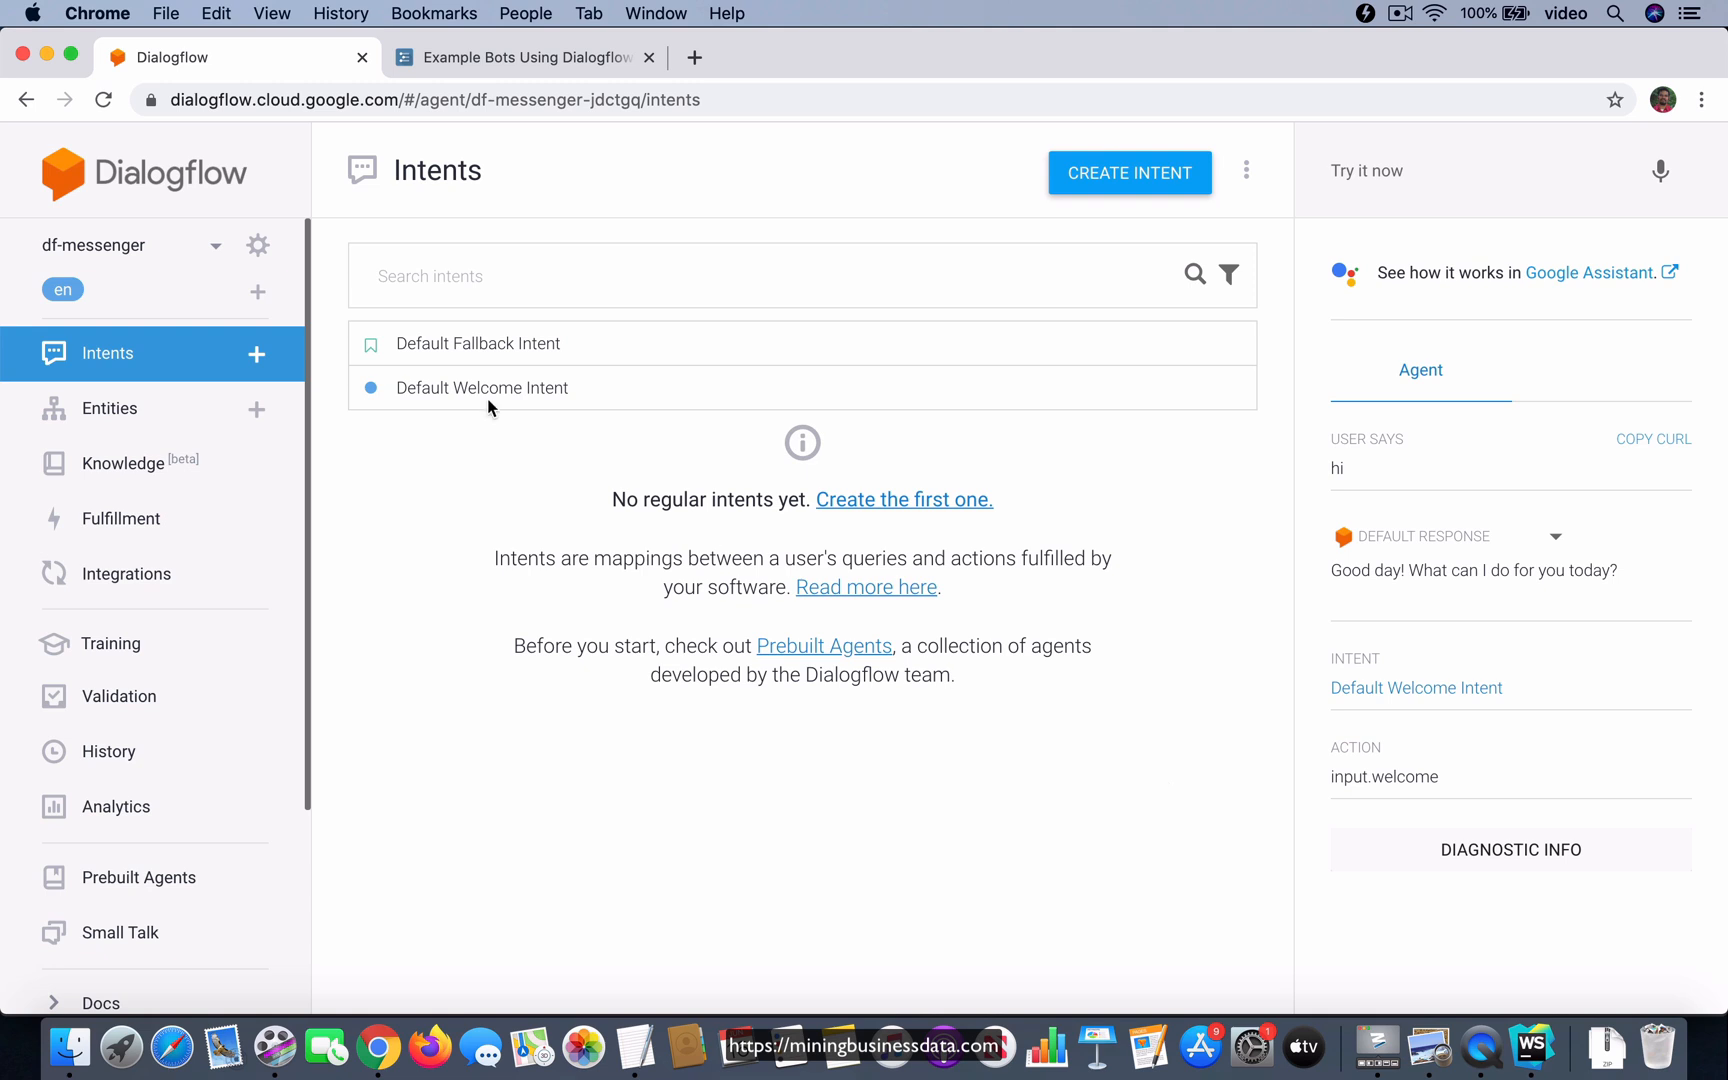
mouse_move(417, 522)
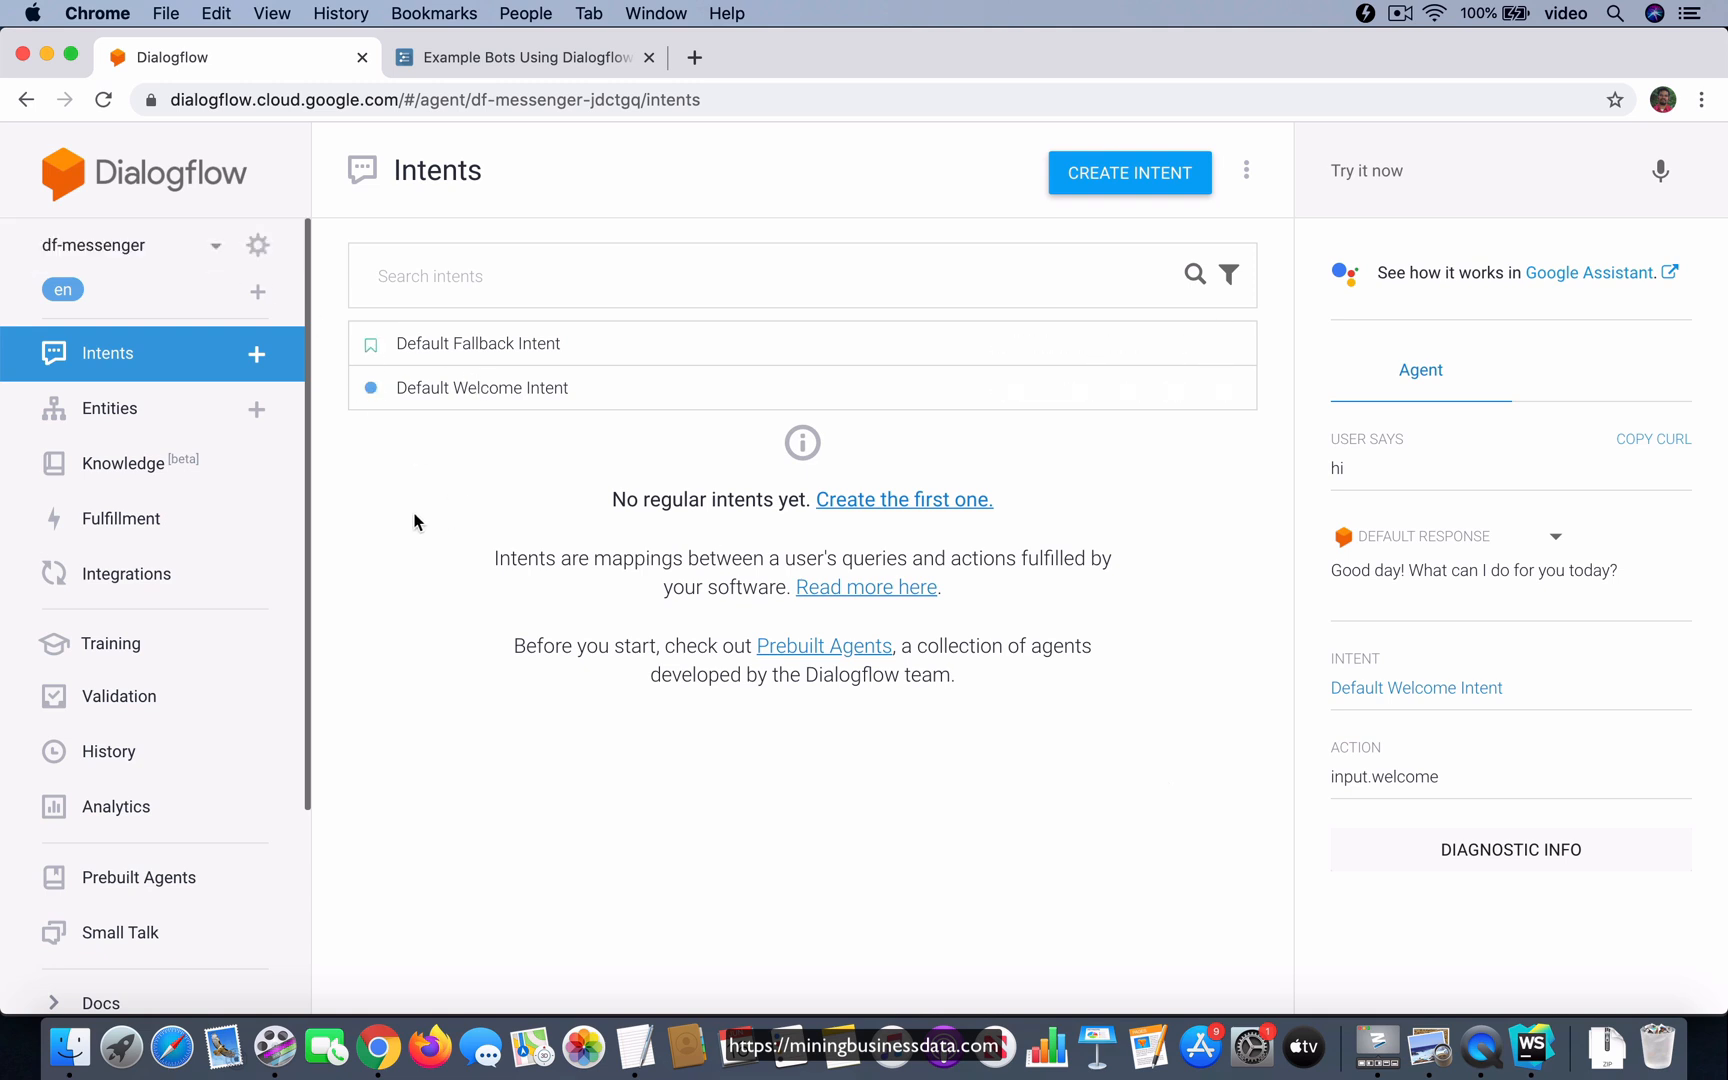
mouse_move(492, 612)
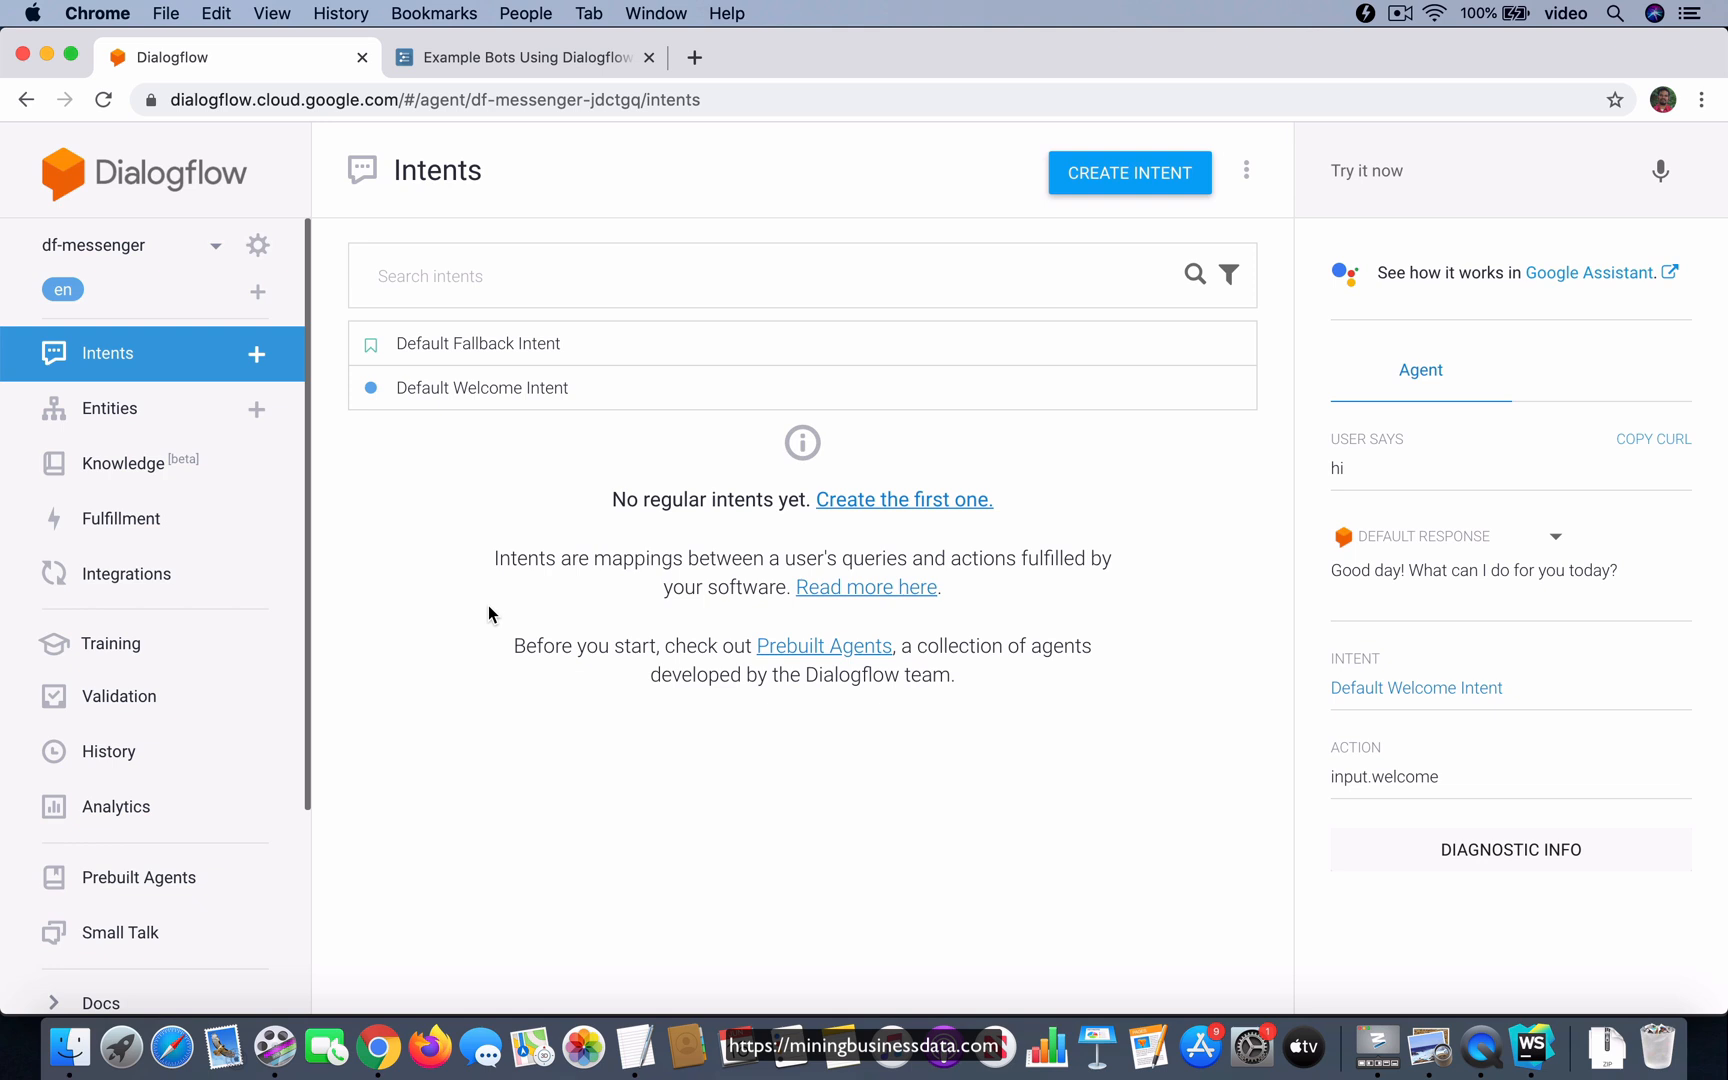
mouse_move(481, 495)
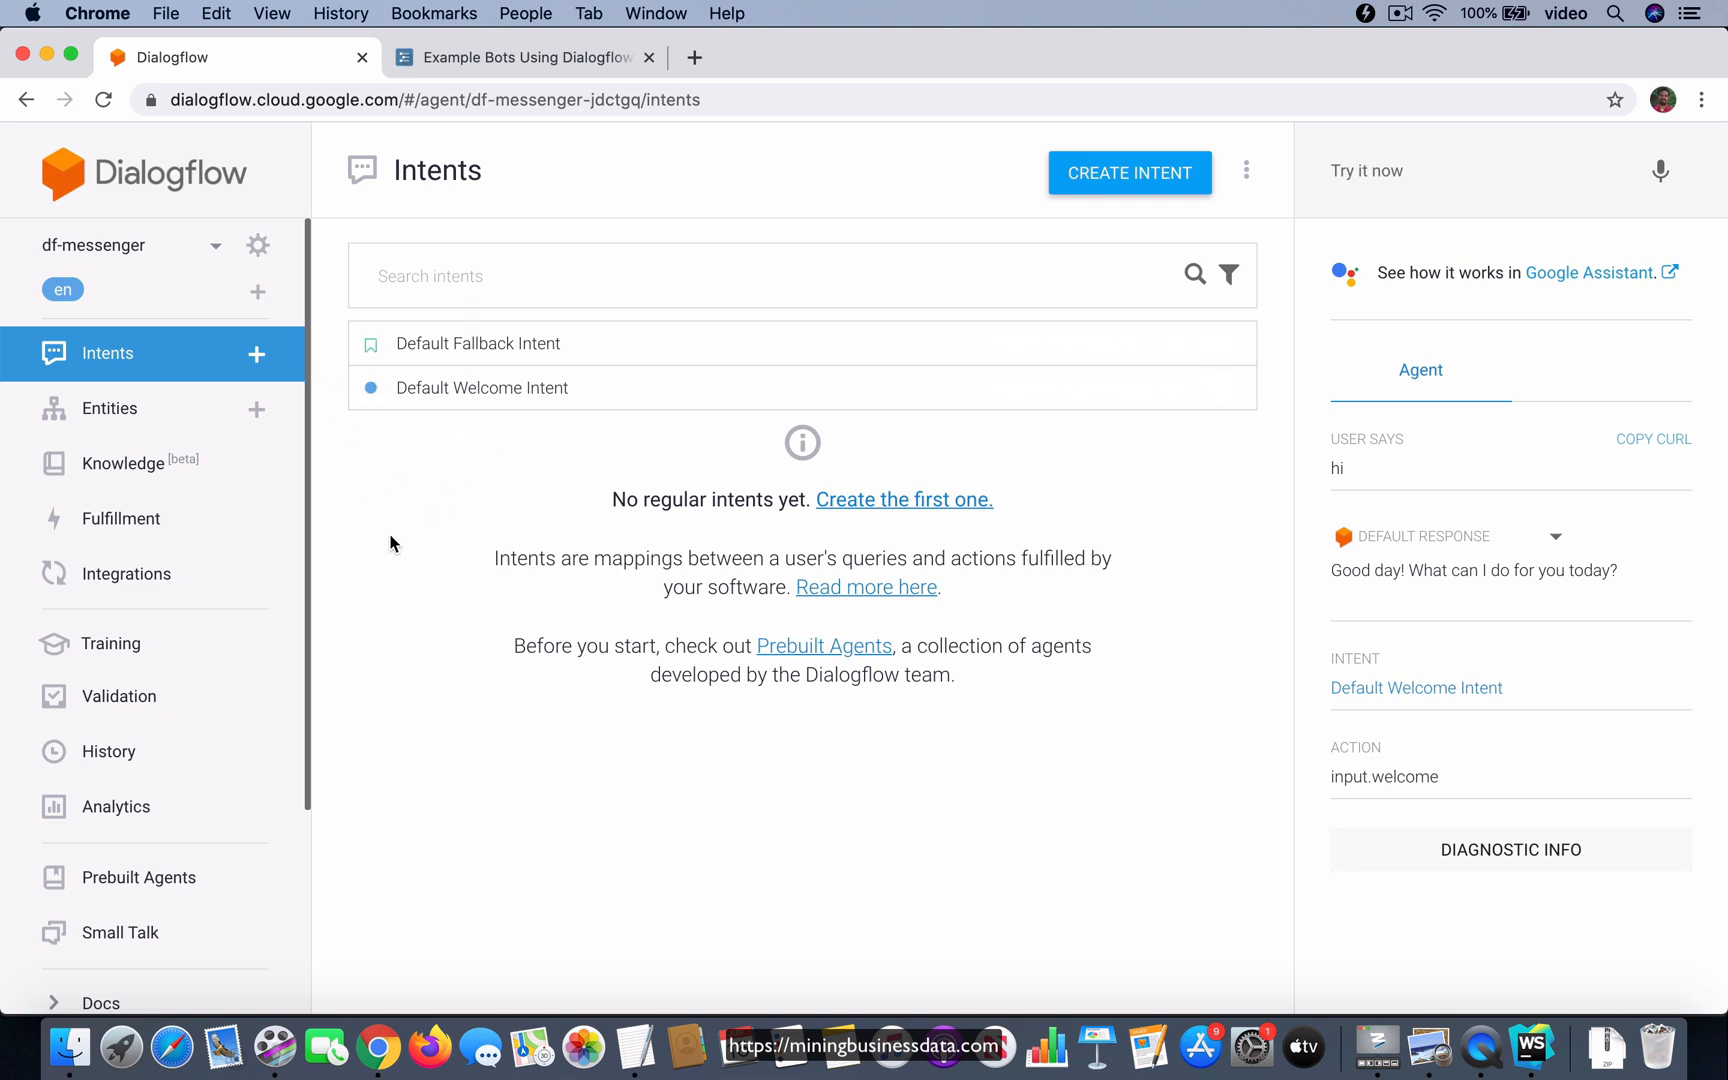
mouse_move(491, 444)
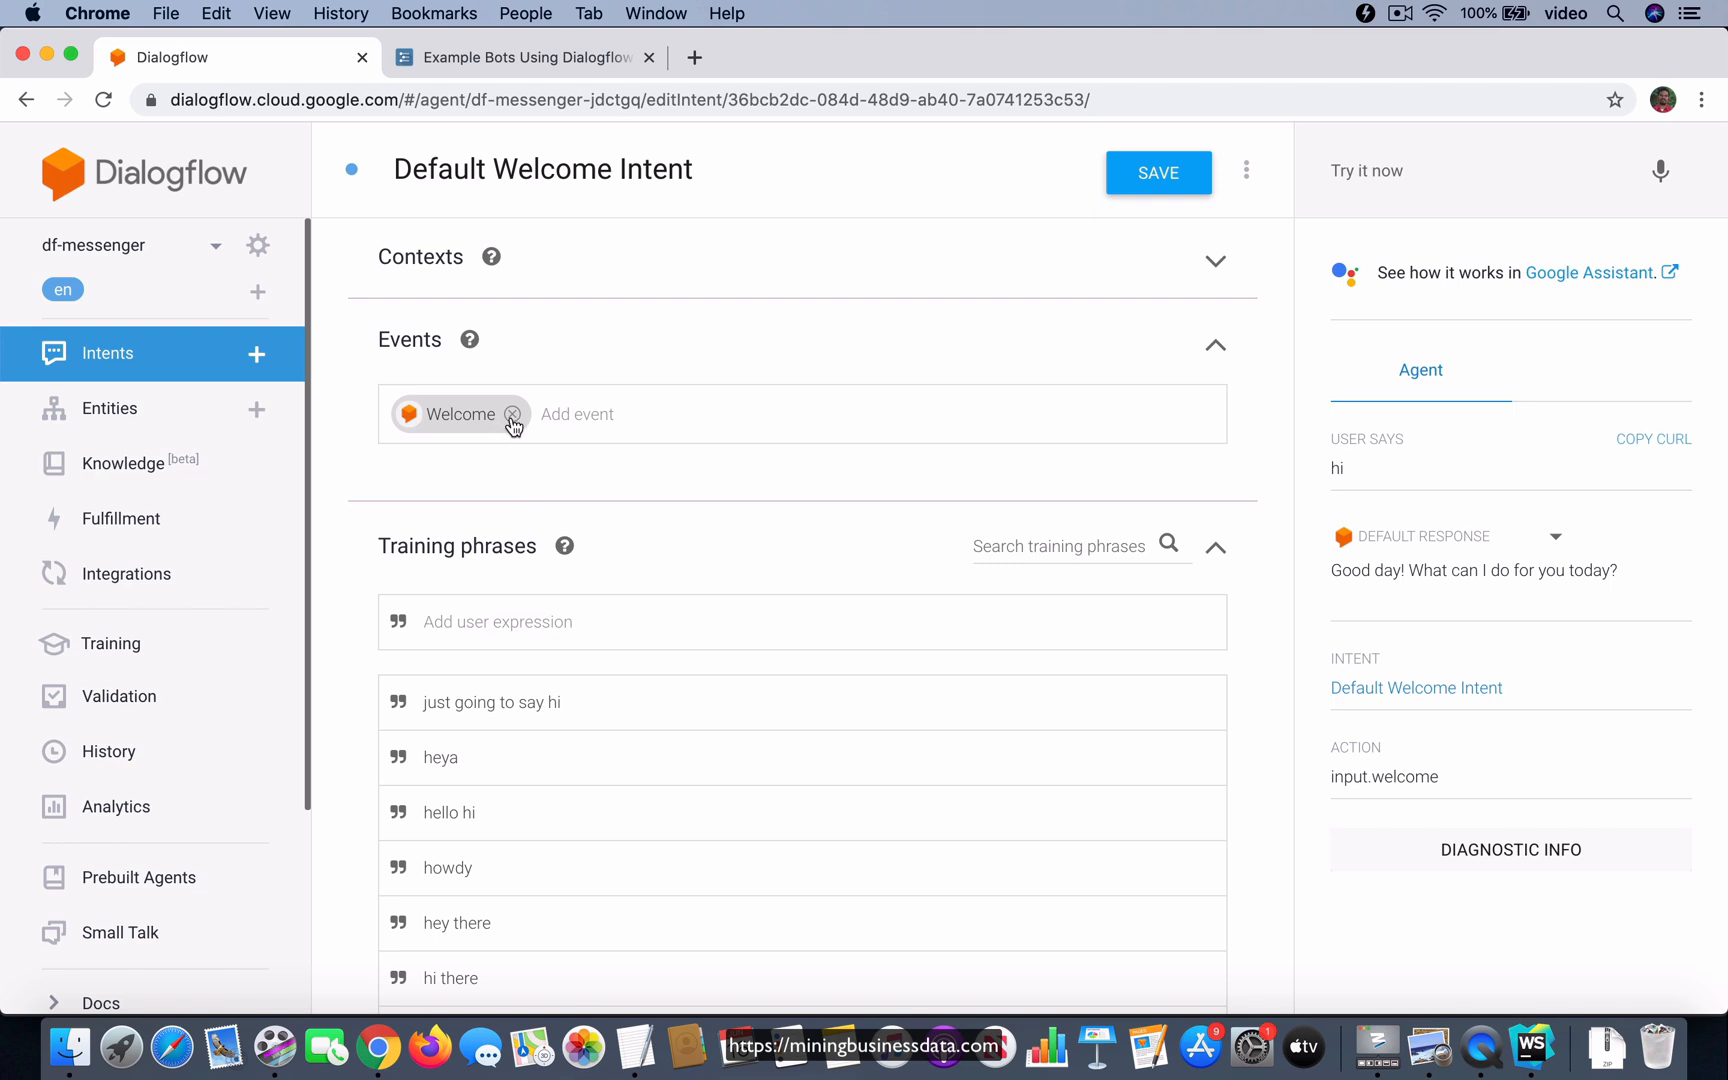
mouse_move(506, 470)
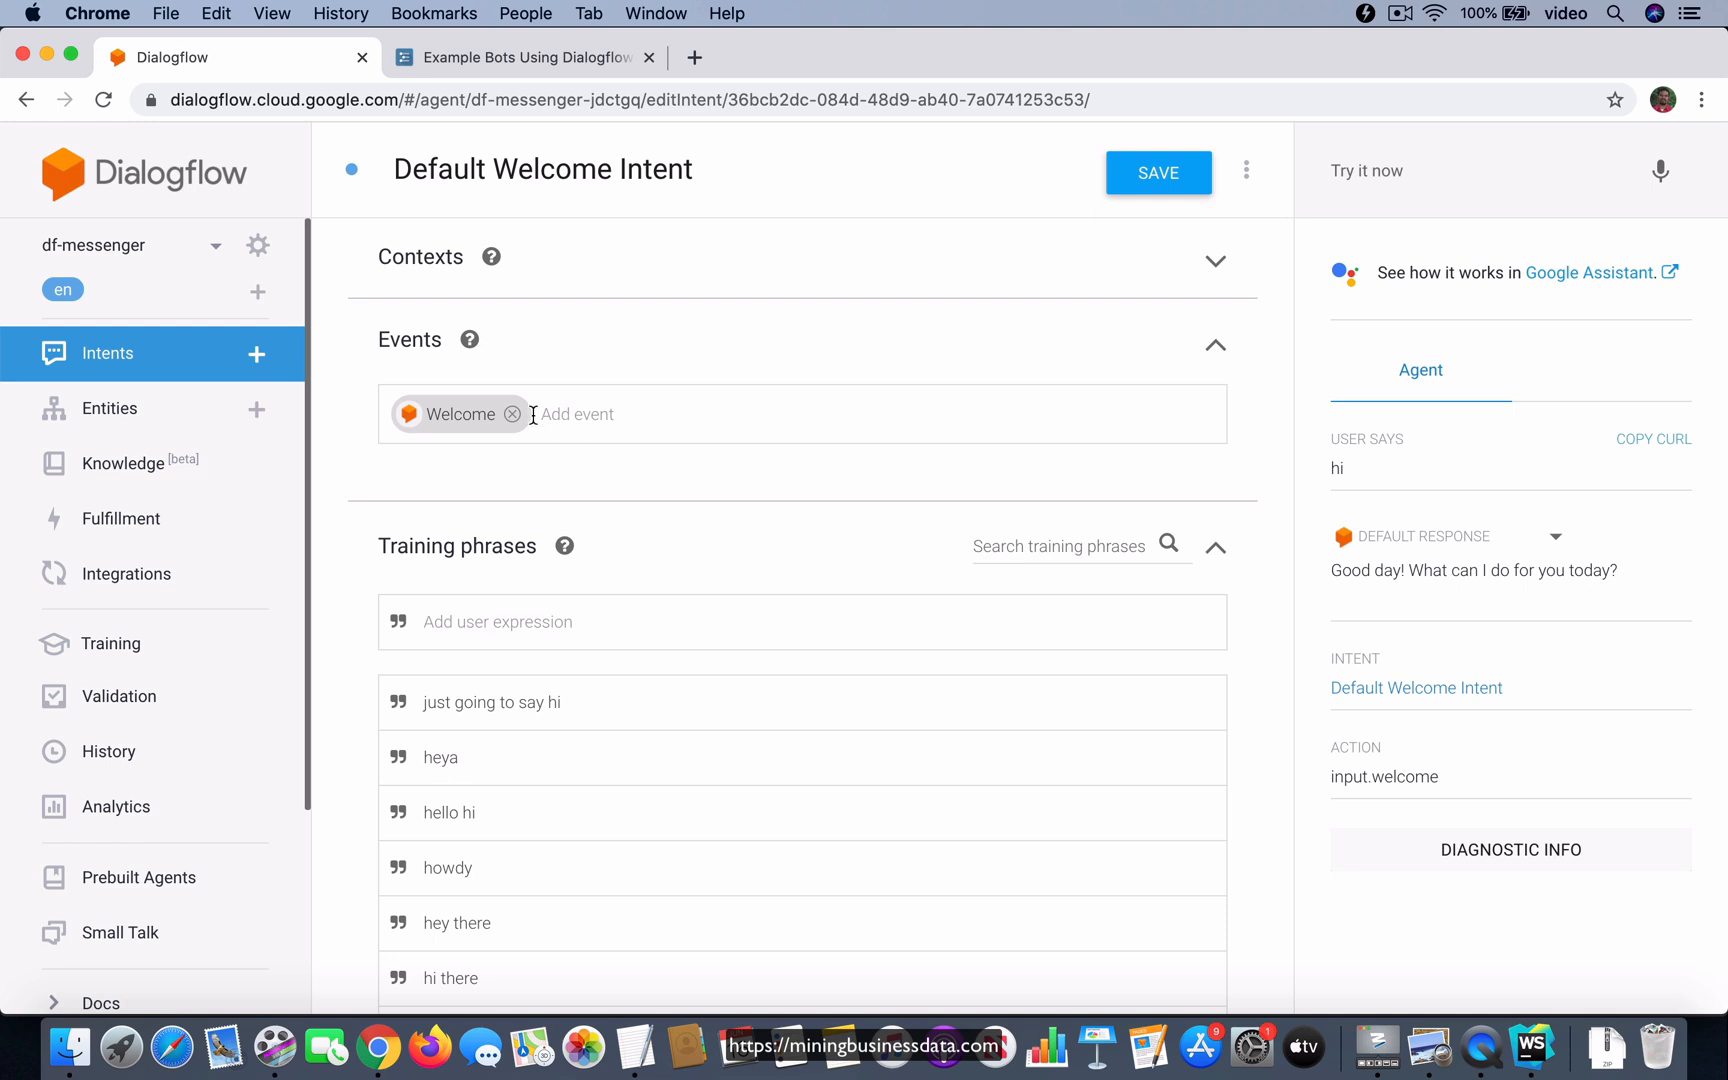
mouse_move(513, 414)
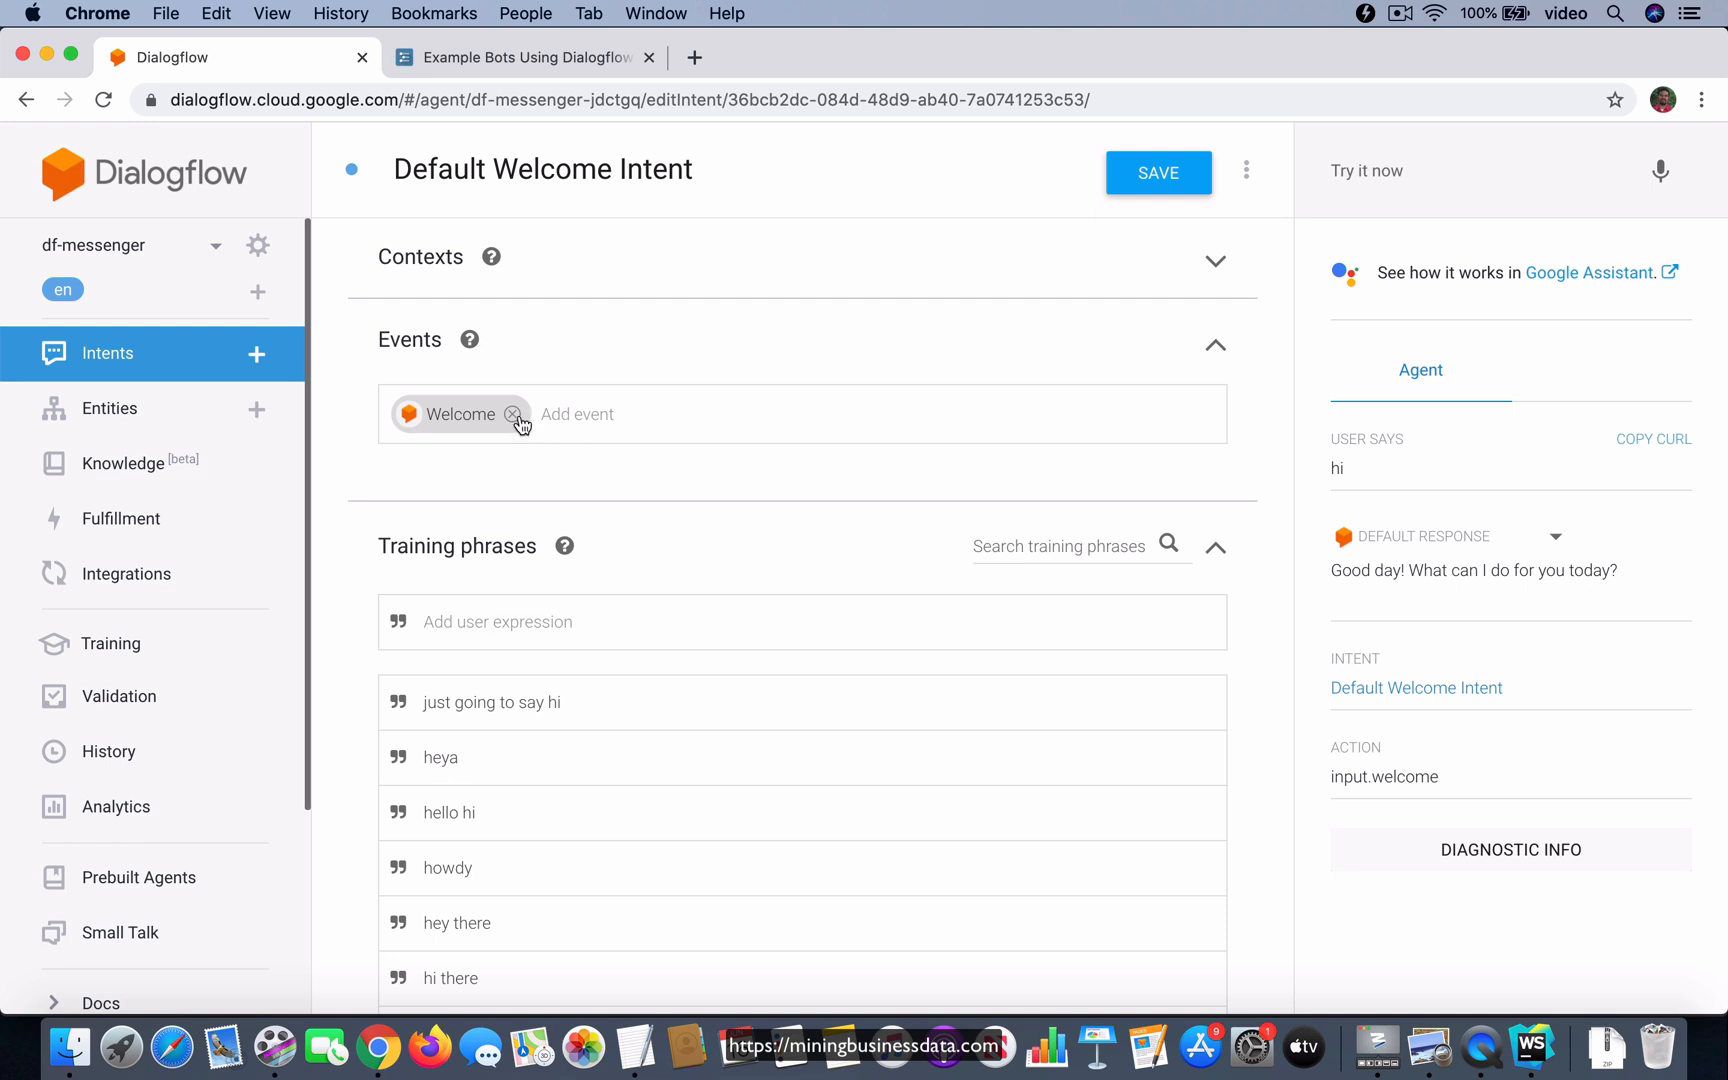
mouse_move(146, 361)
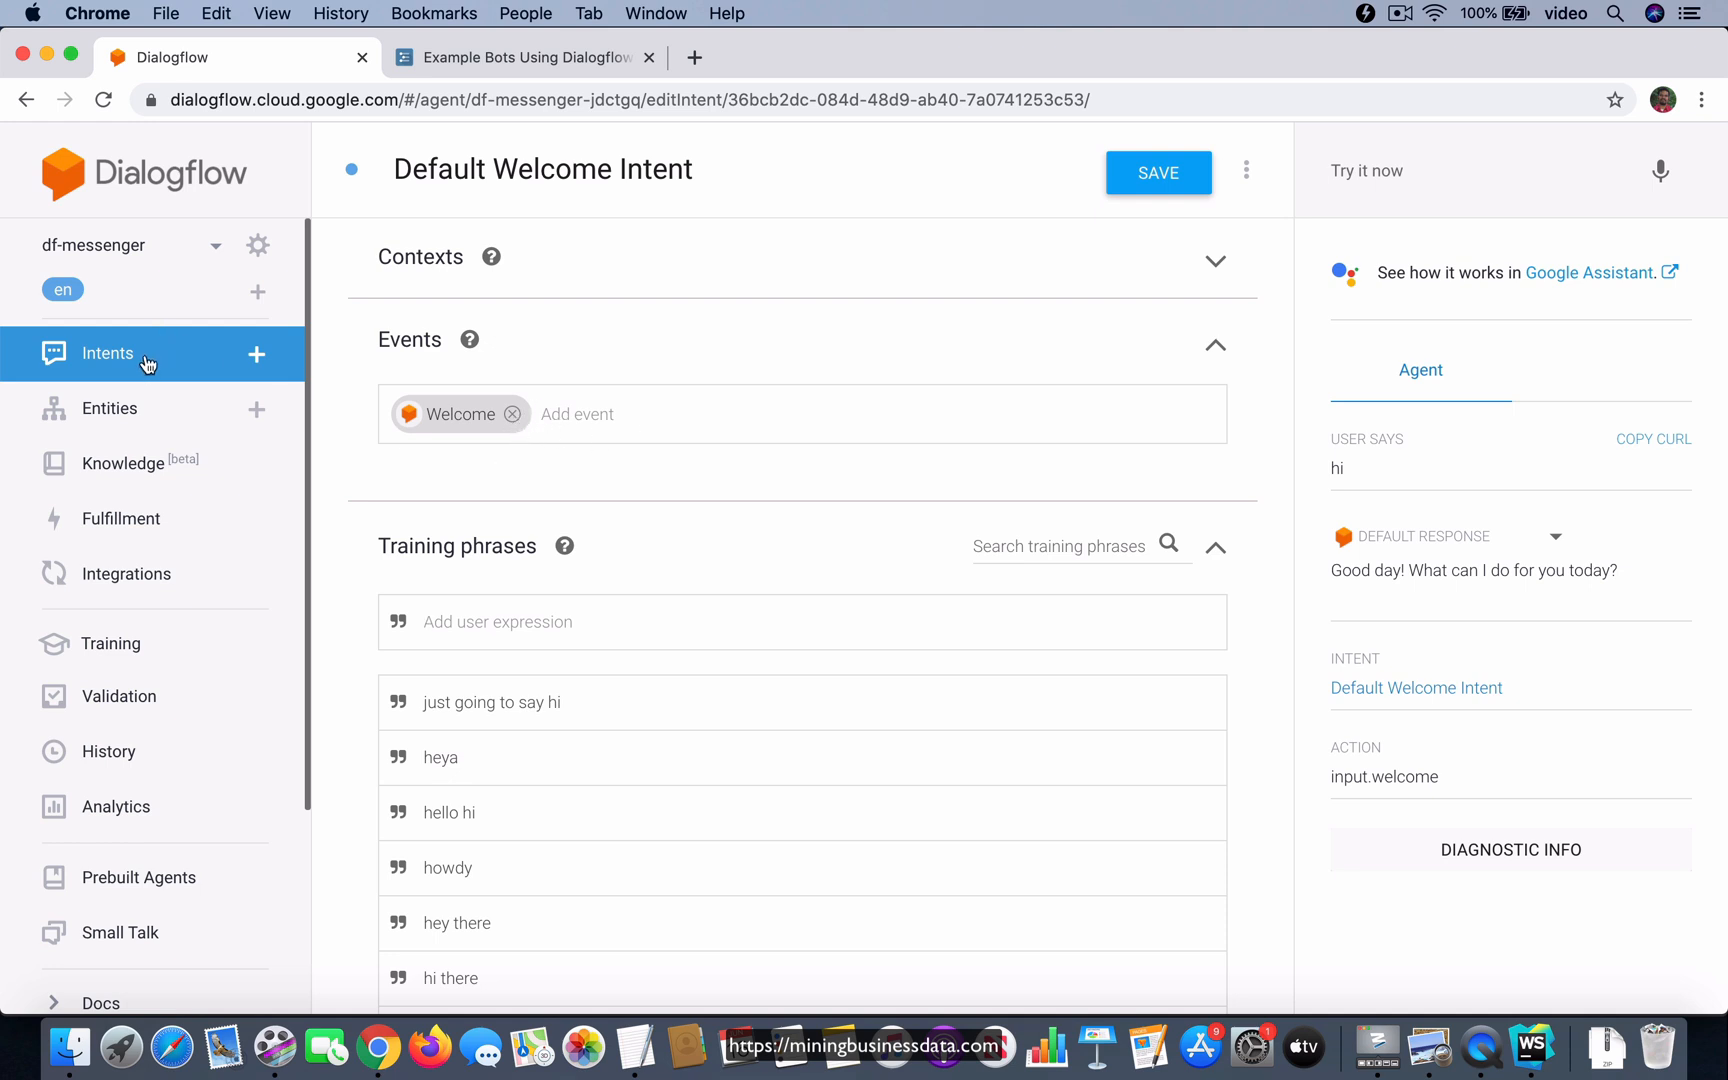
mouse_move(722, 560)
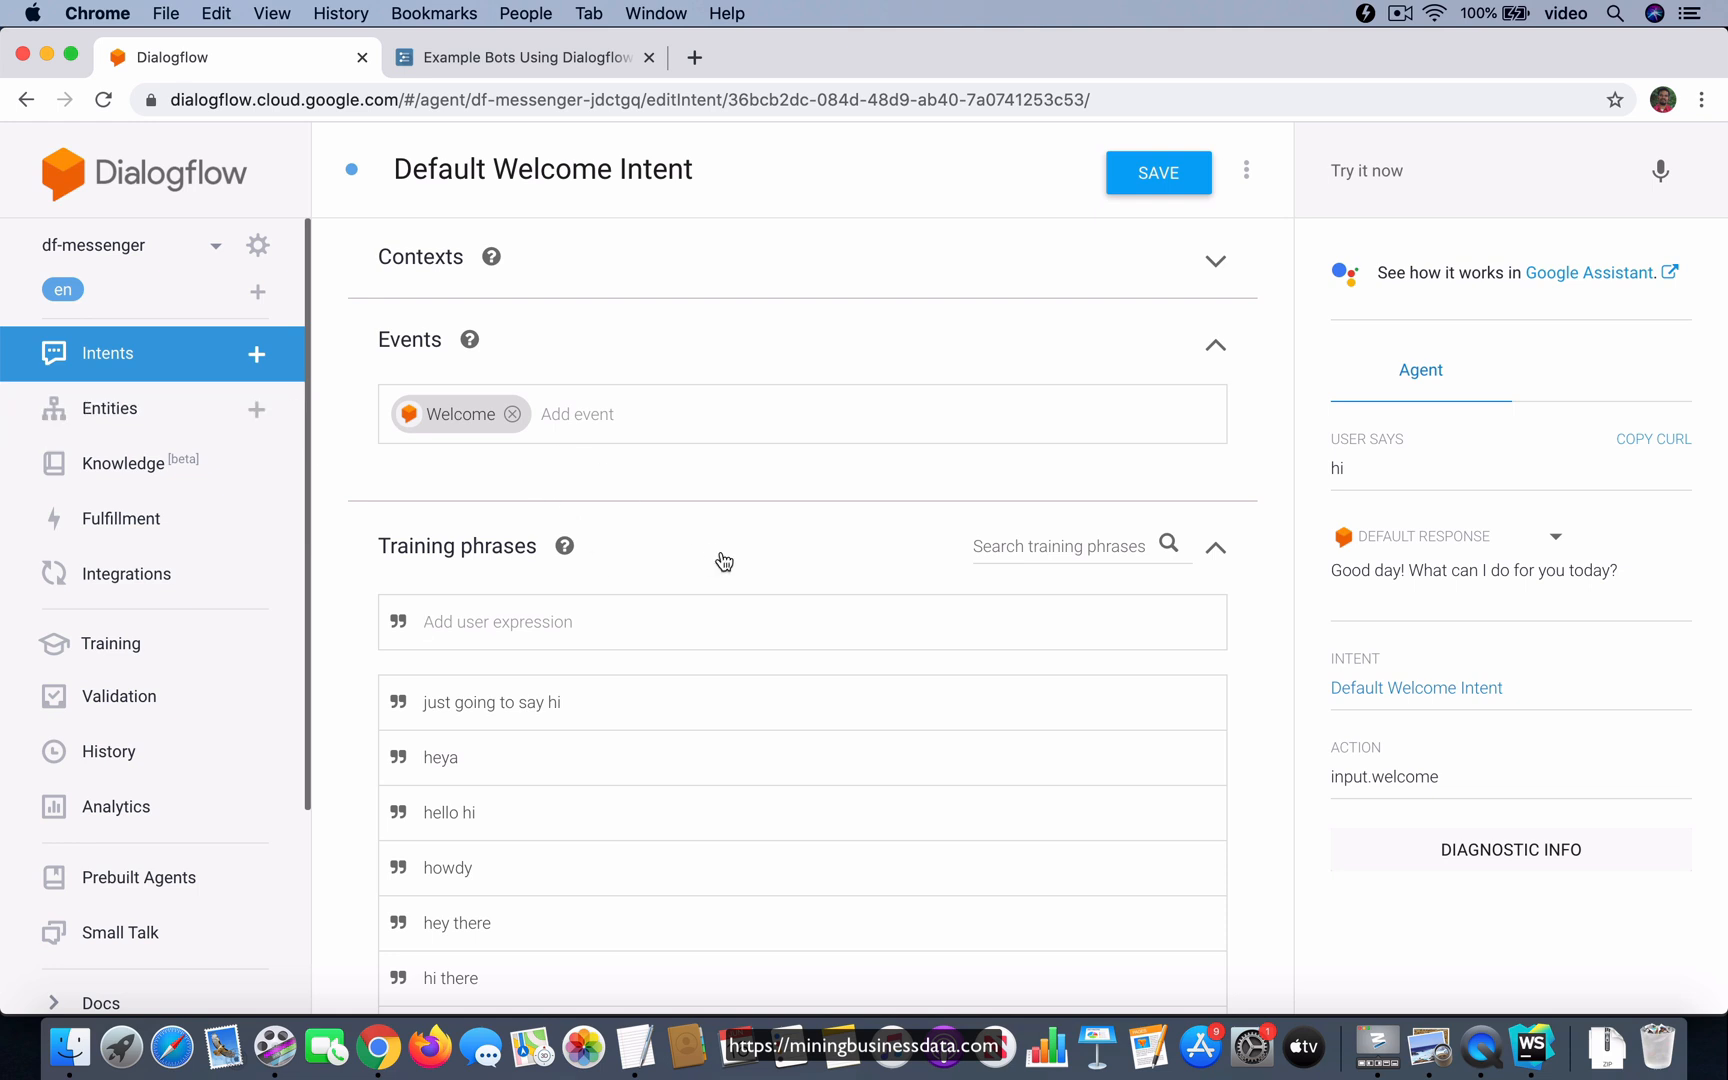
mouse_move(1232, 710)
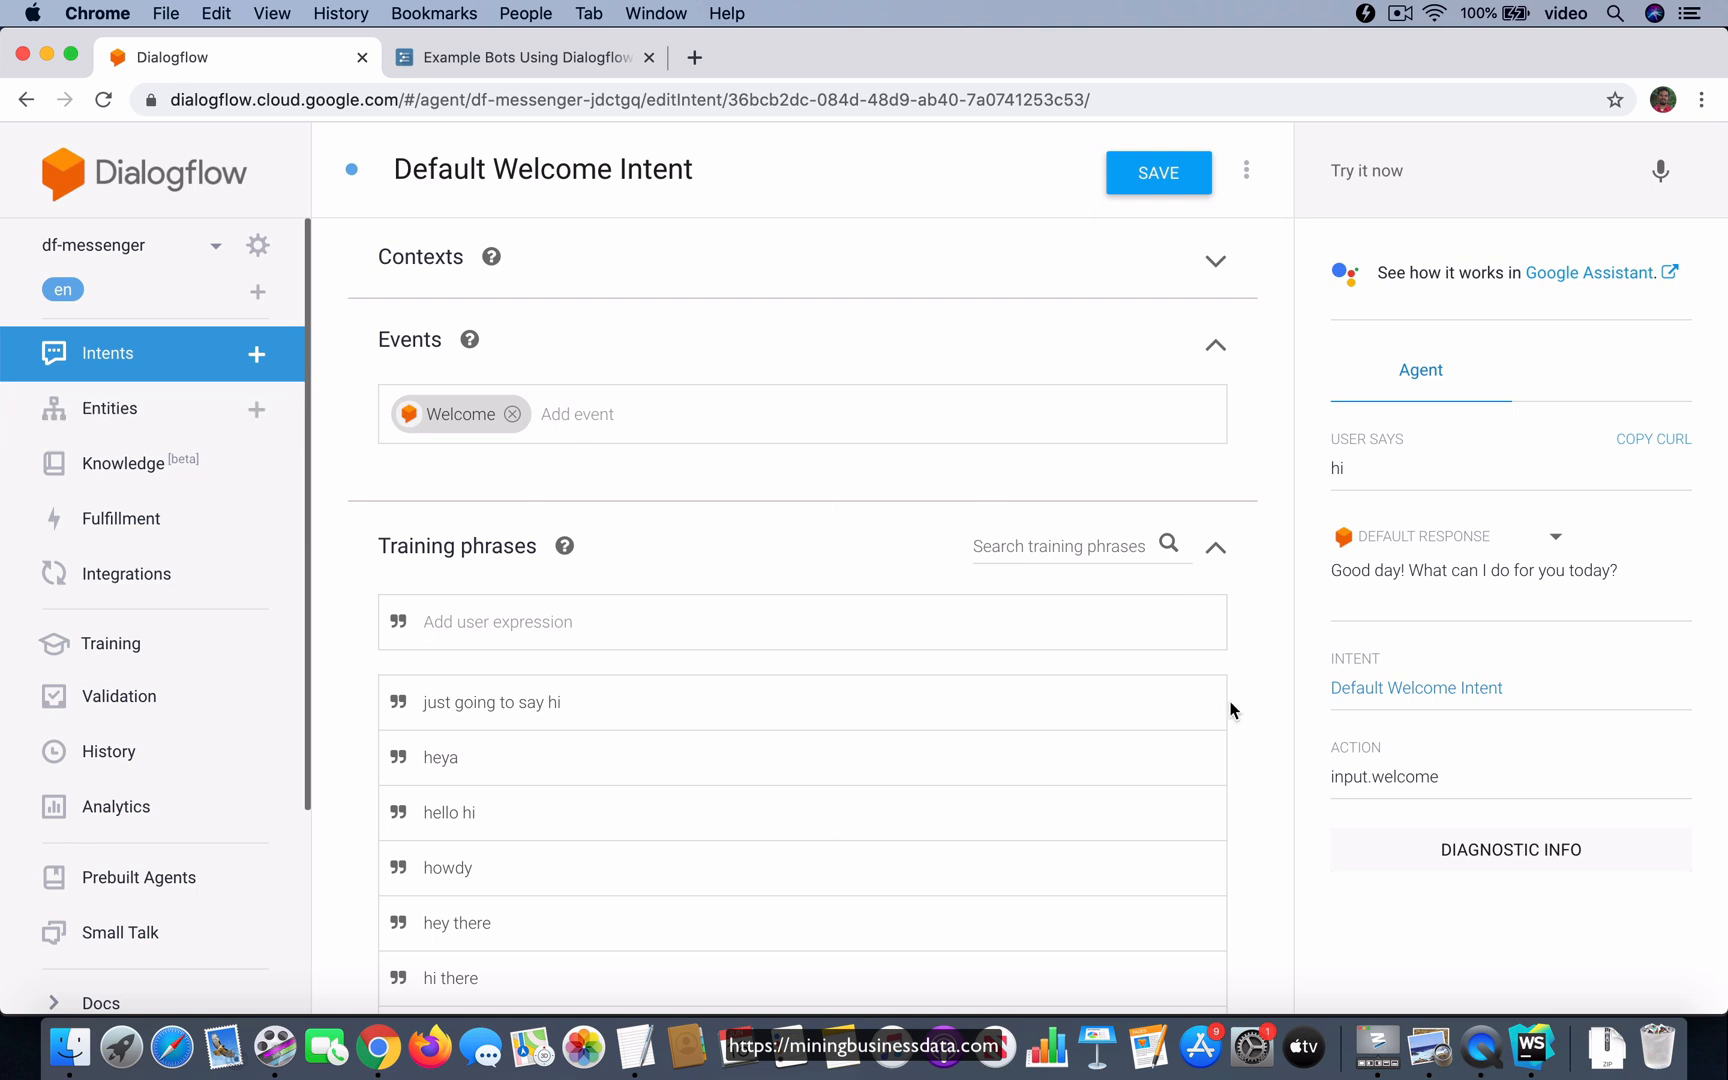
mouse_move(513, 414)
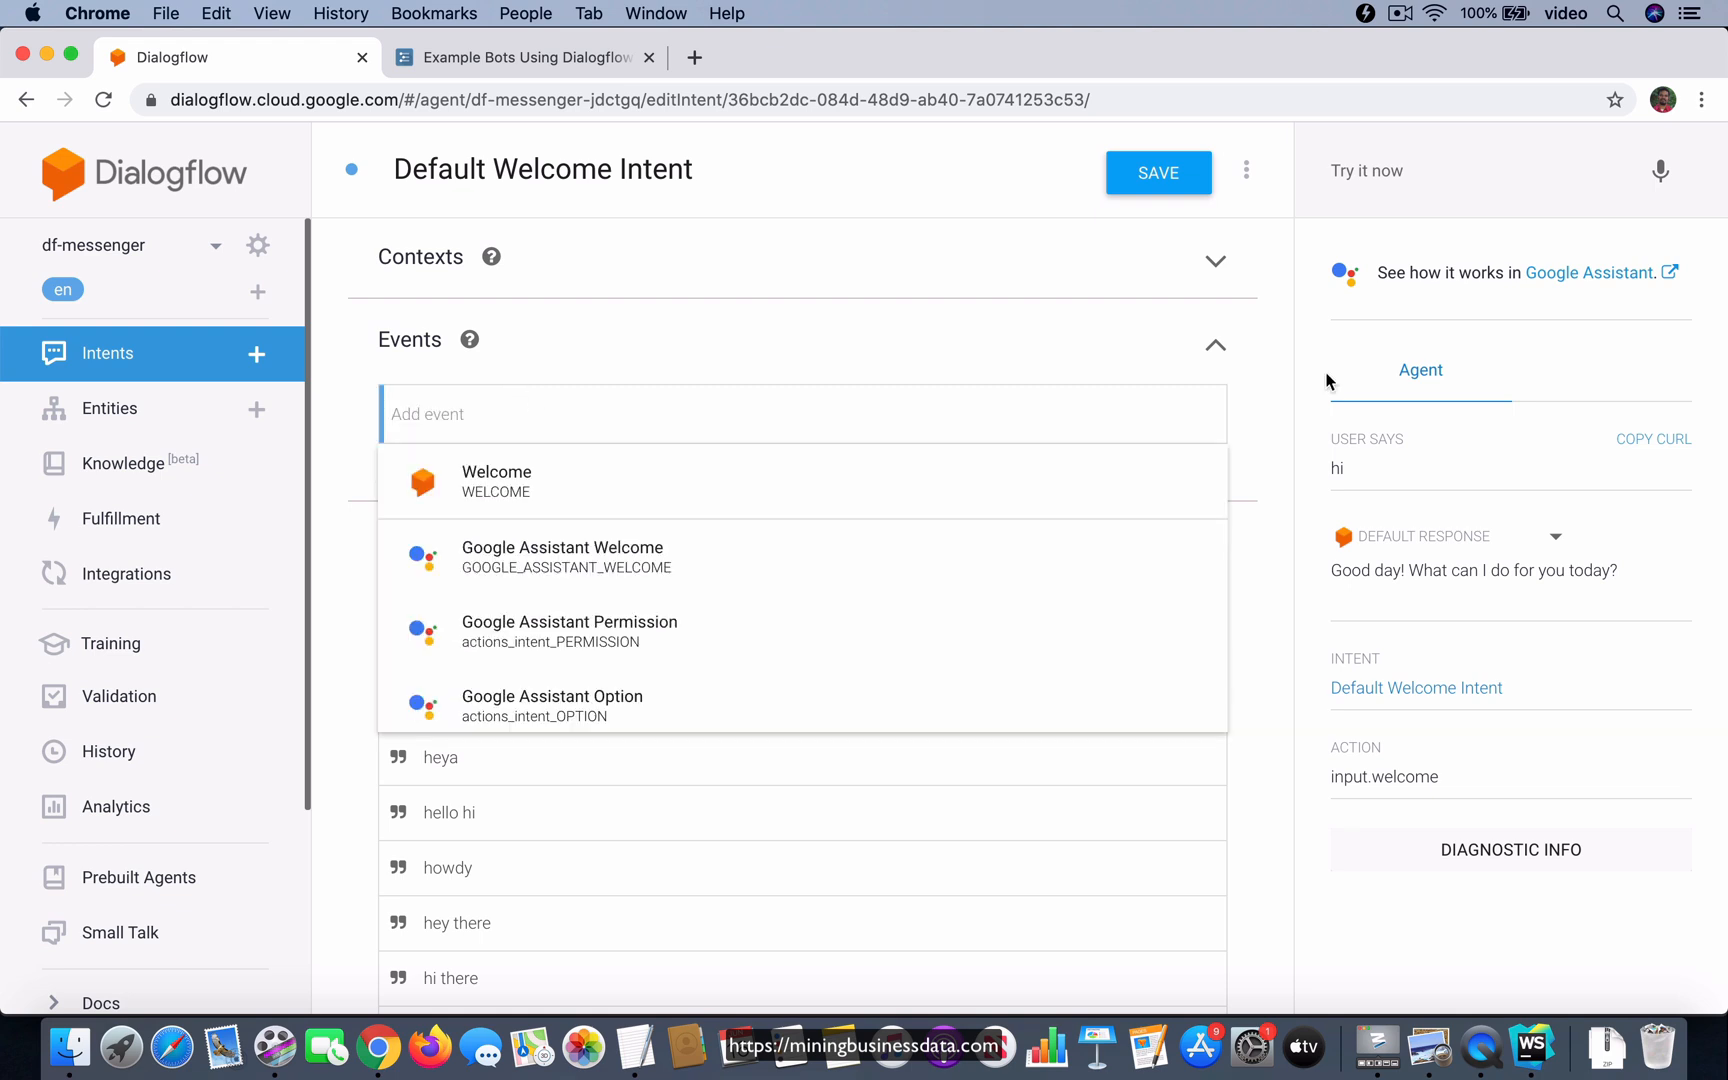
- Save the Default Welcome Intent now that its Welcome event is removed
click(1158, 173)
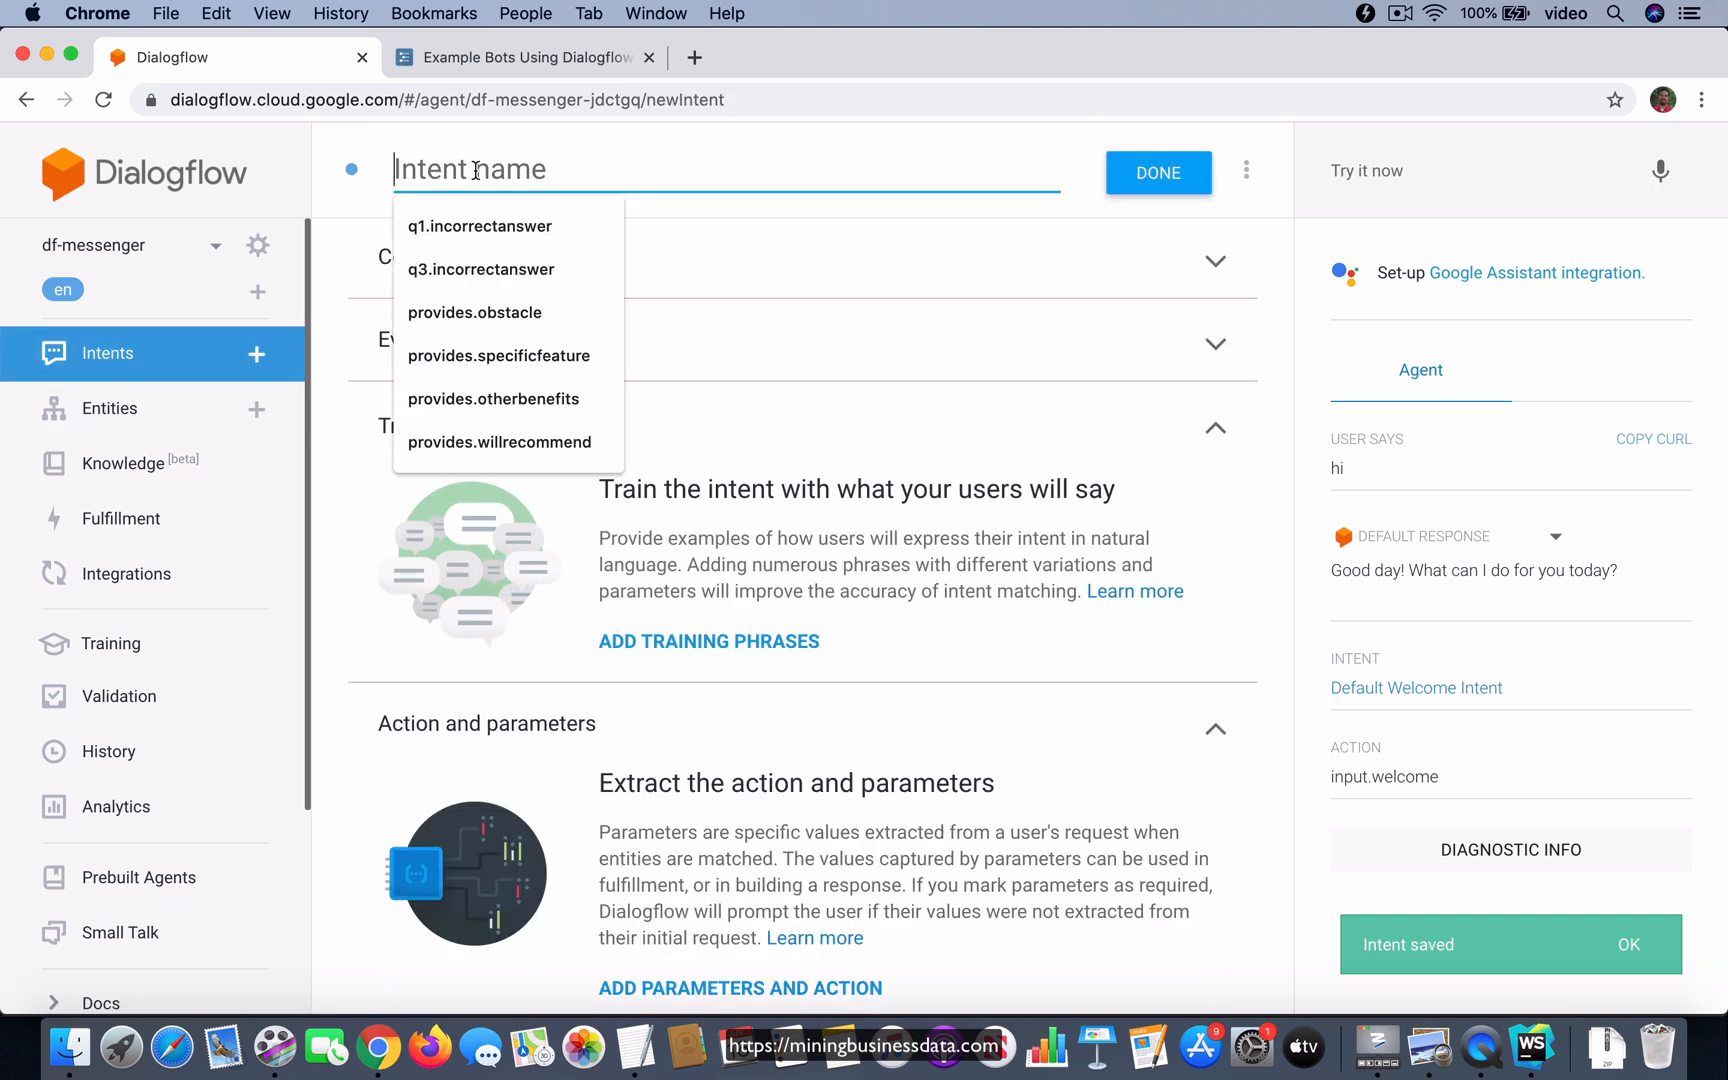
- Name the new intent df-messenger-welcome and attach the Welcome event as its trigger
text(webch)
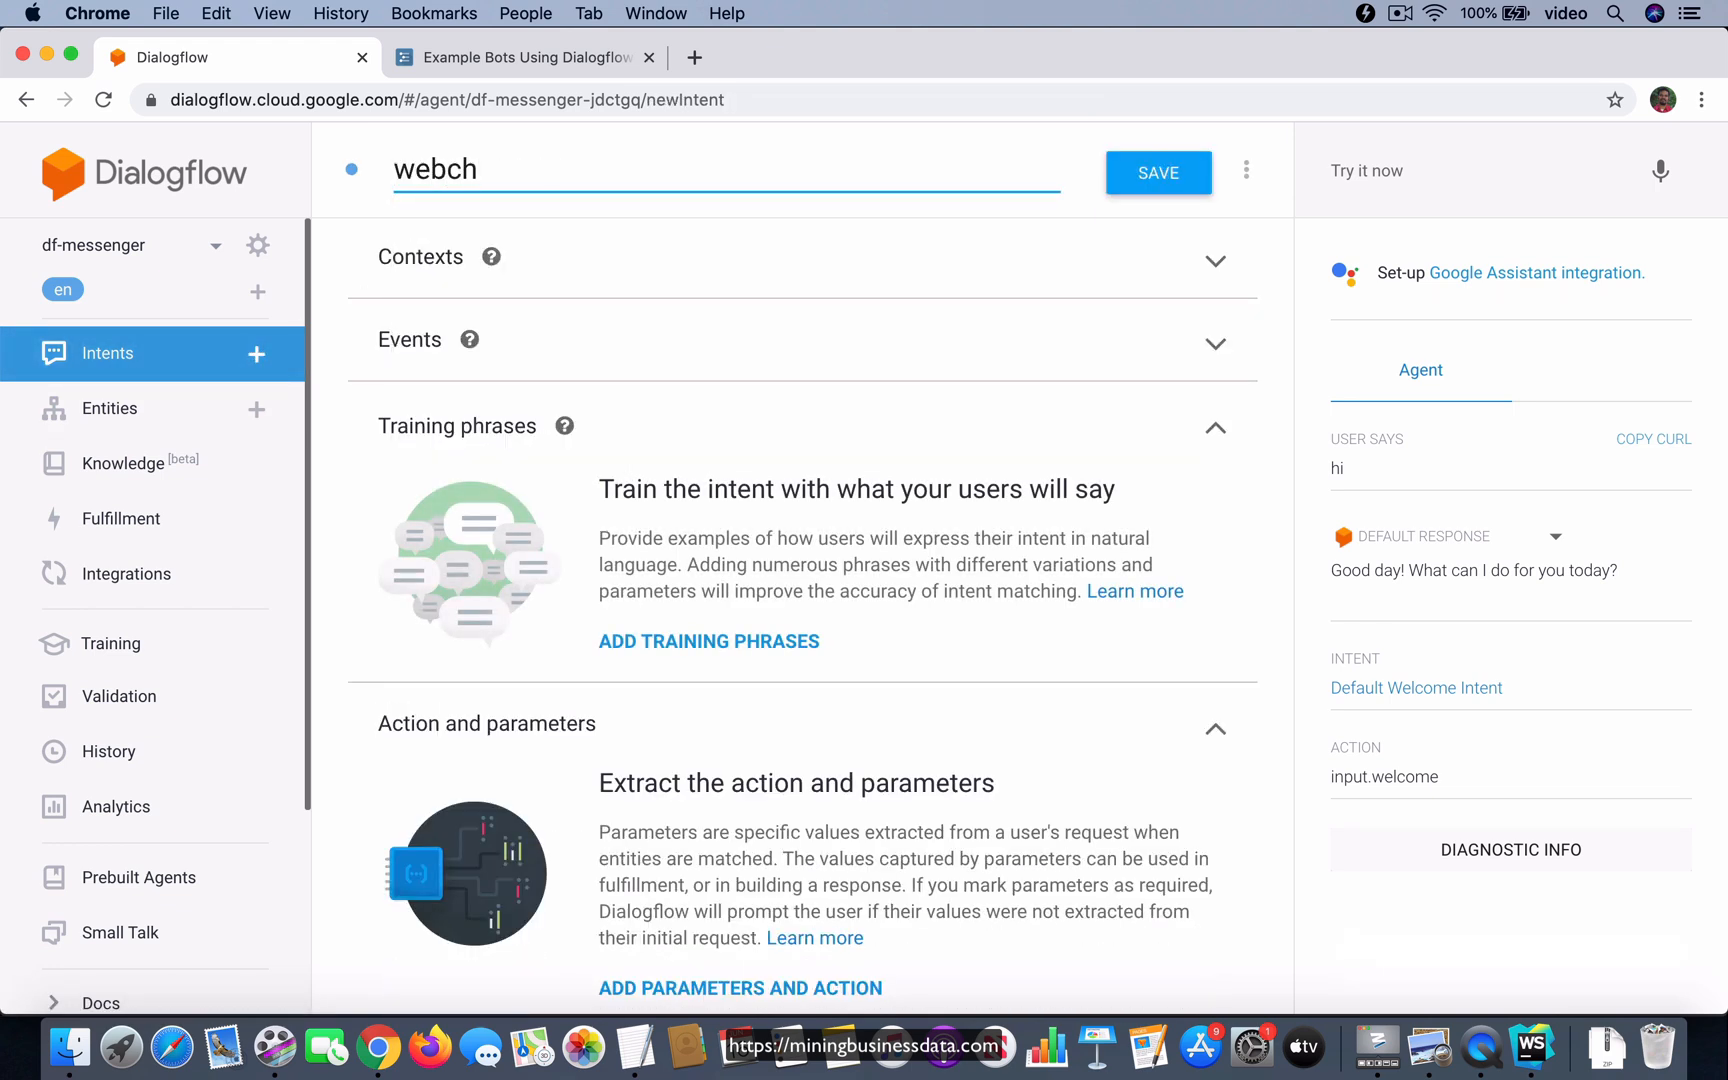
text(df-)
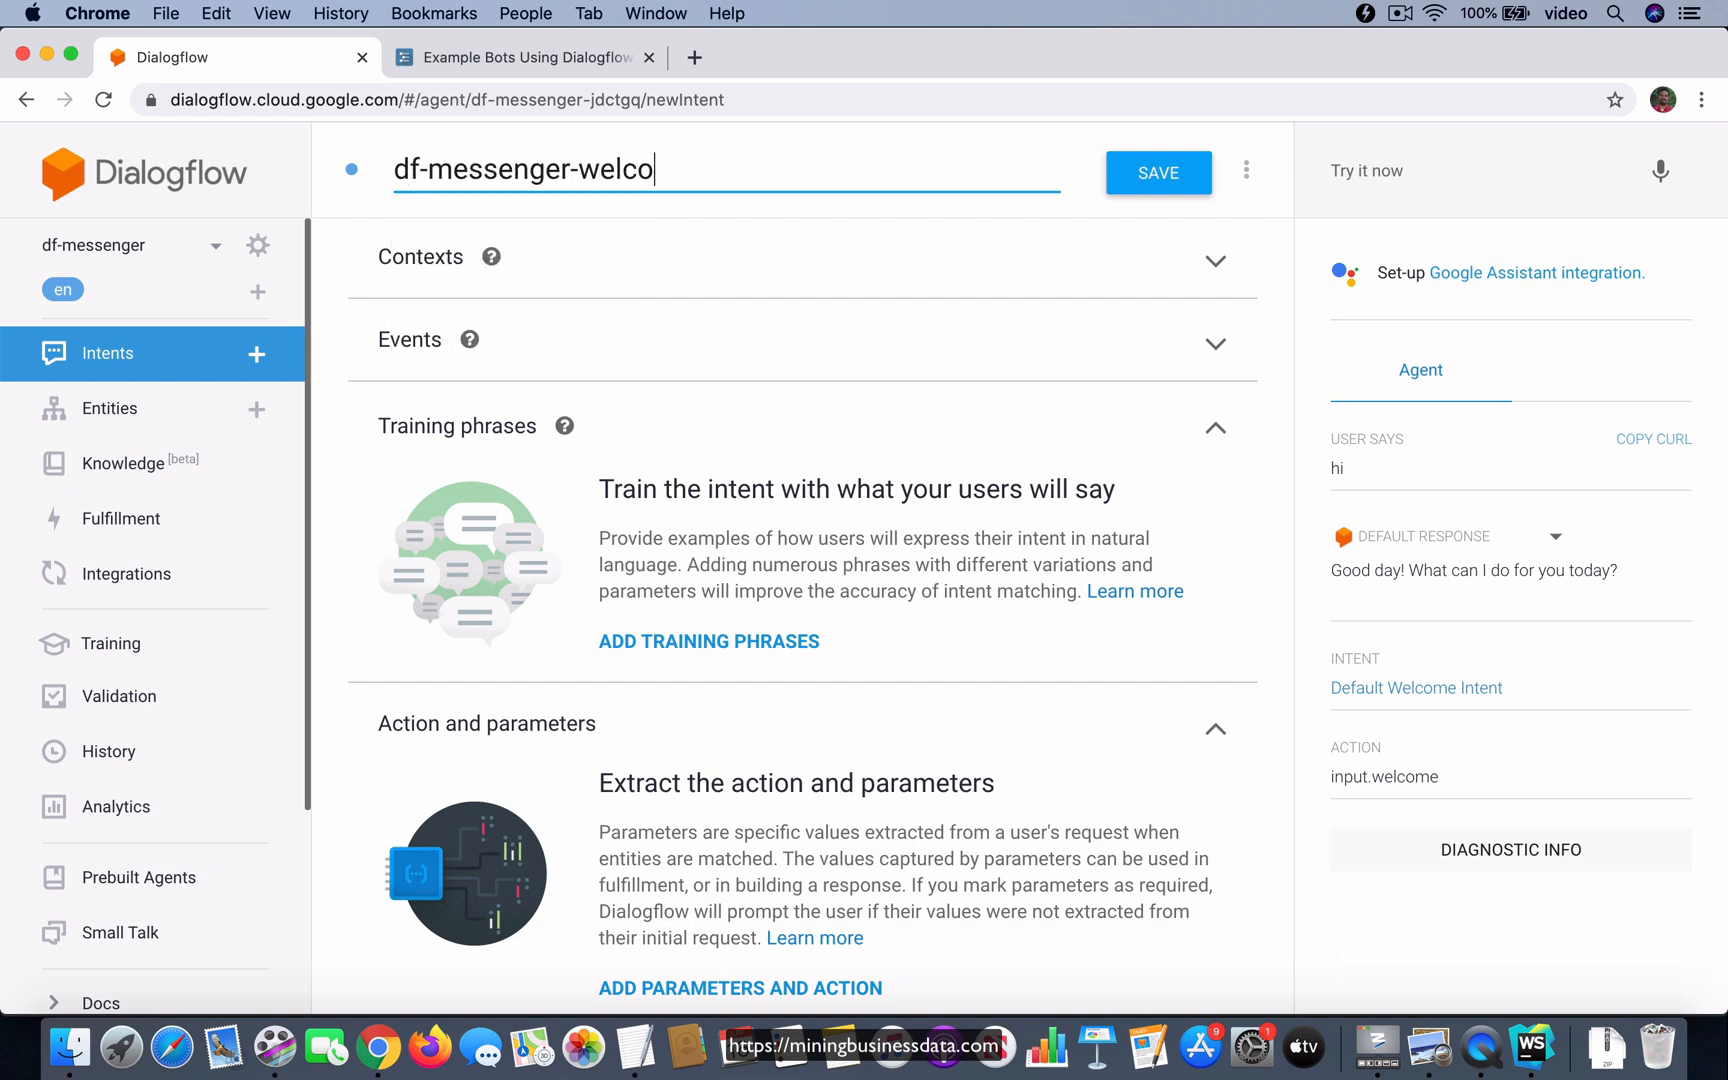
text(me)
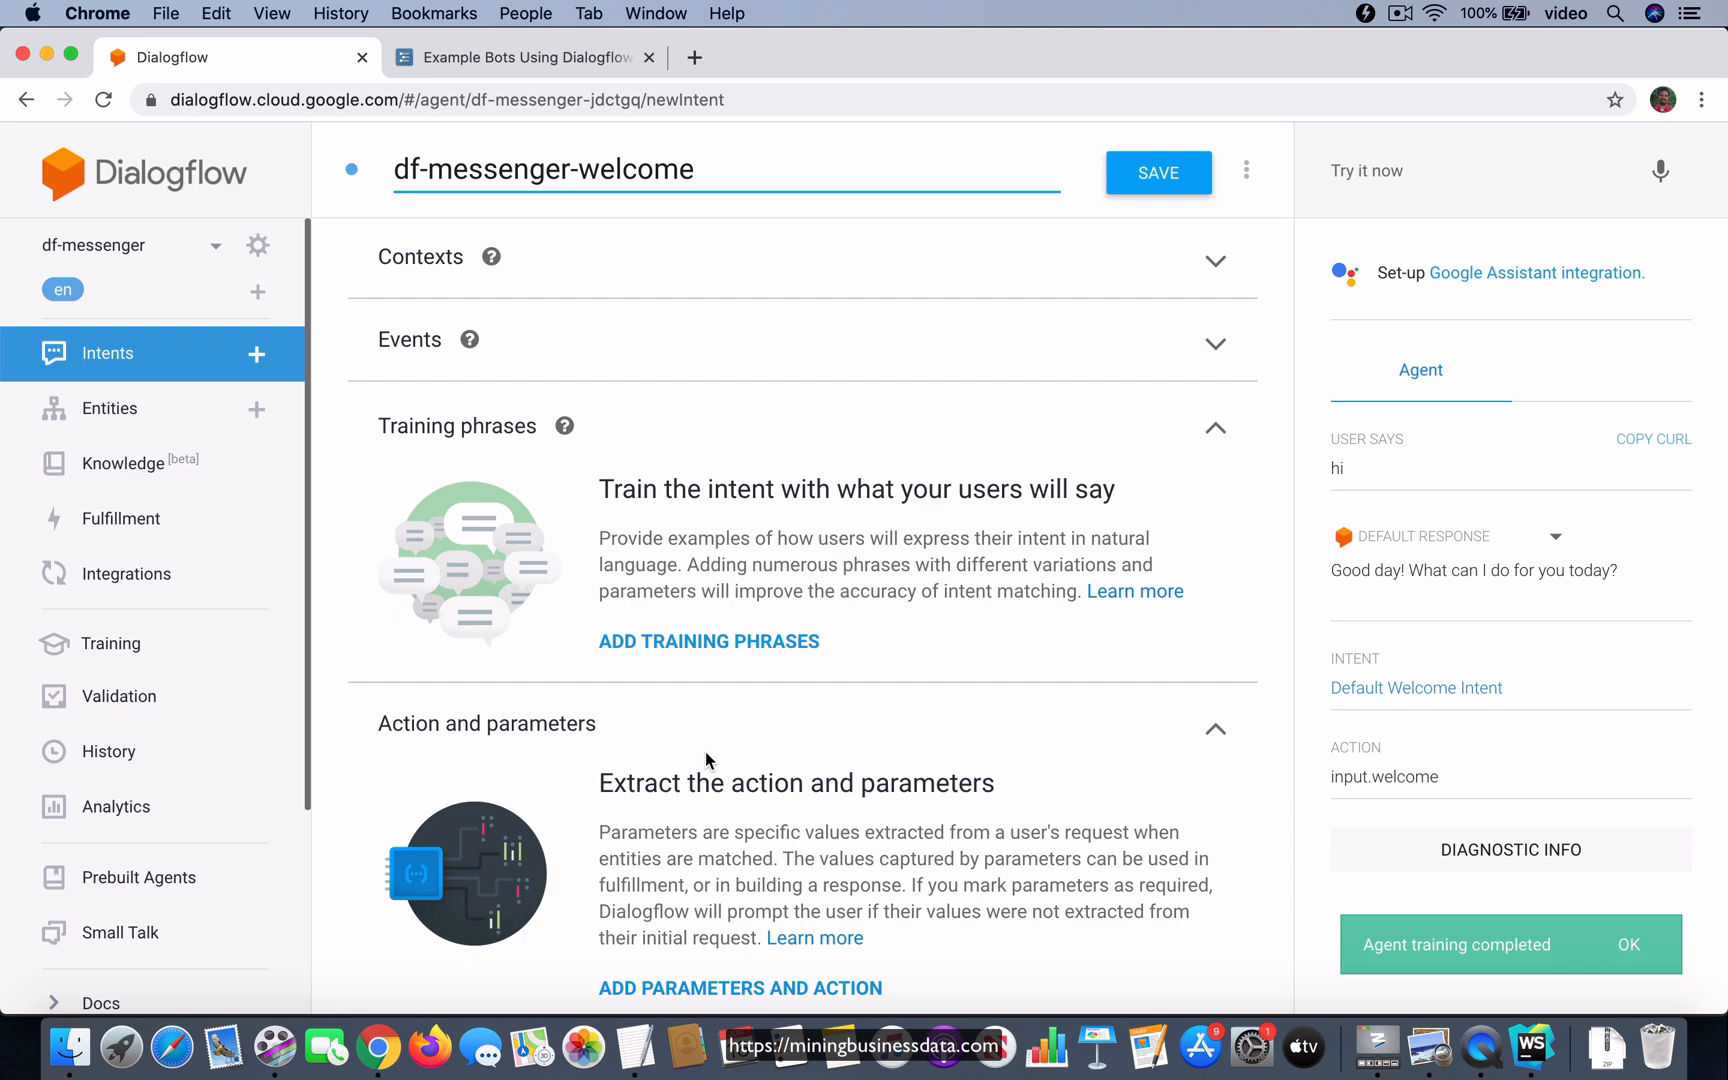
click(409, 339)
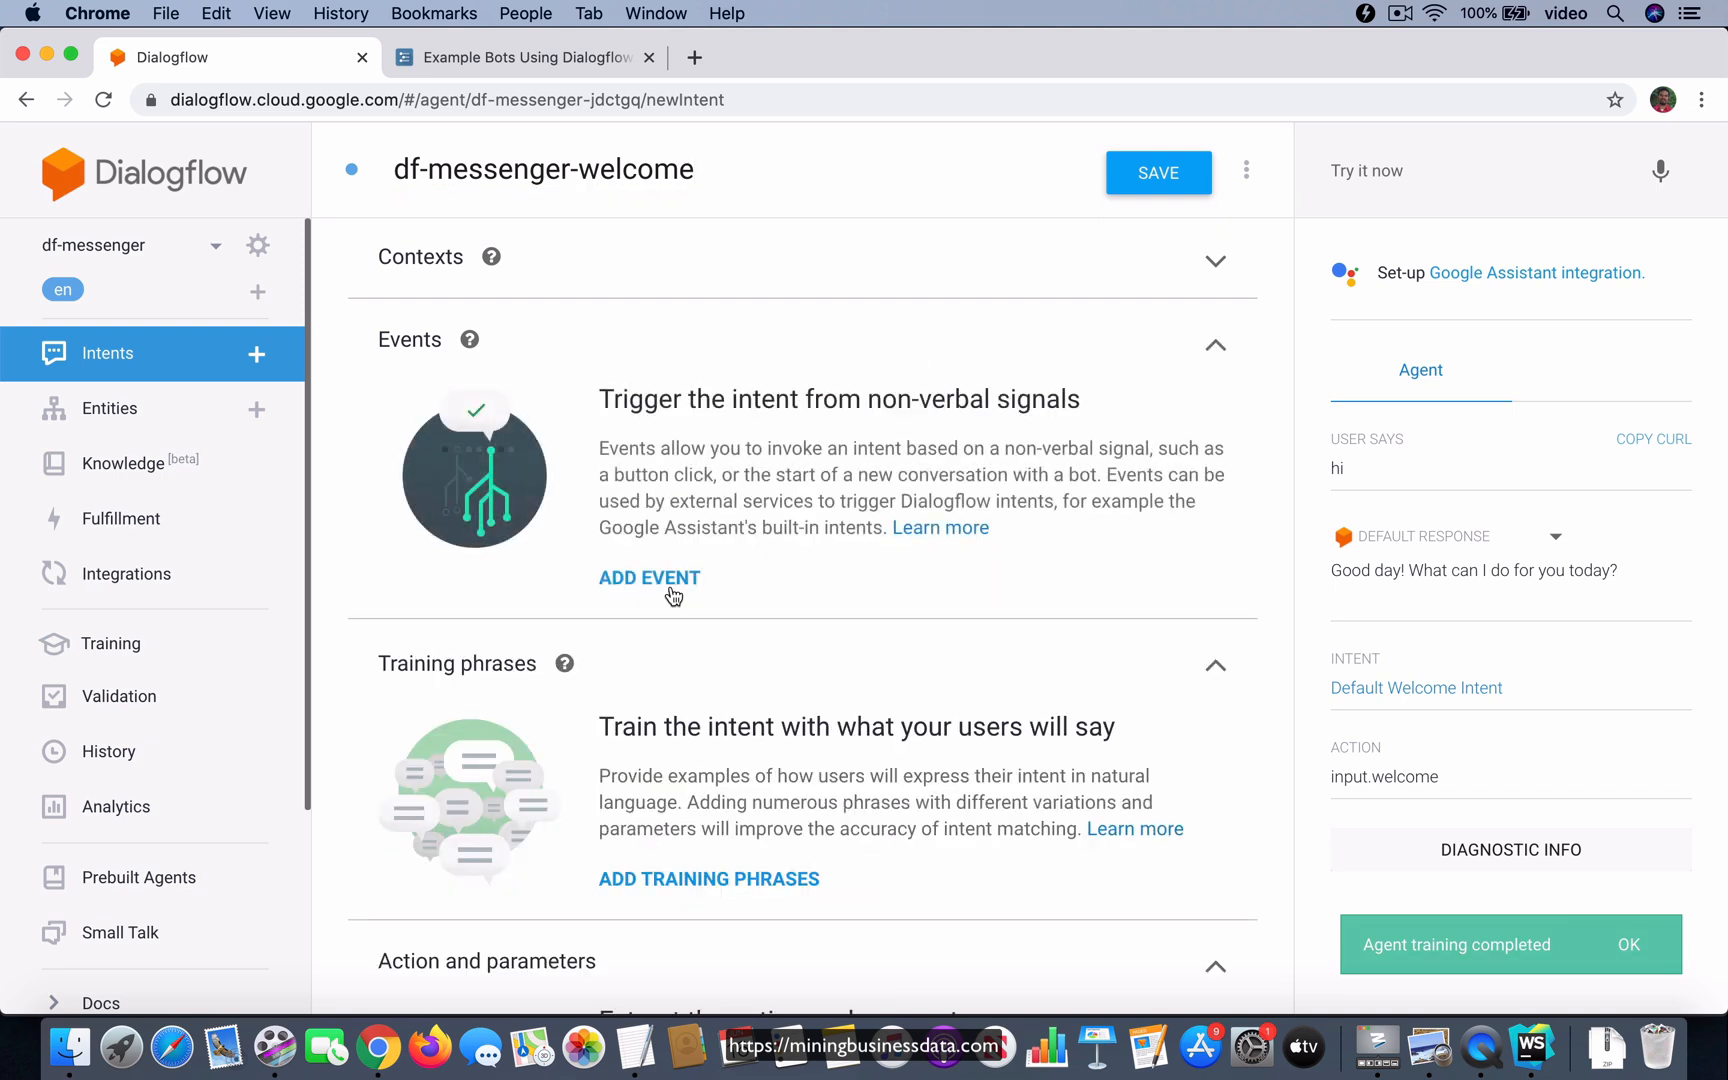
click(649, 577)
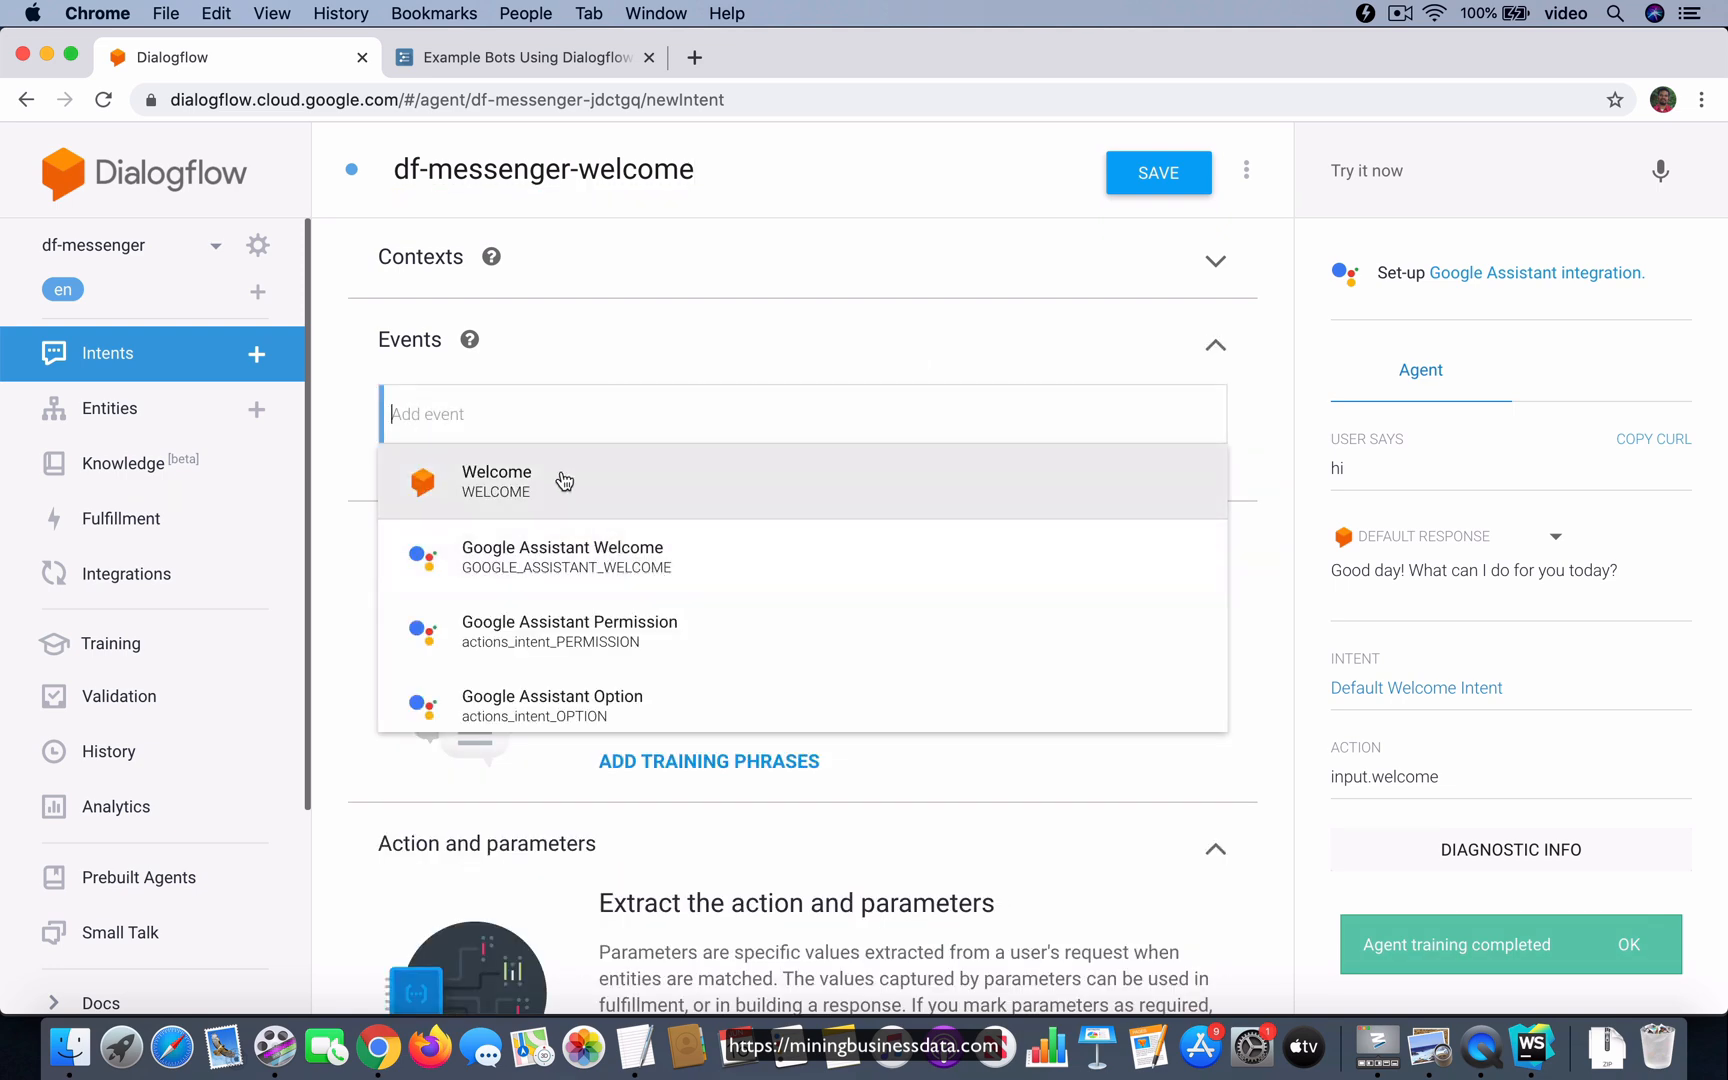
click(496, 481)
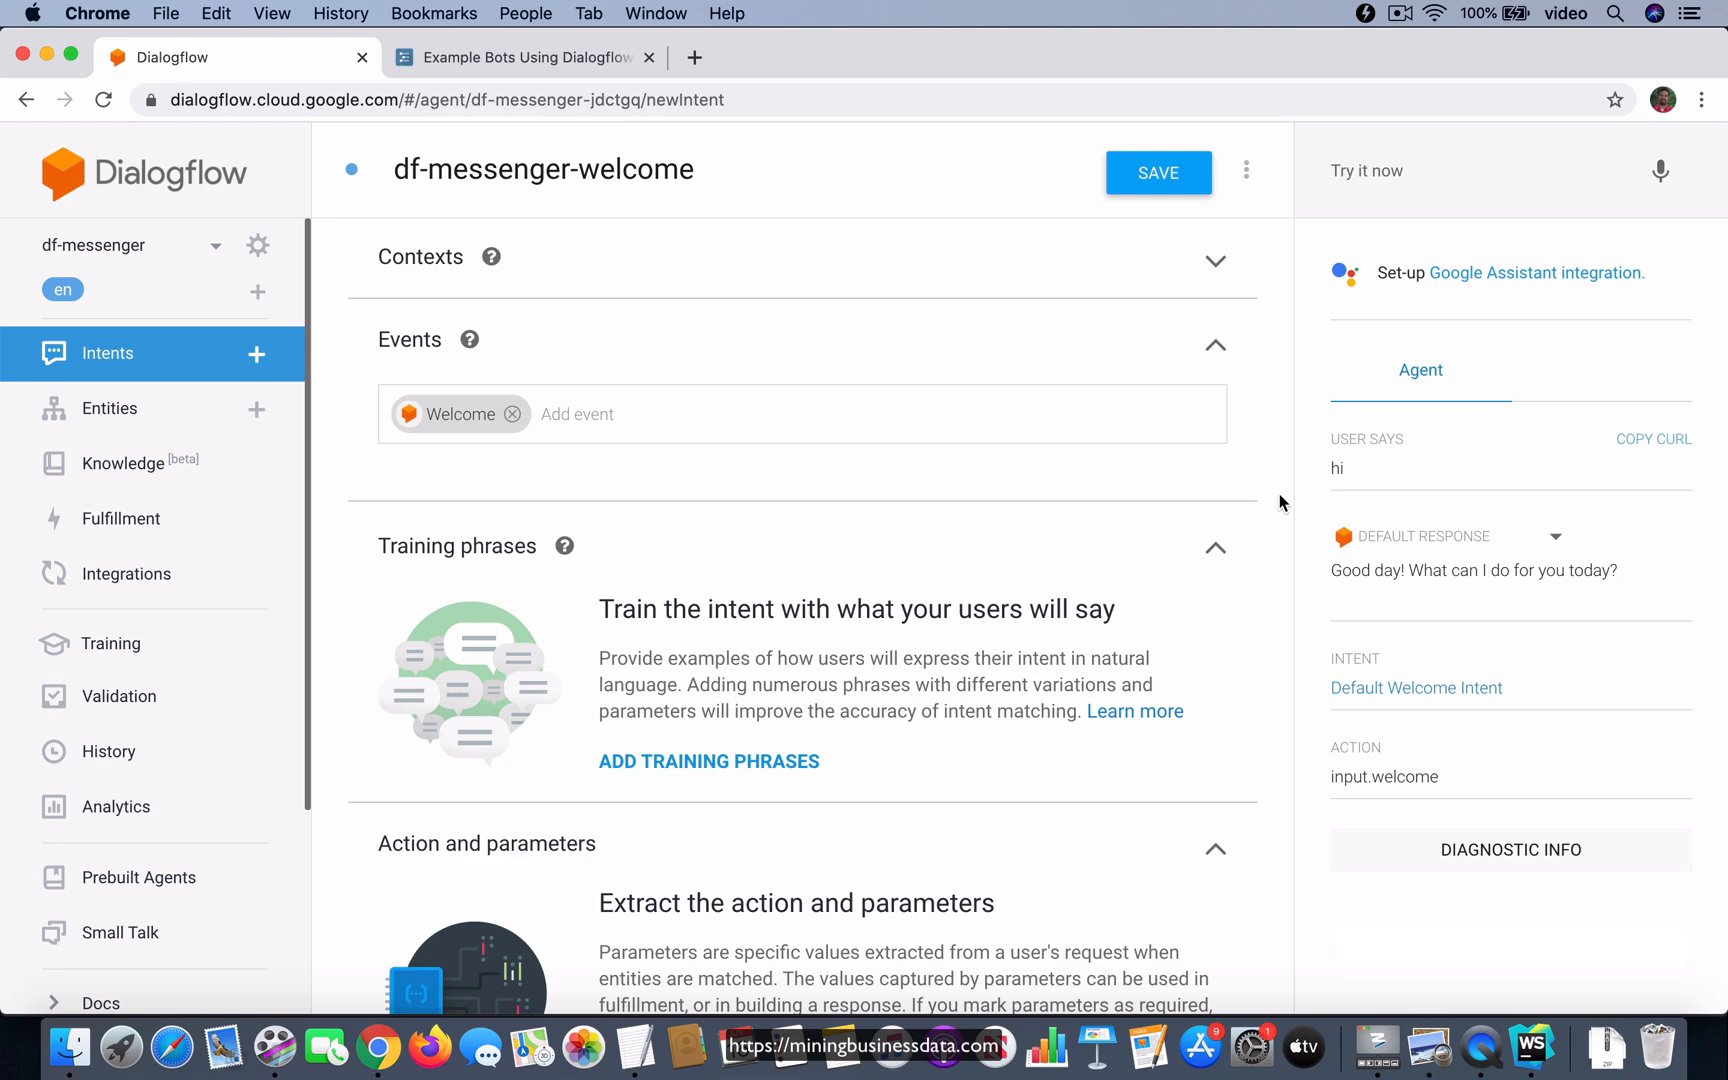
scroll(down, 3)
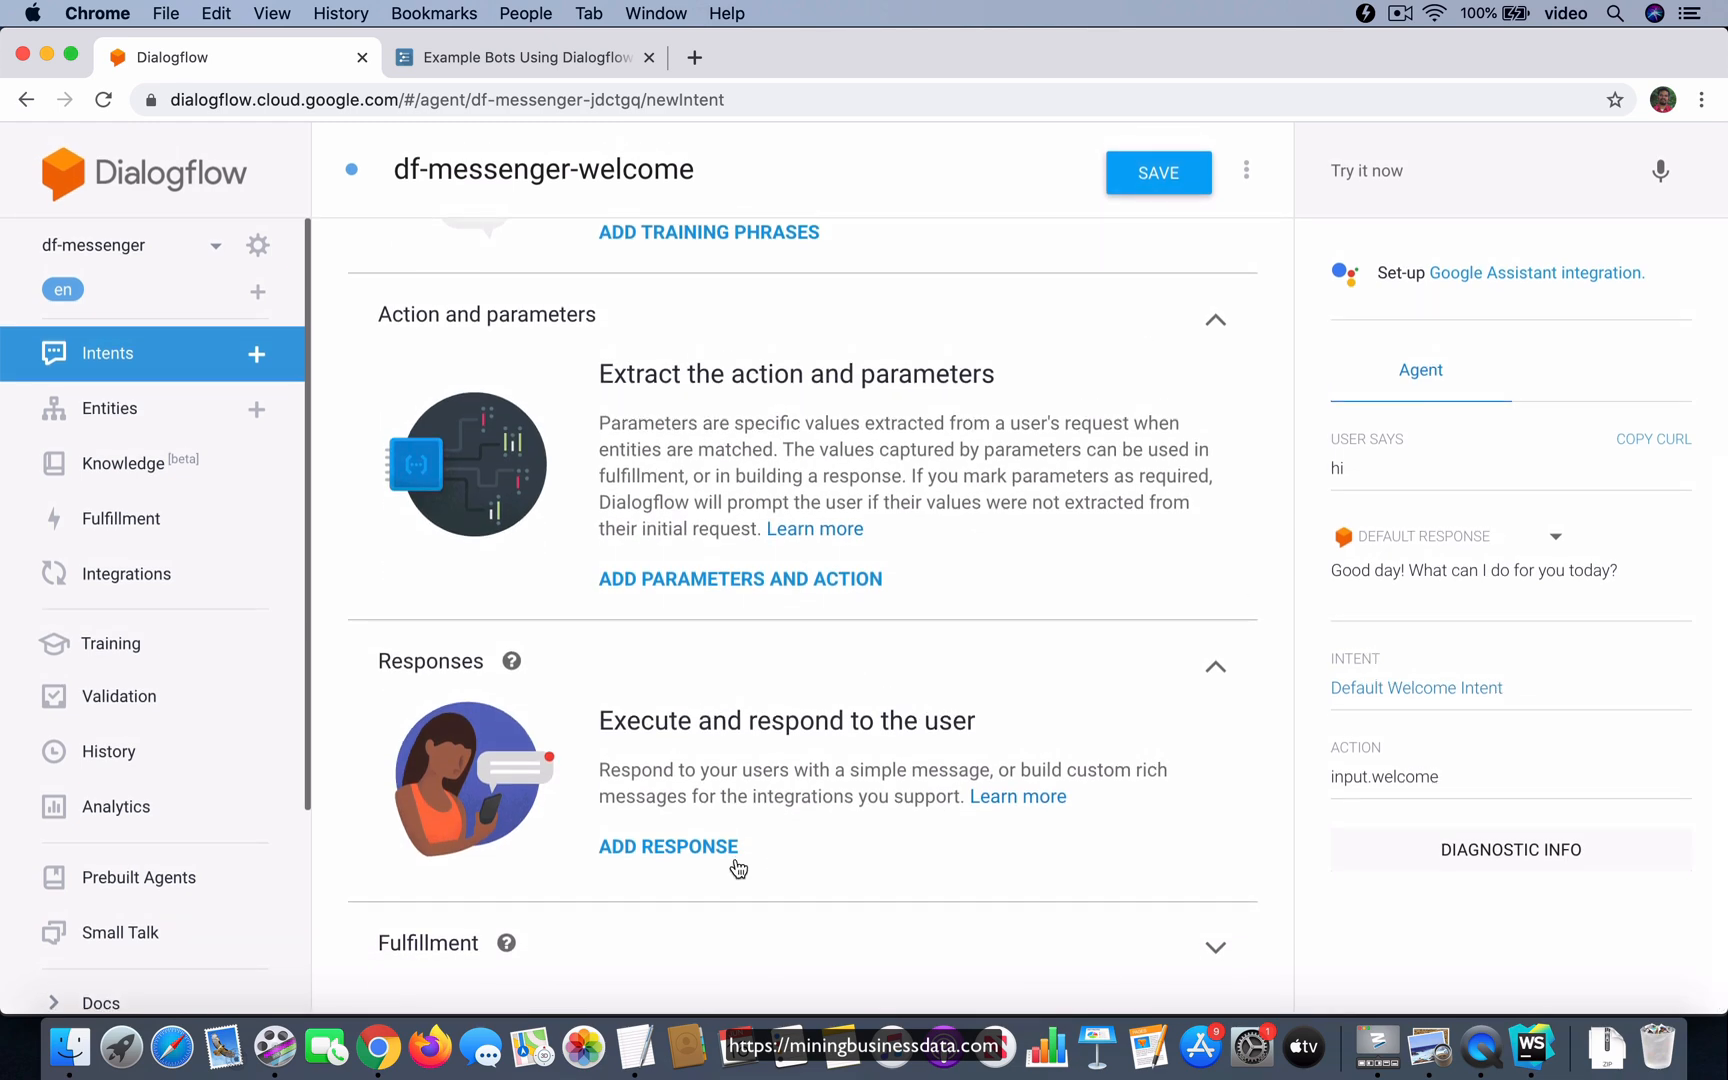
- Add the text response 'Welcome to the new Dialogflow Messenger!' and save df-messenger-welcome
click(668, 846)
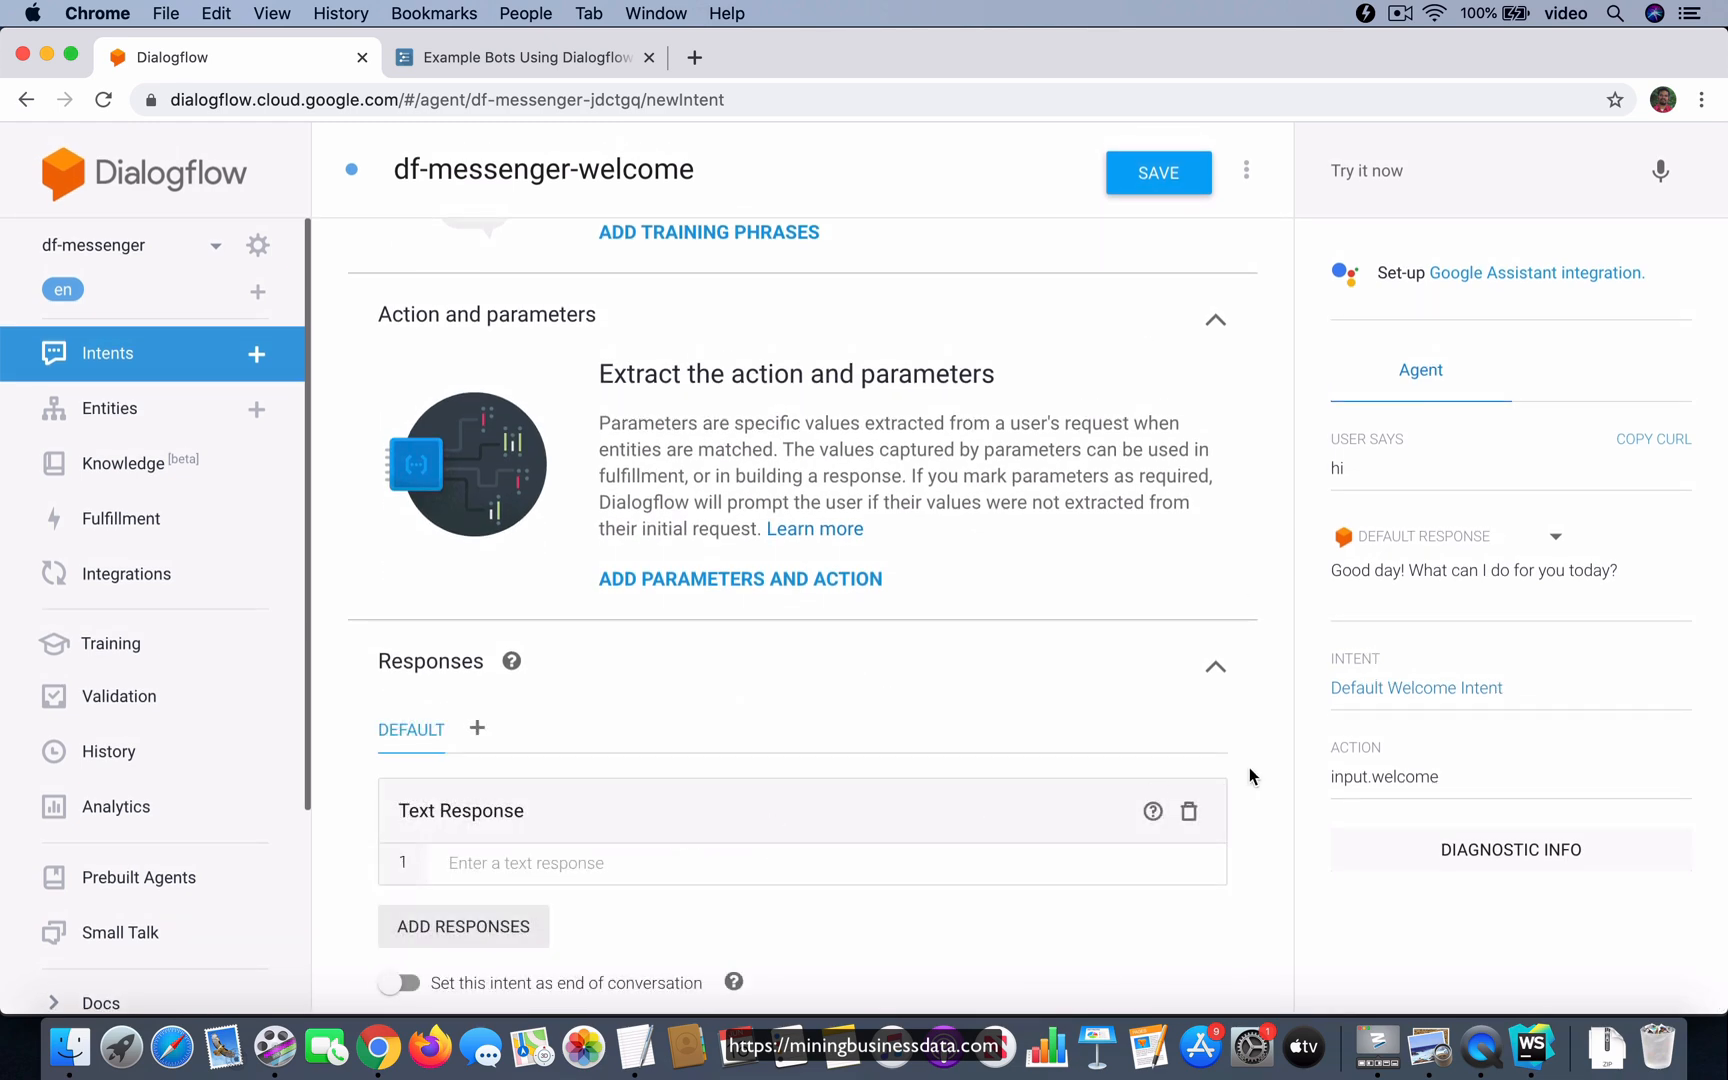
text(Hi)
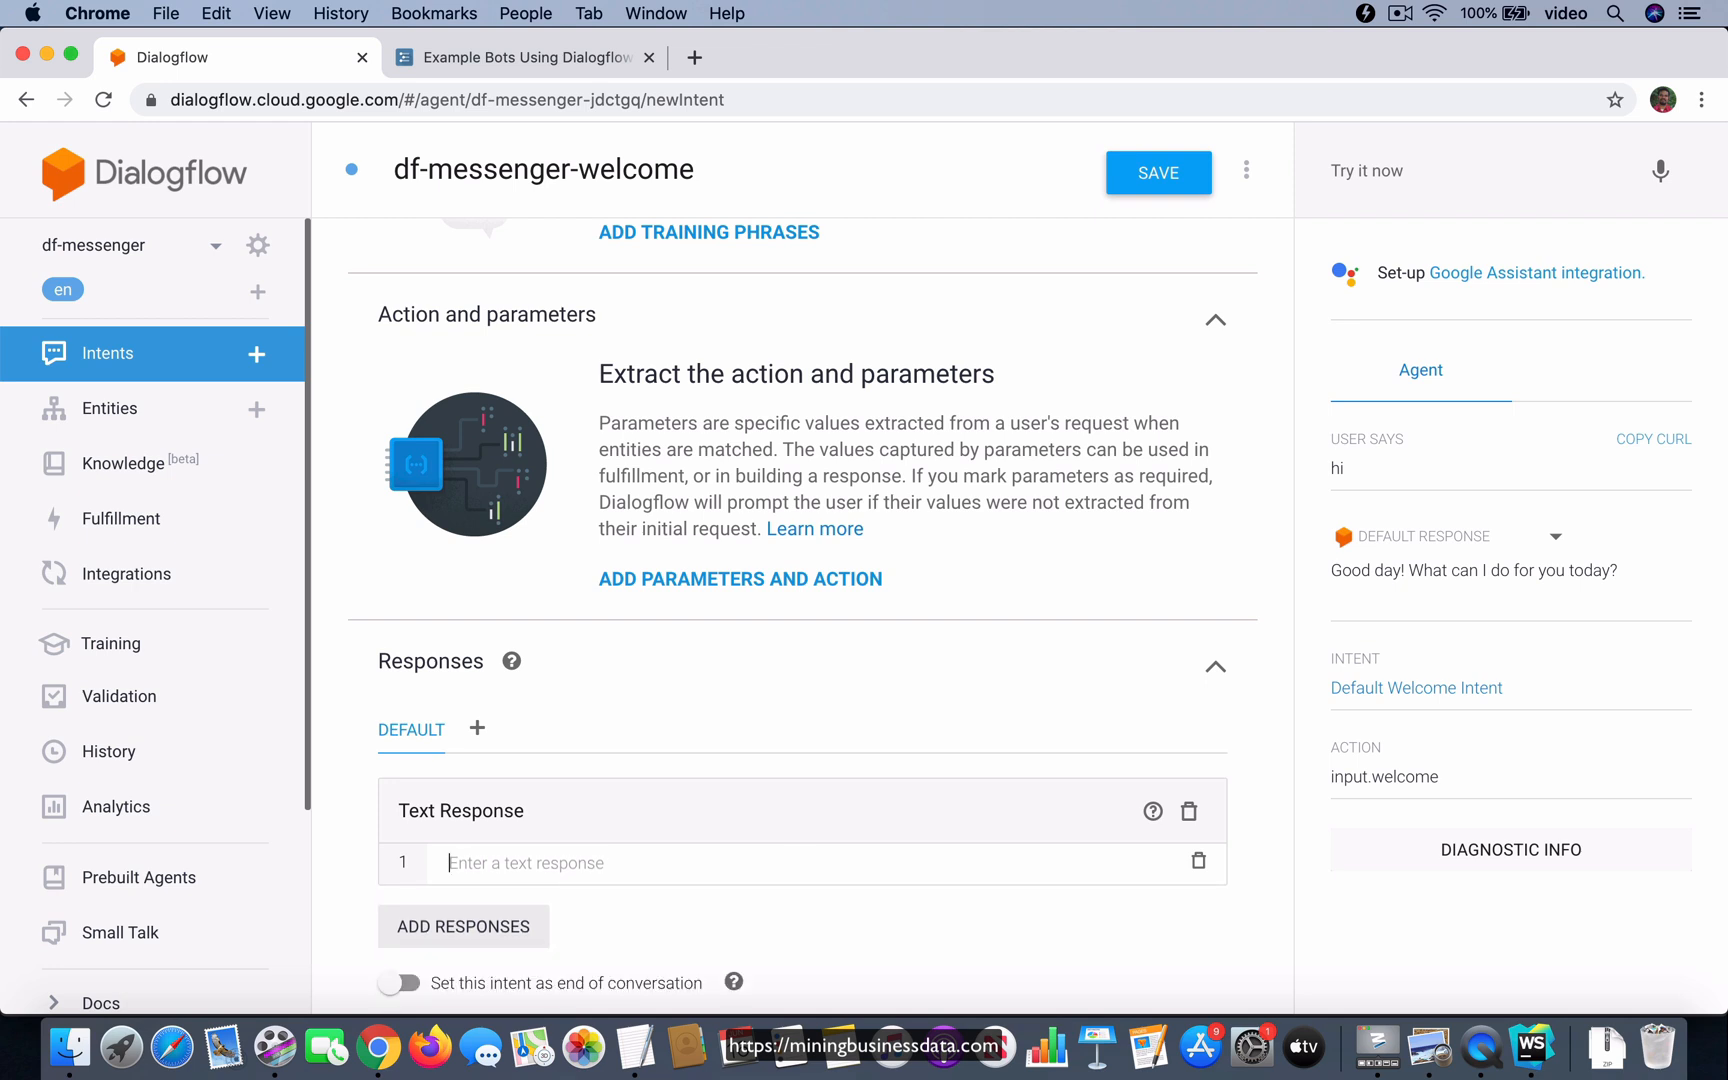
text(Welcome to th)
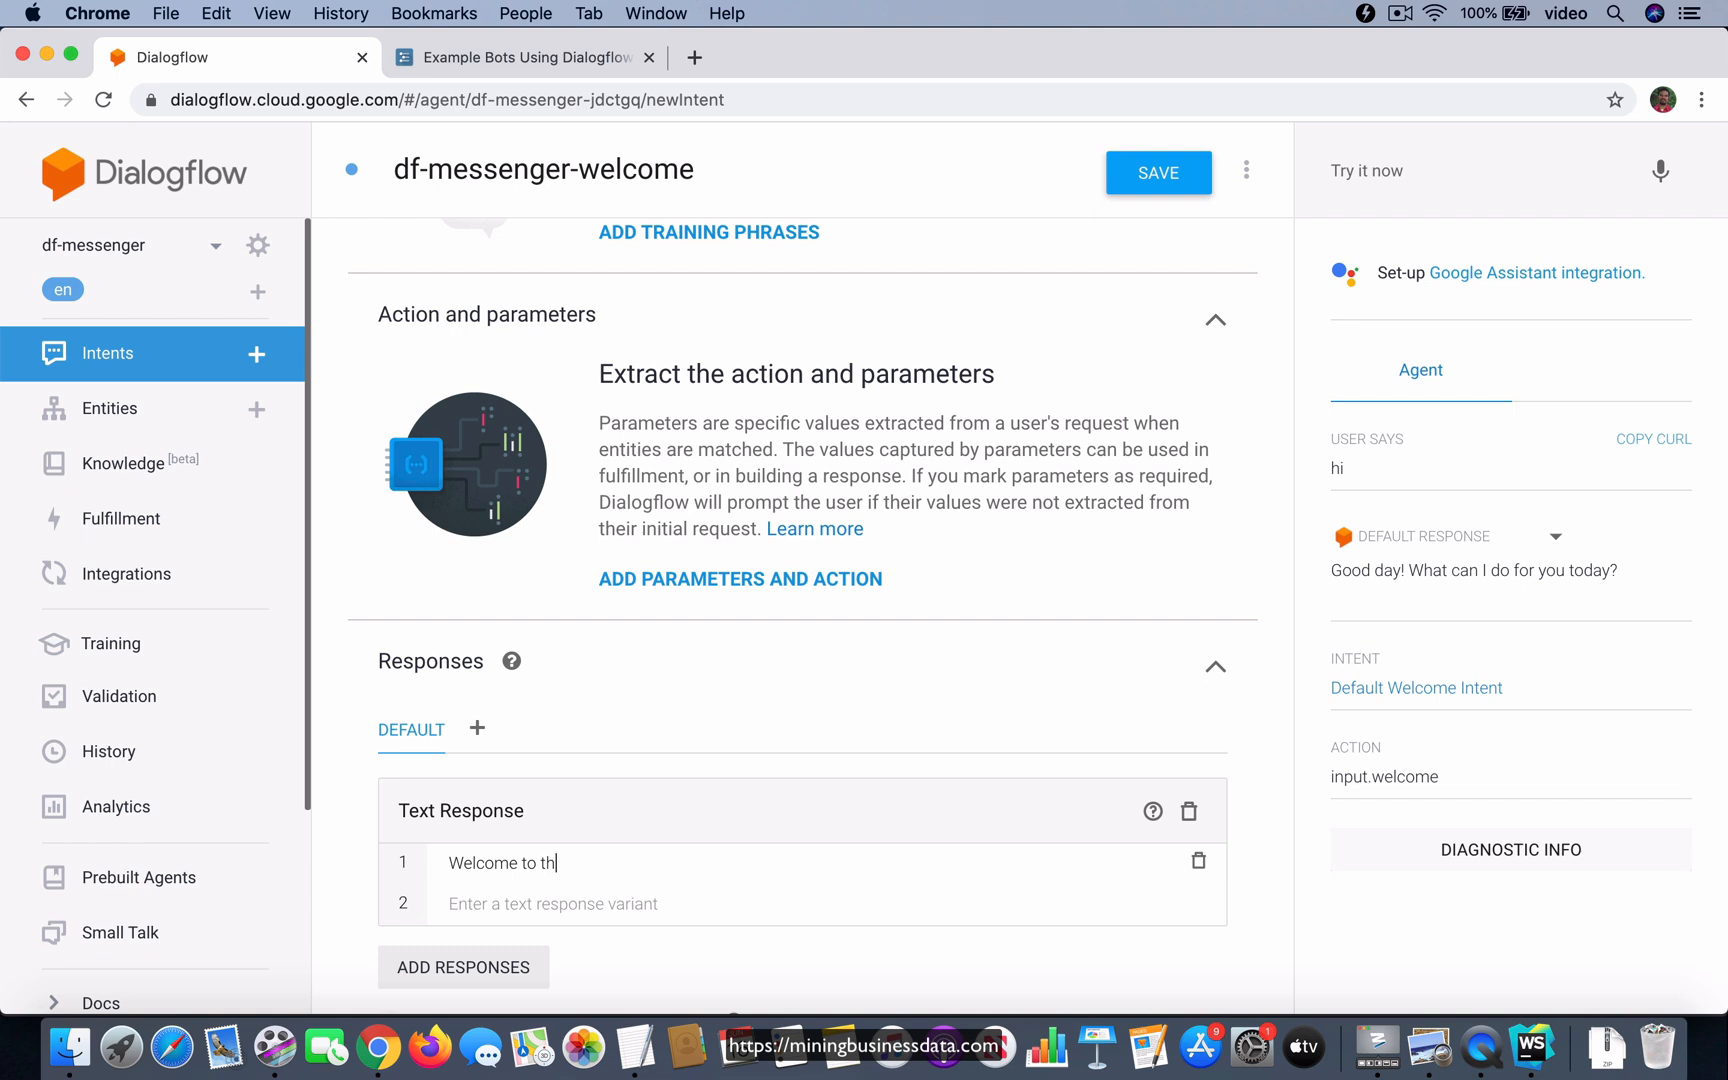
text(e new Dialogfo)
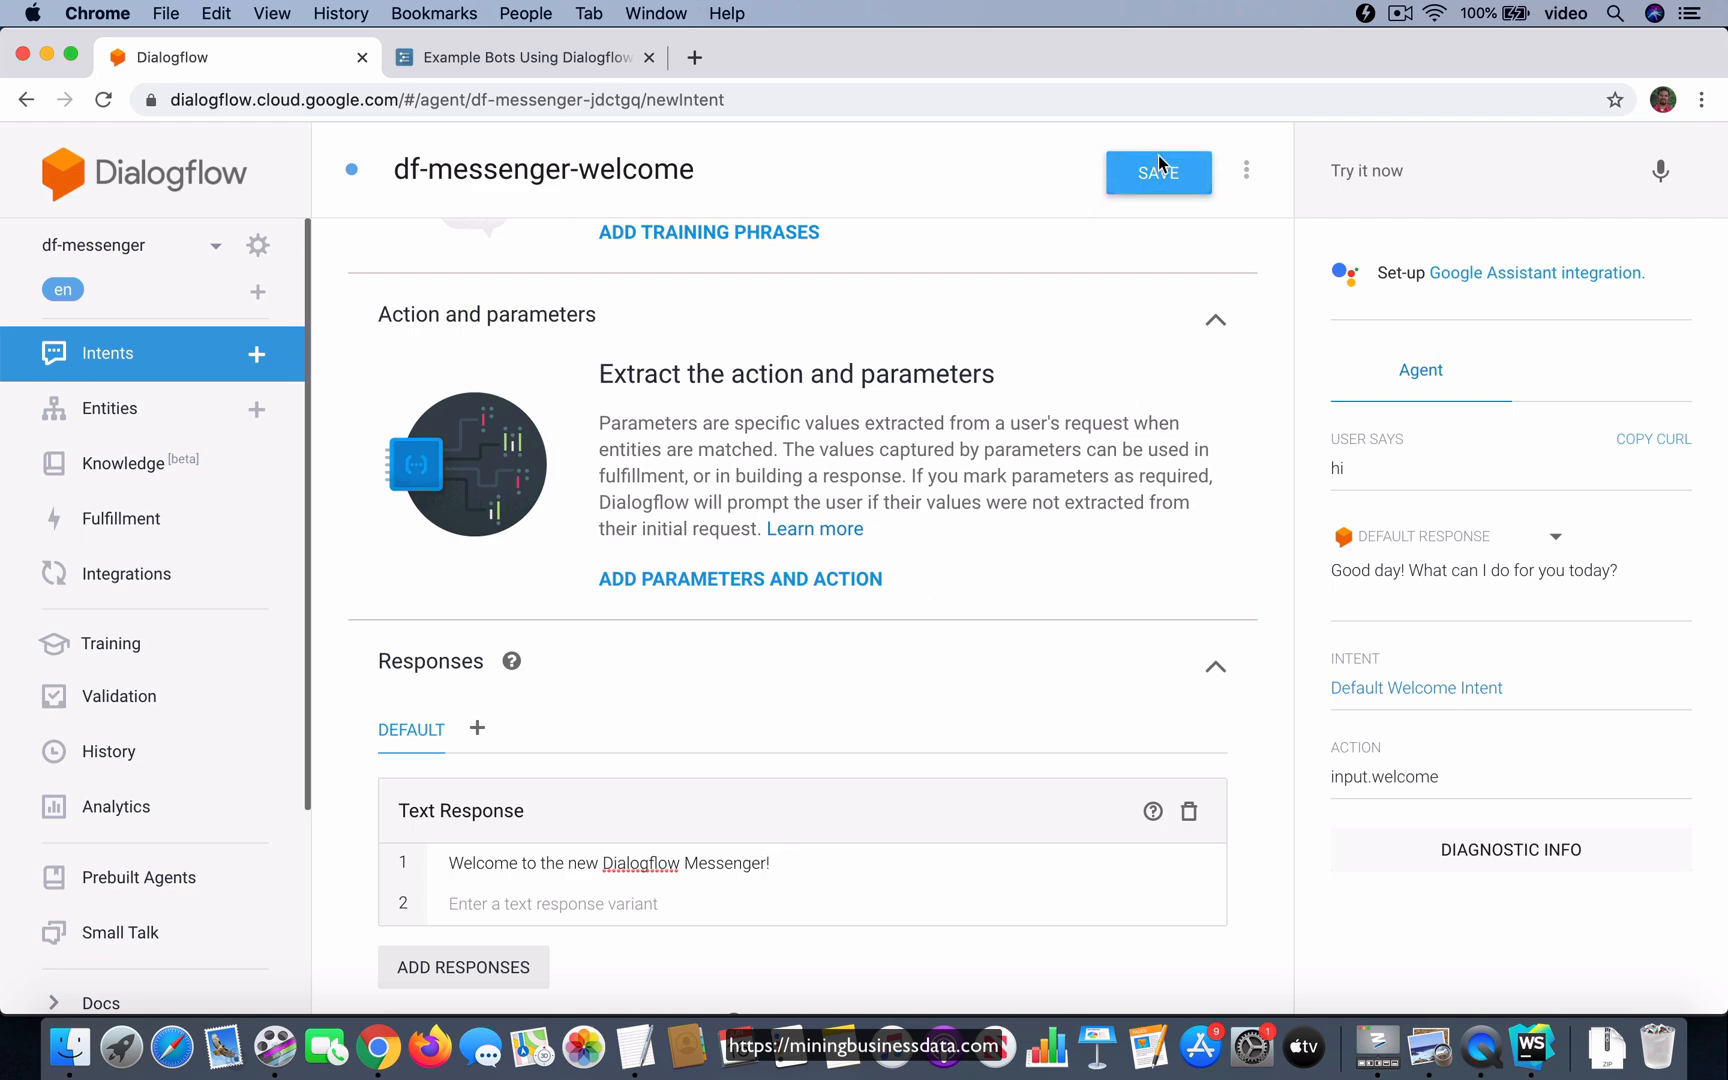
click(1158, 173)
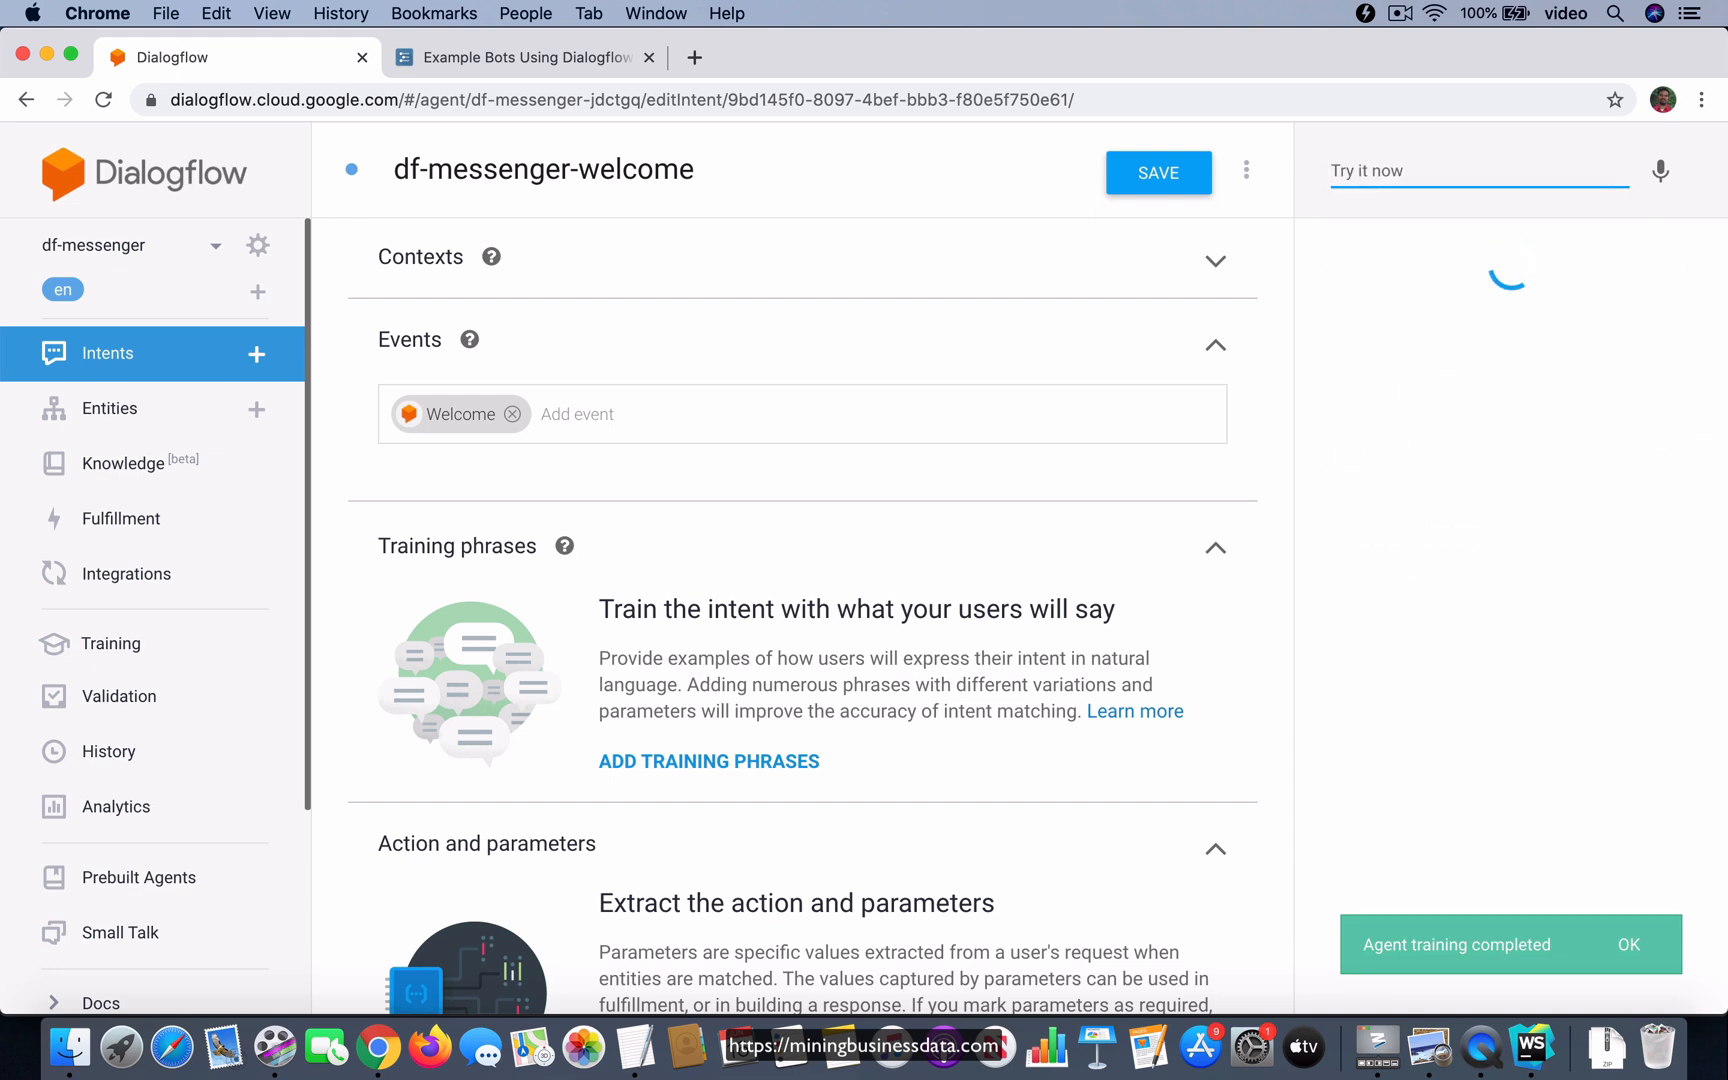
- Test the agent in the console with 'who are you', getting the fallback reply
text(hi)
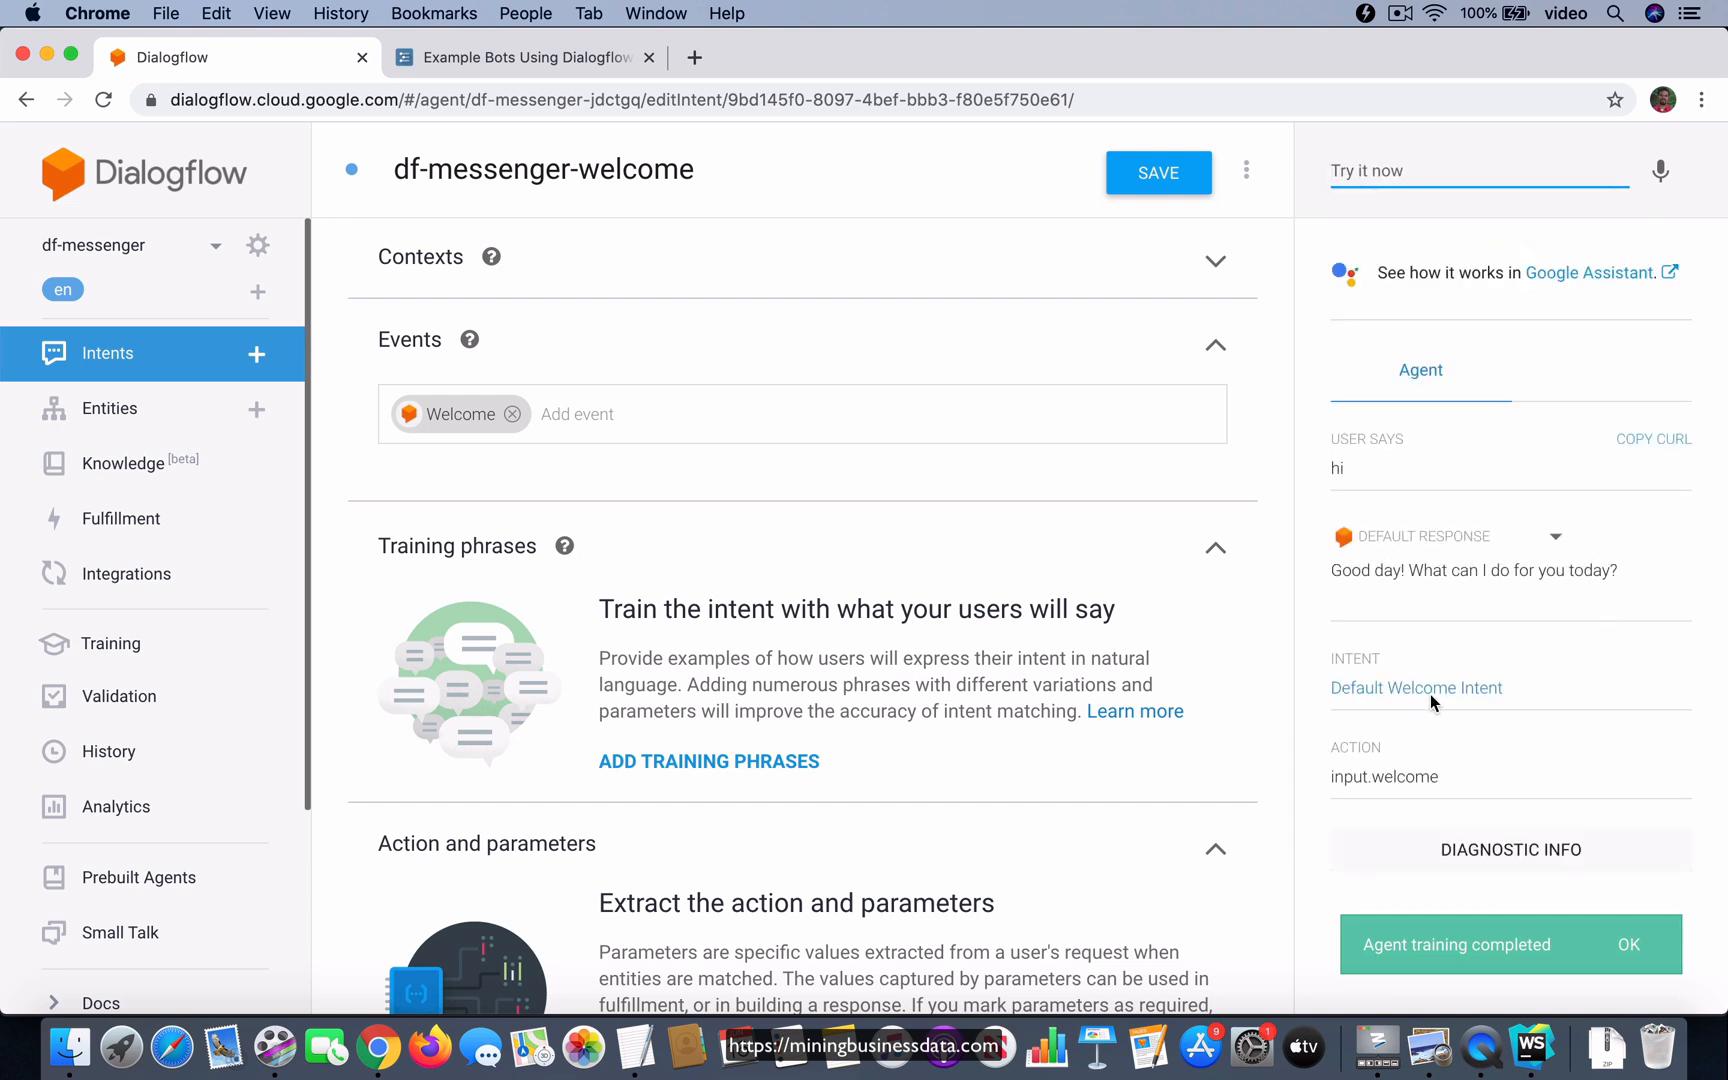
click(1629, 944)
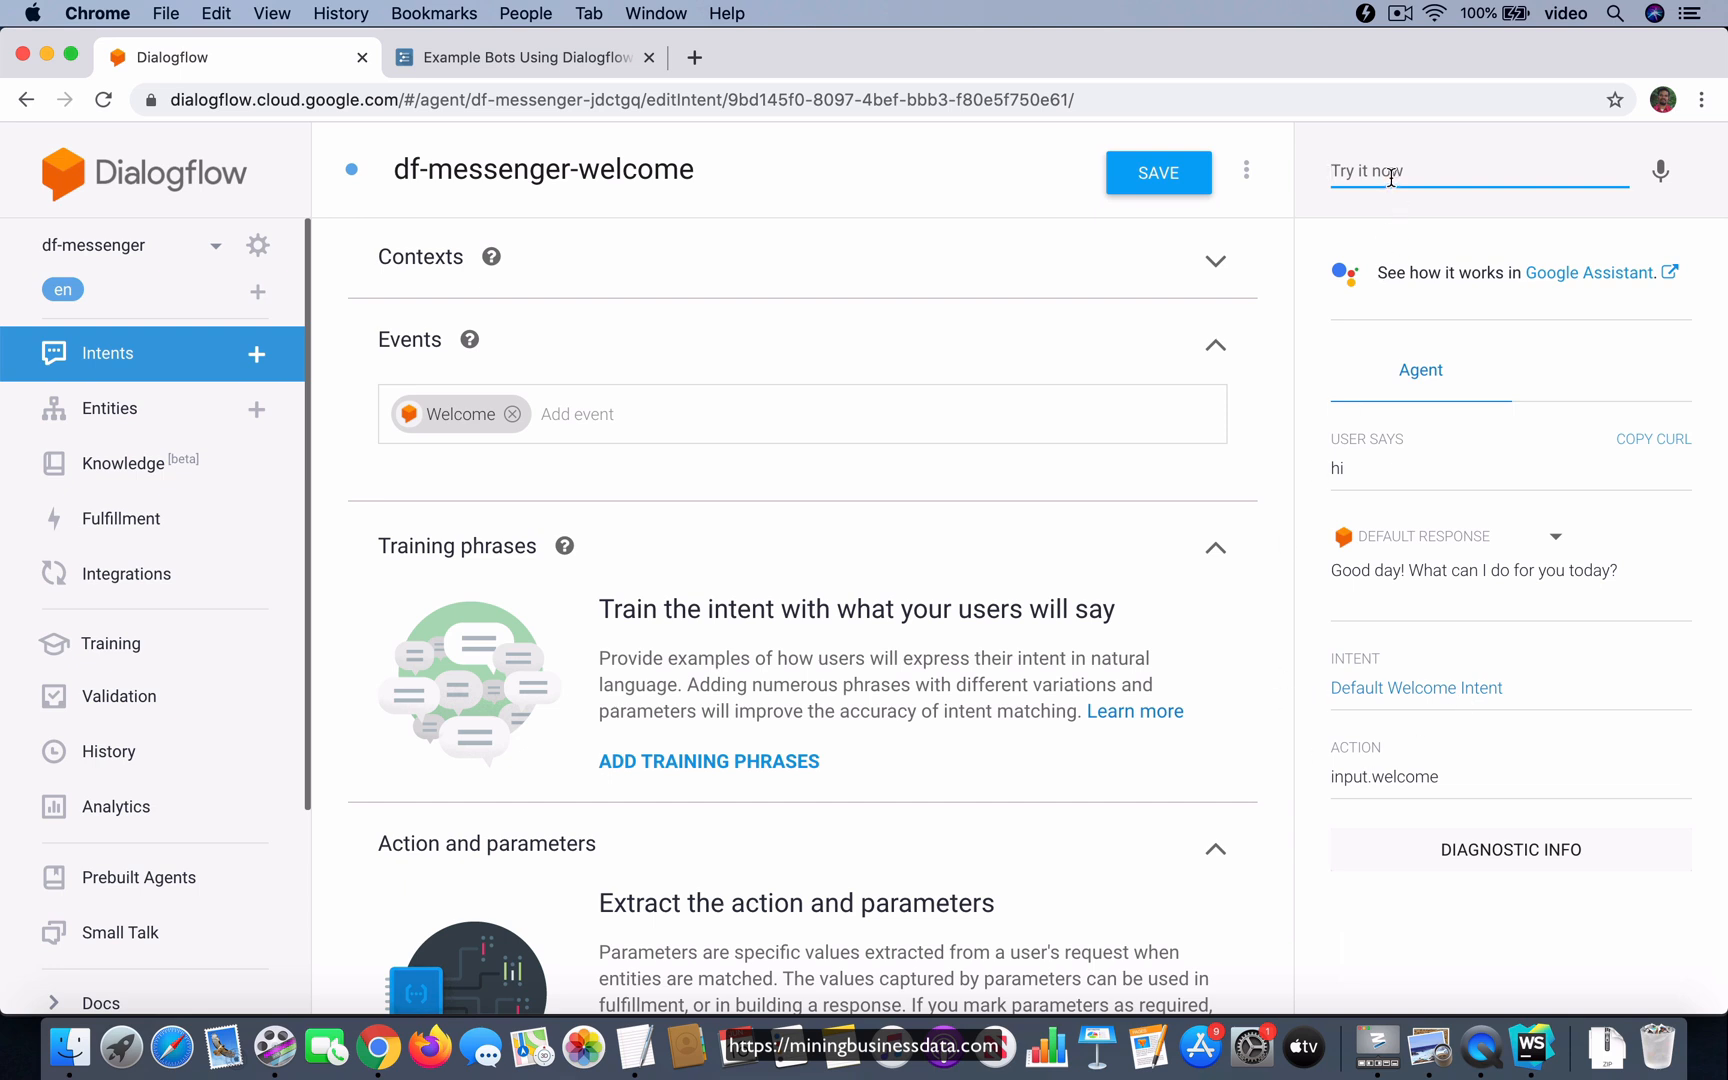
text(who are yo)
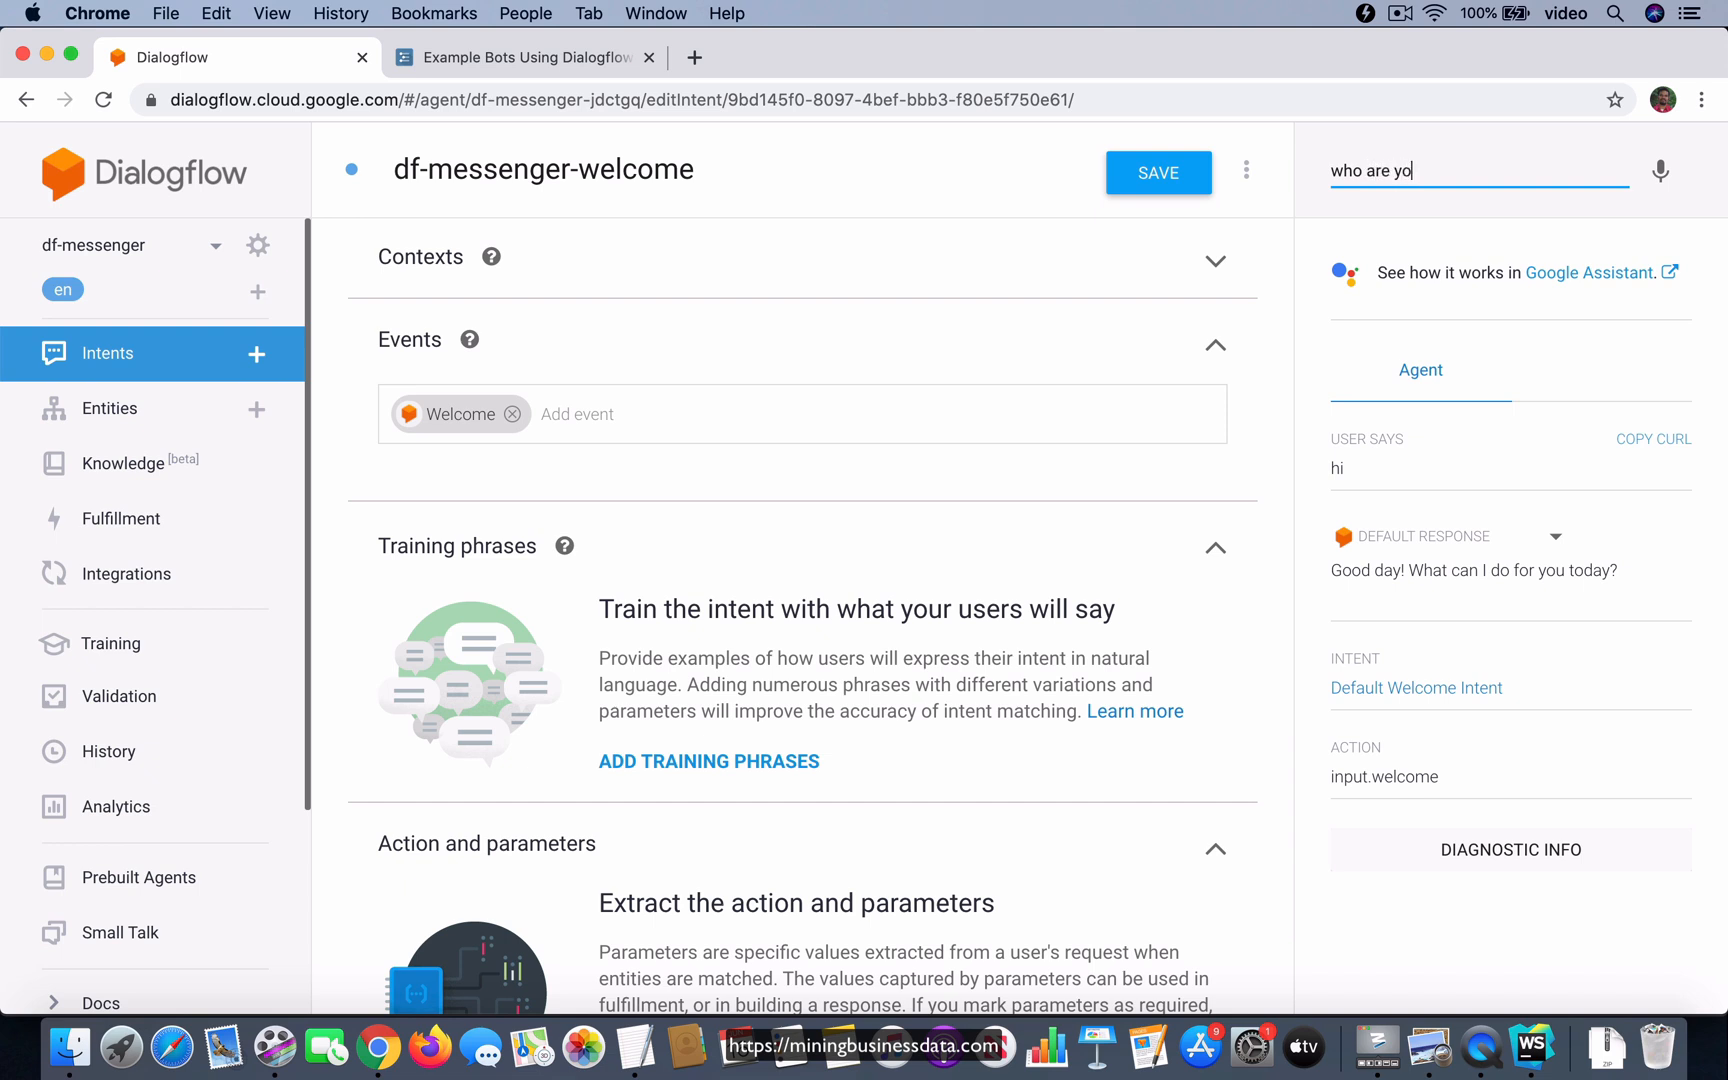
key(Enter)
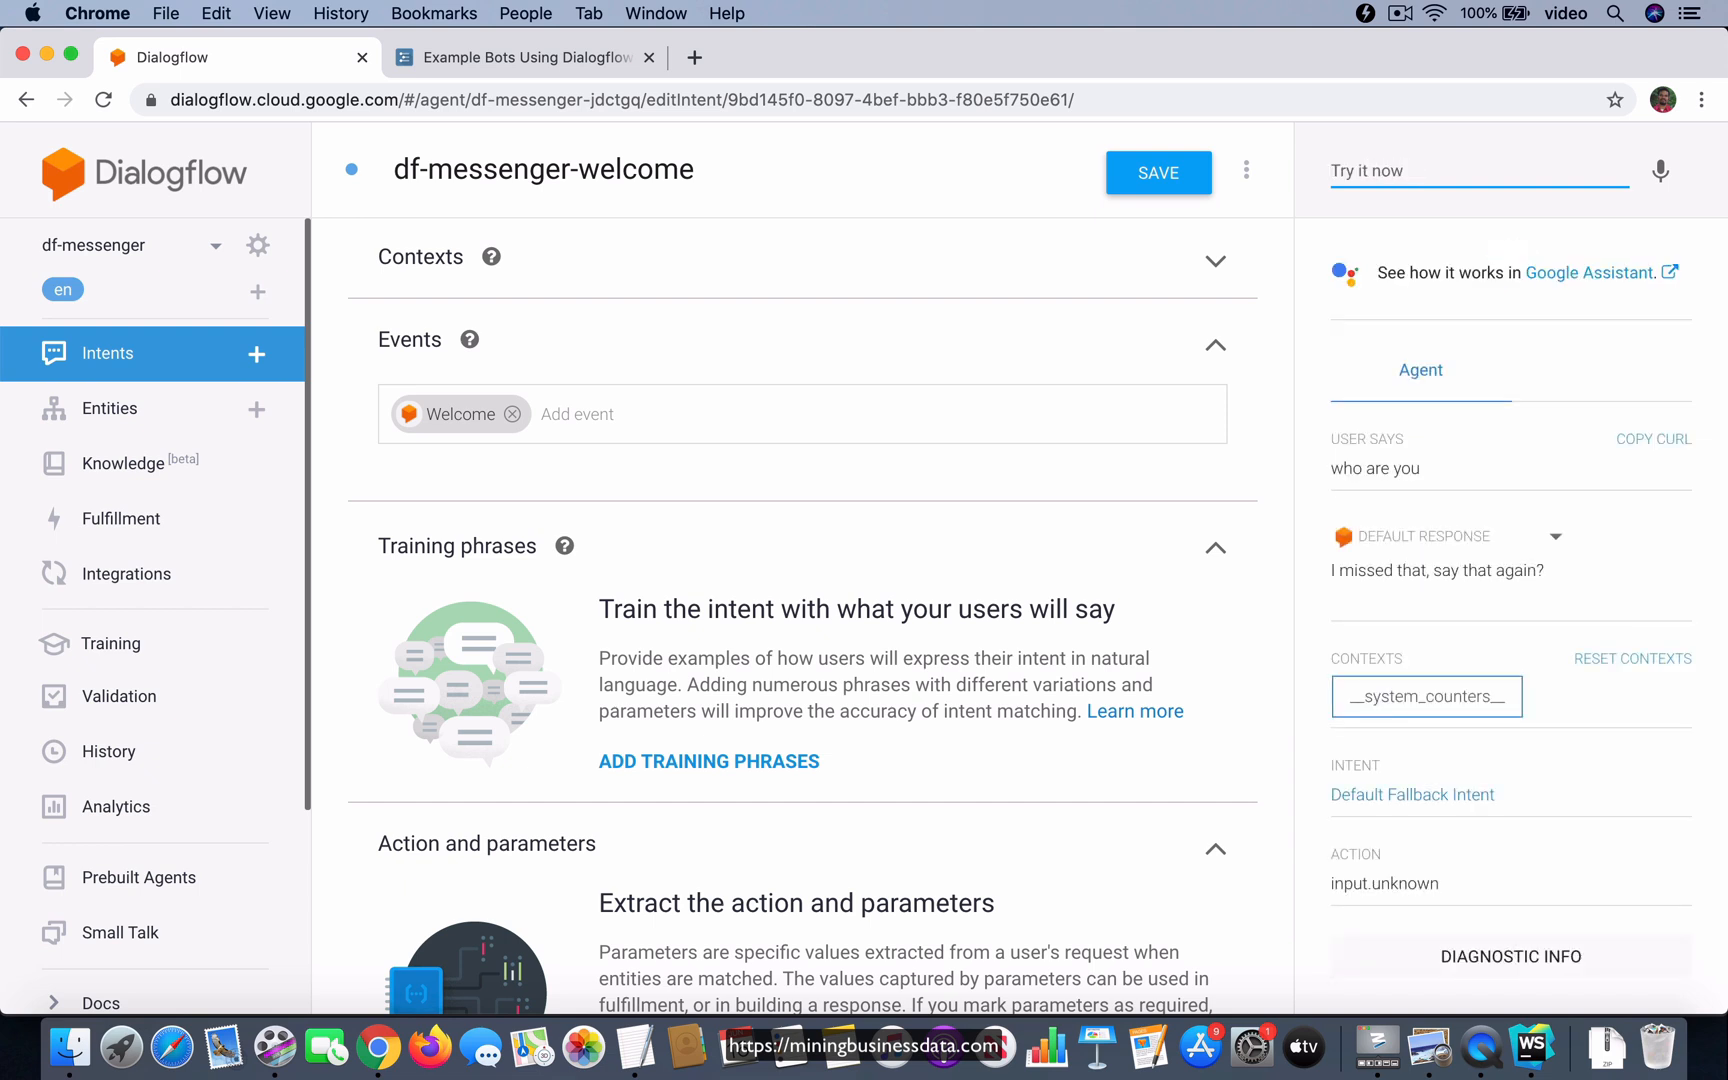
mouse_move(1377, 589)
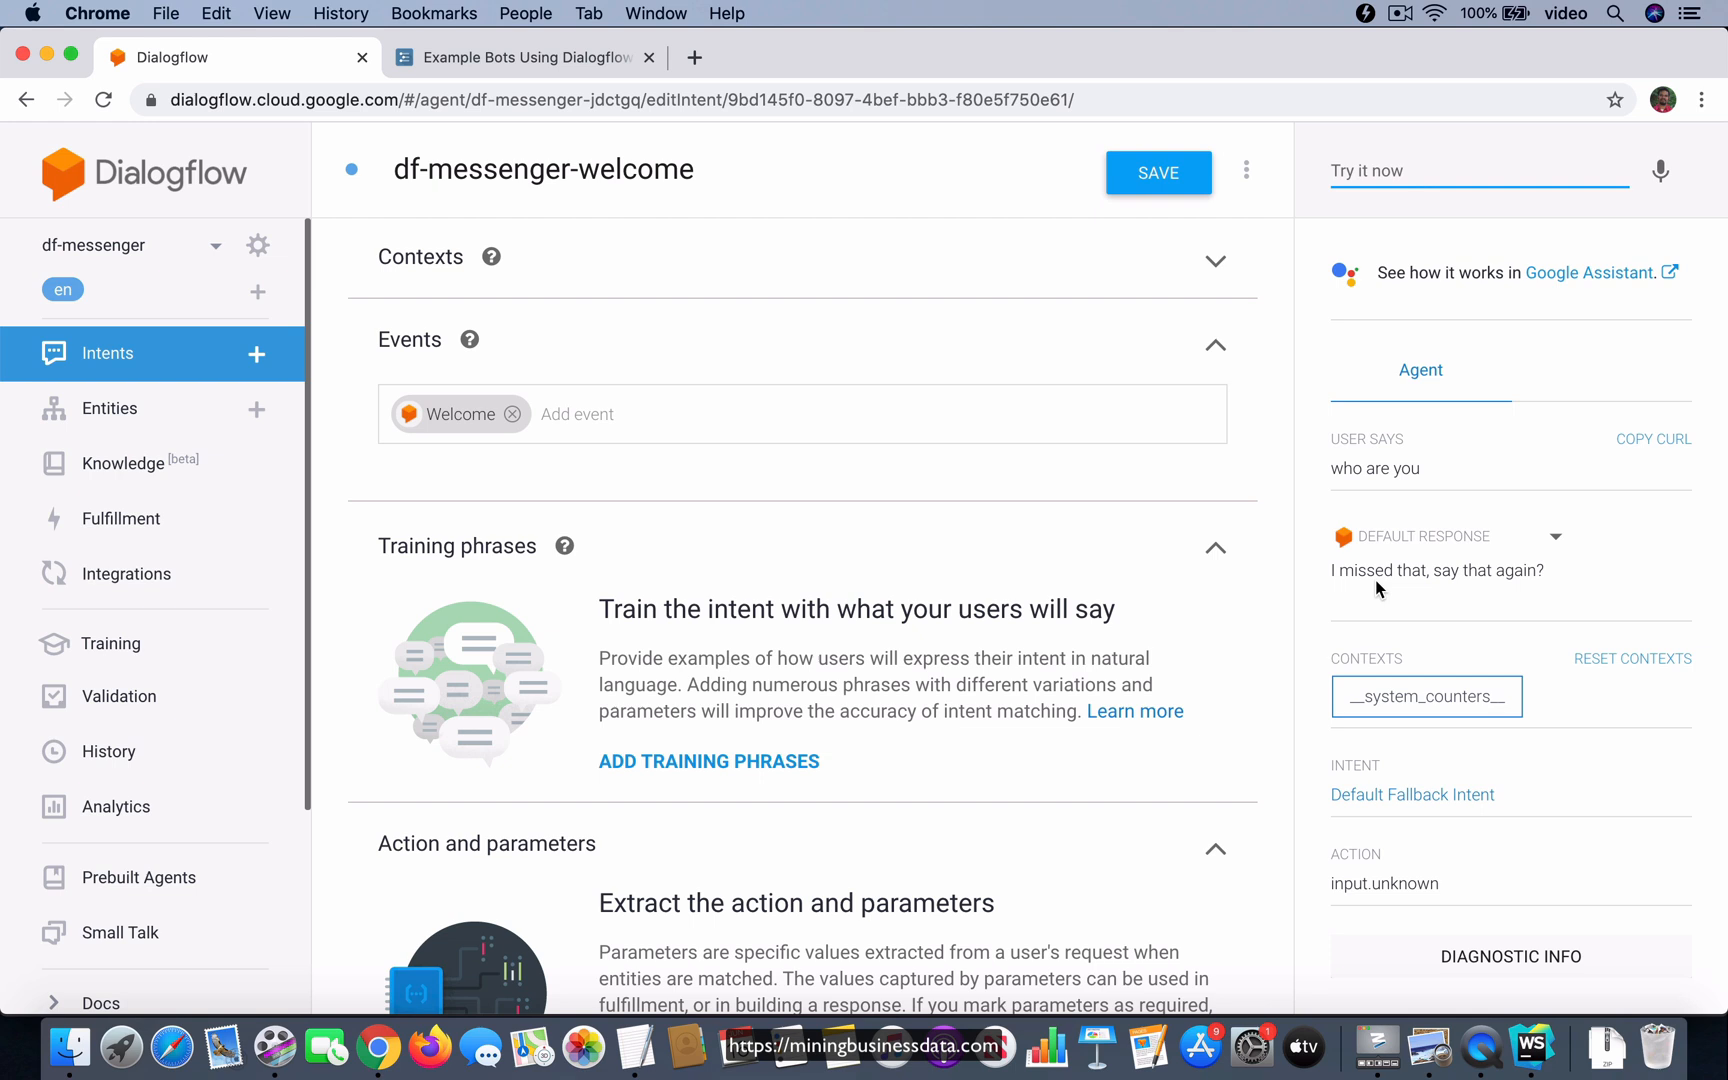
mouse_move(1346, 766)
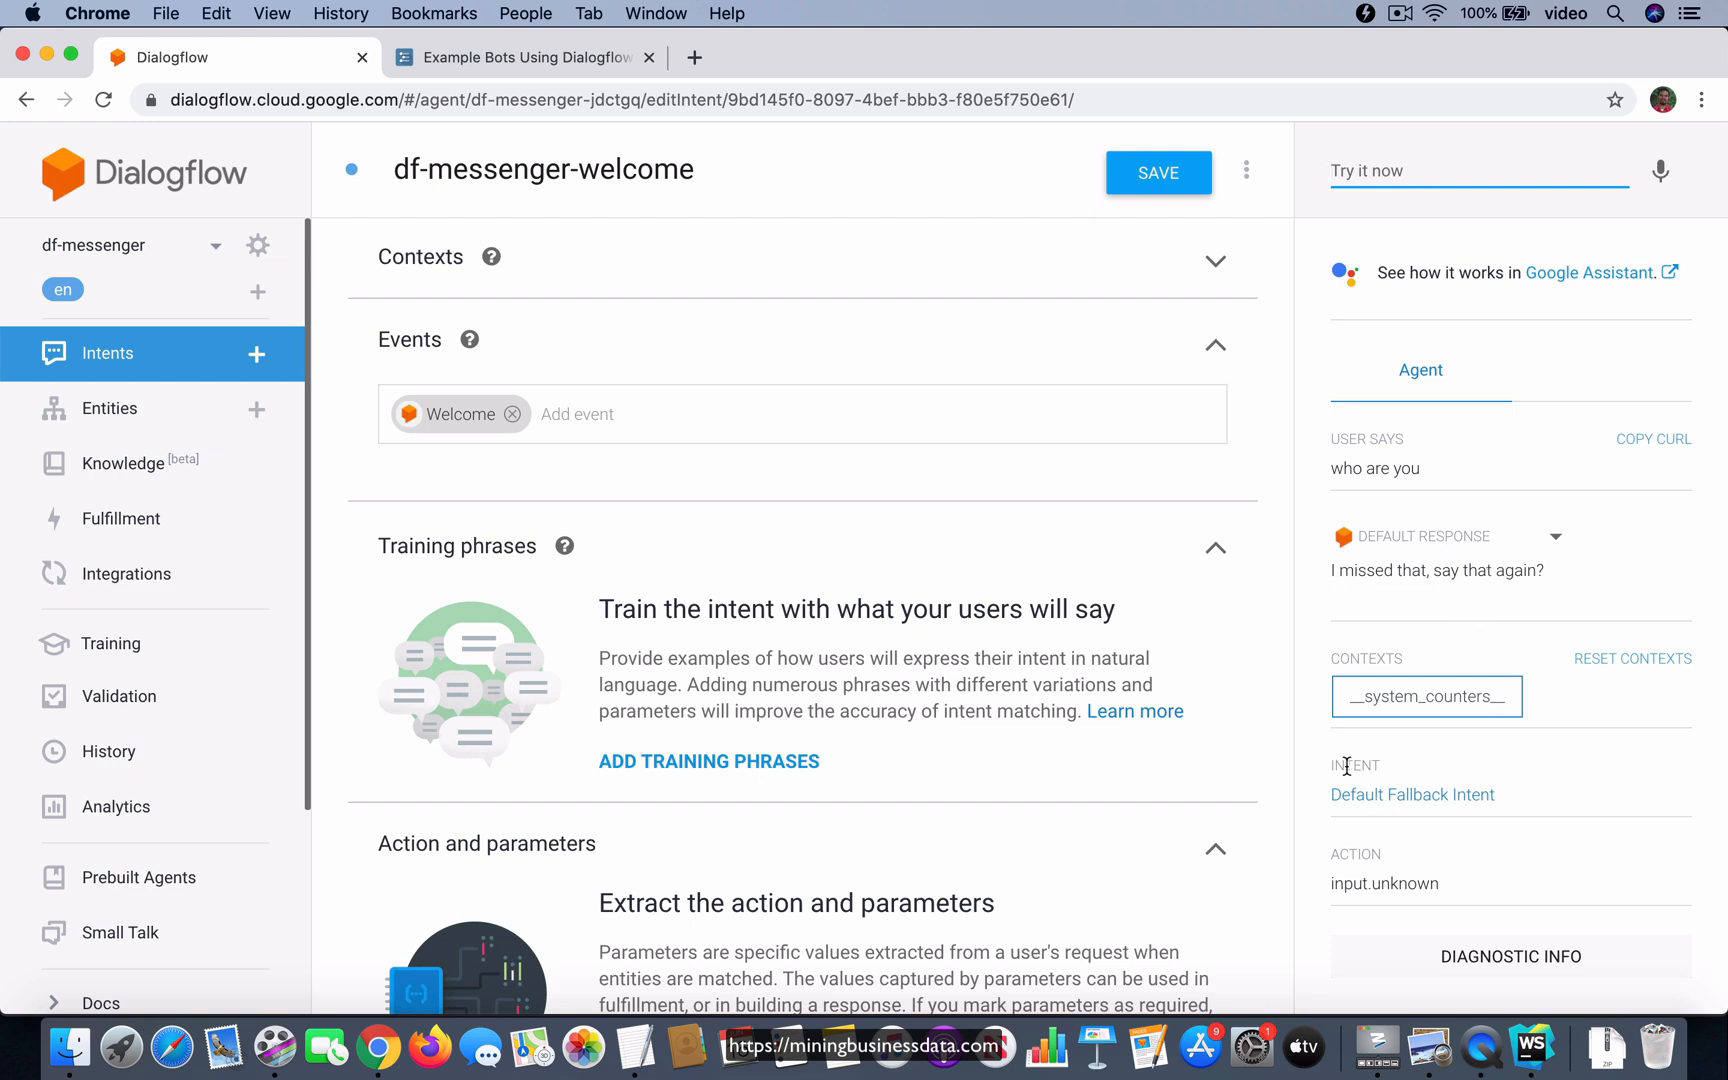
mouse_move(1334, 807)
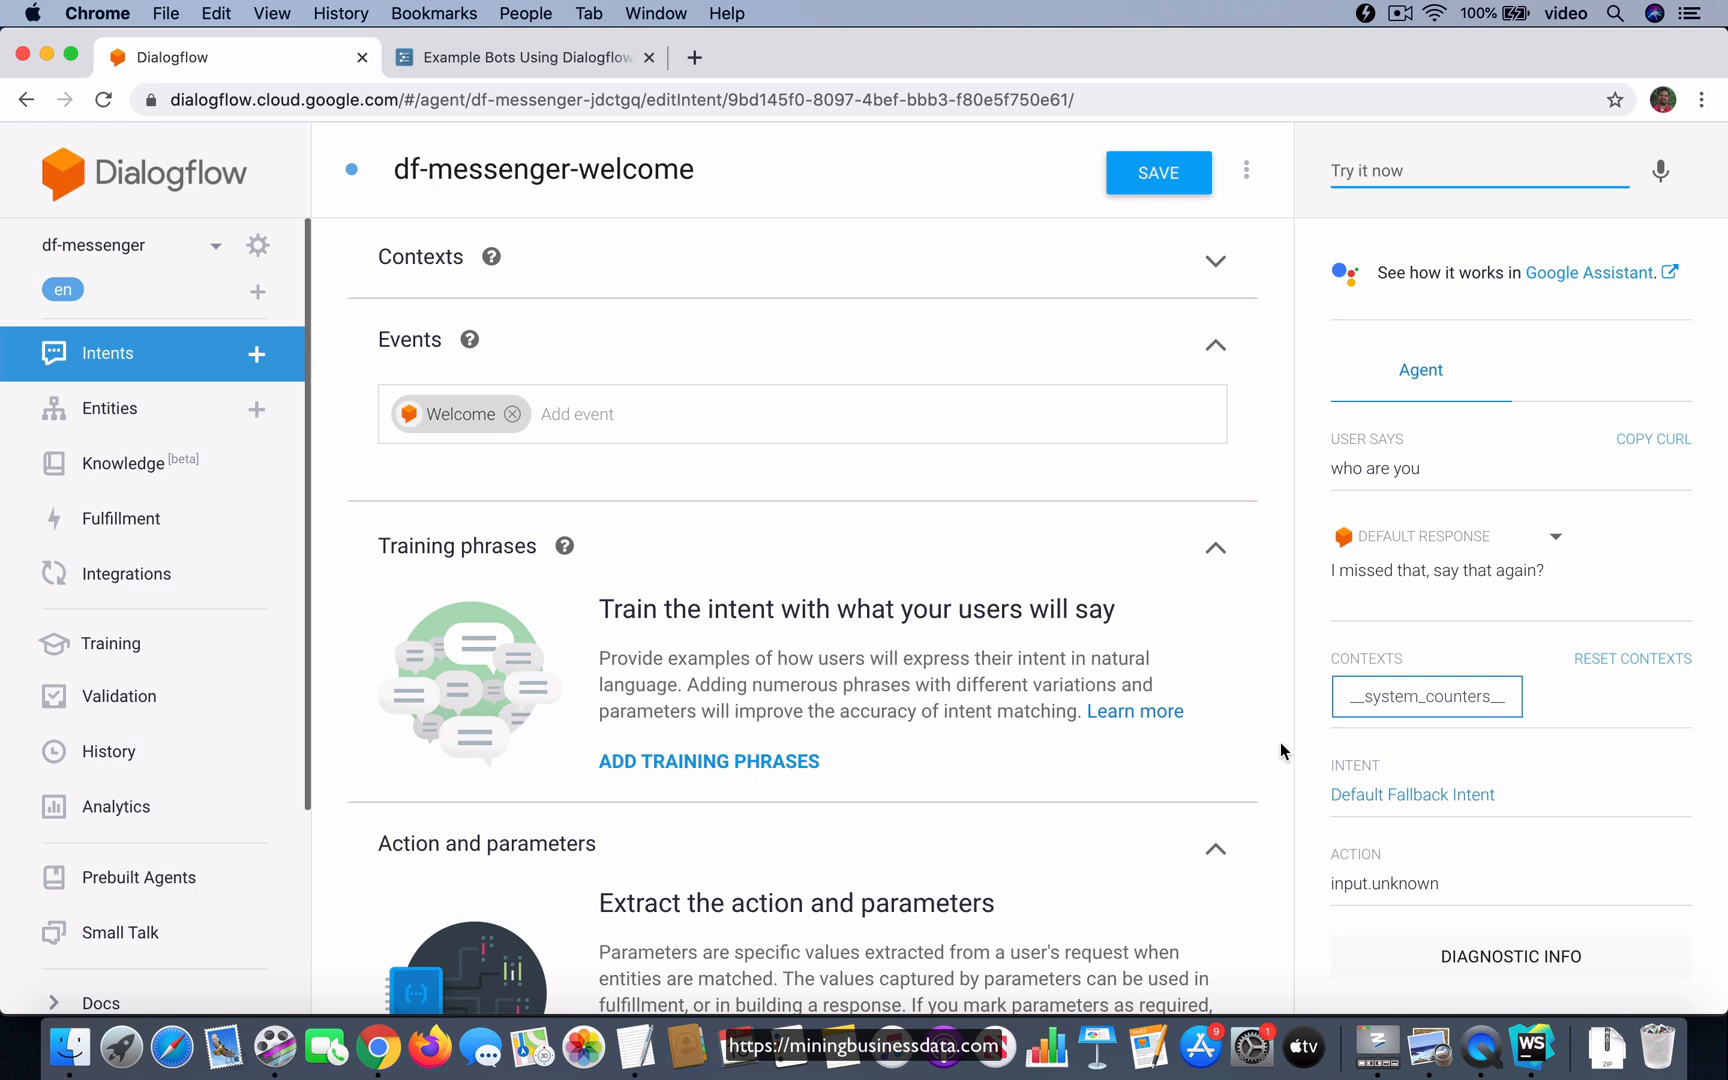
mouse_move(1271, 769)
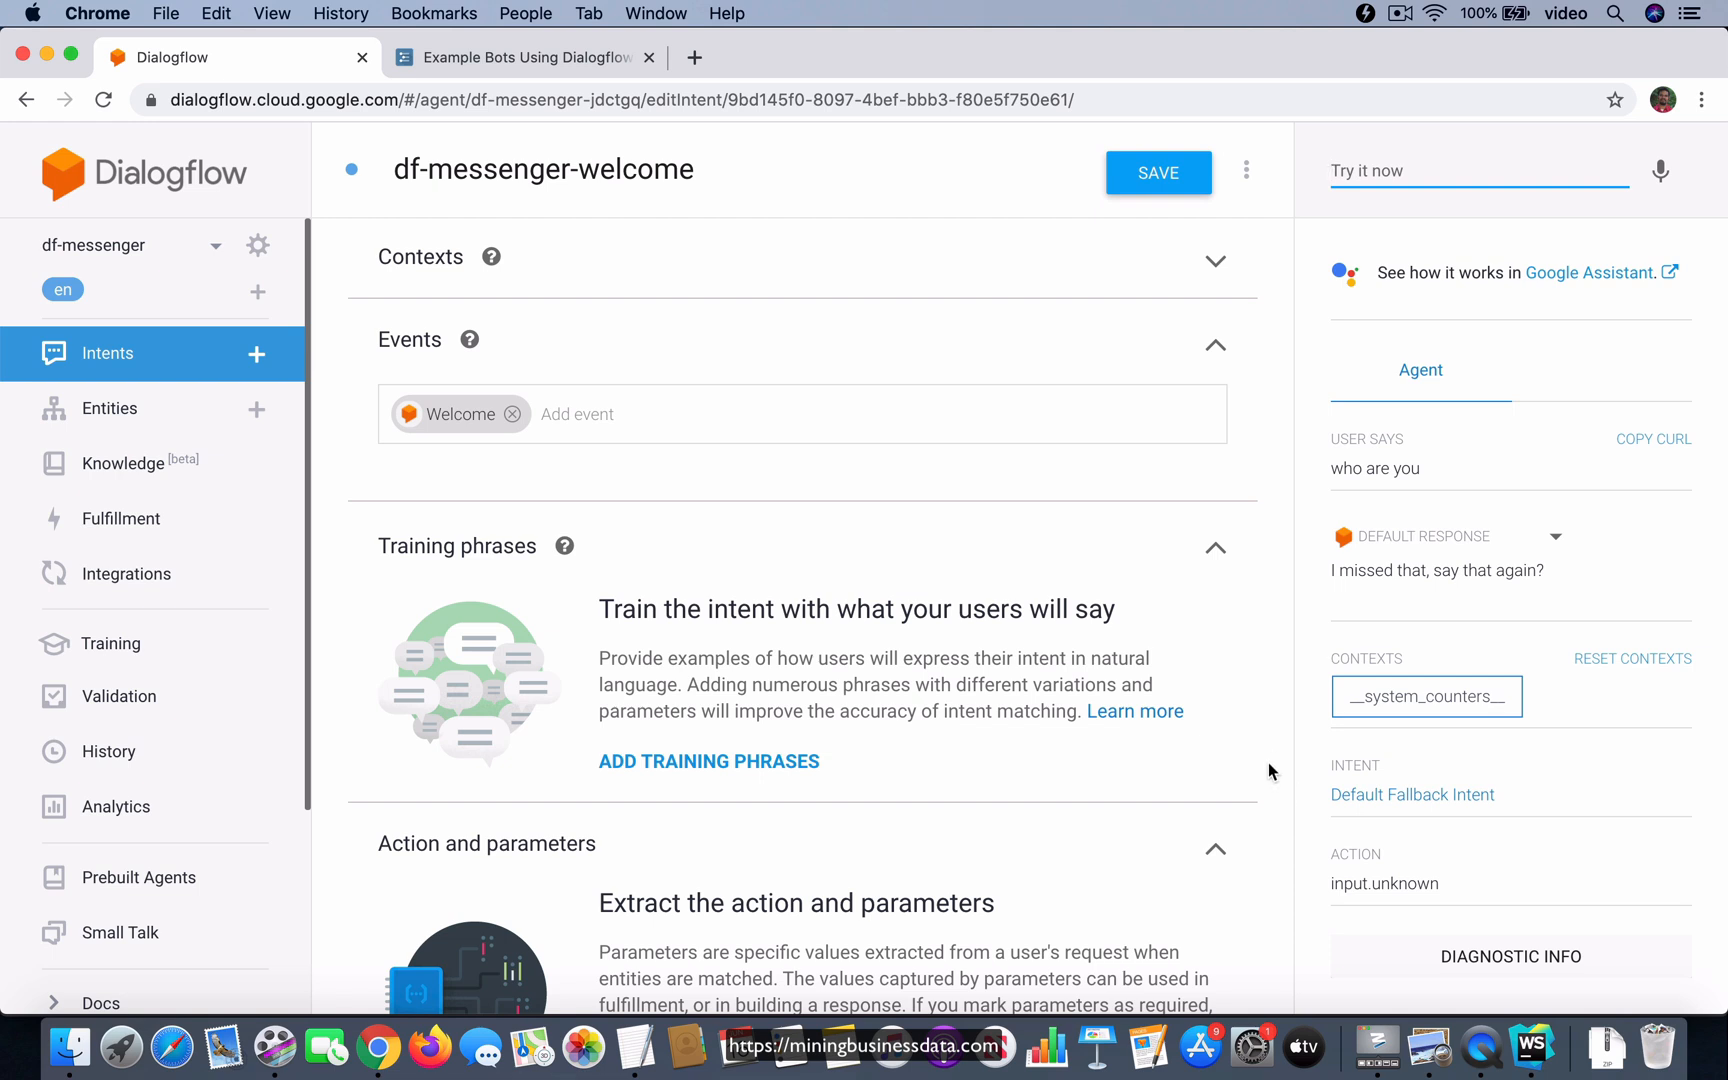
mouse_move(1269, 745)
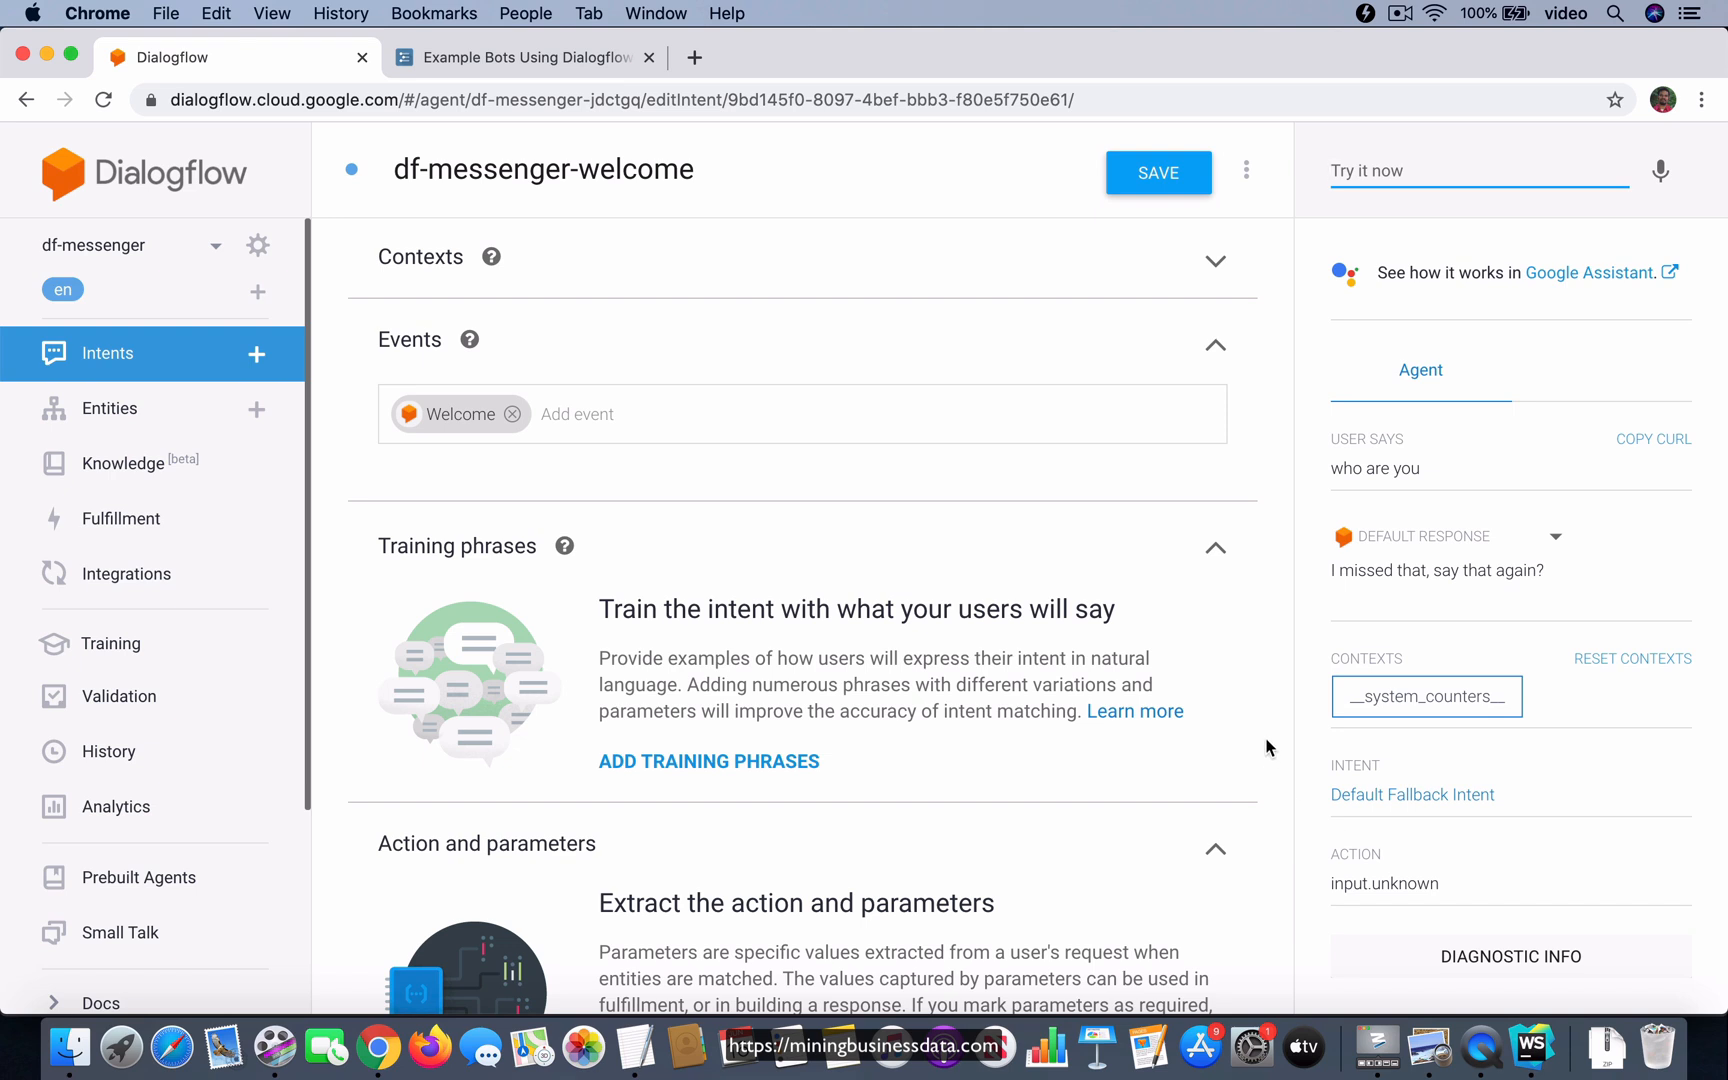
mouse_move(340, 656)
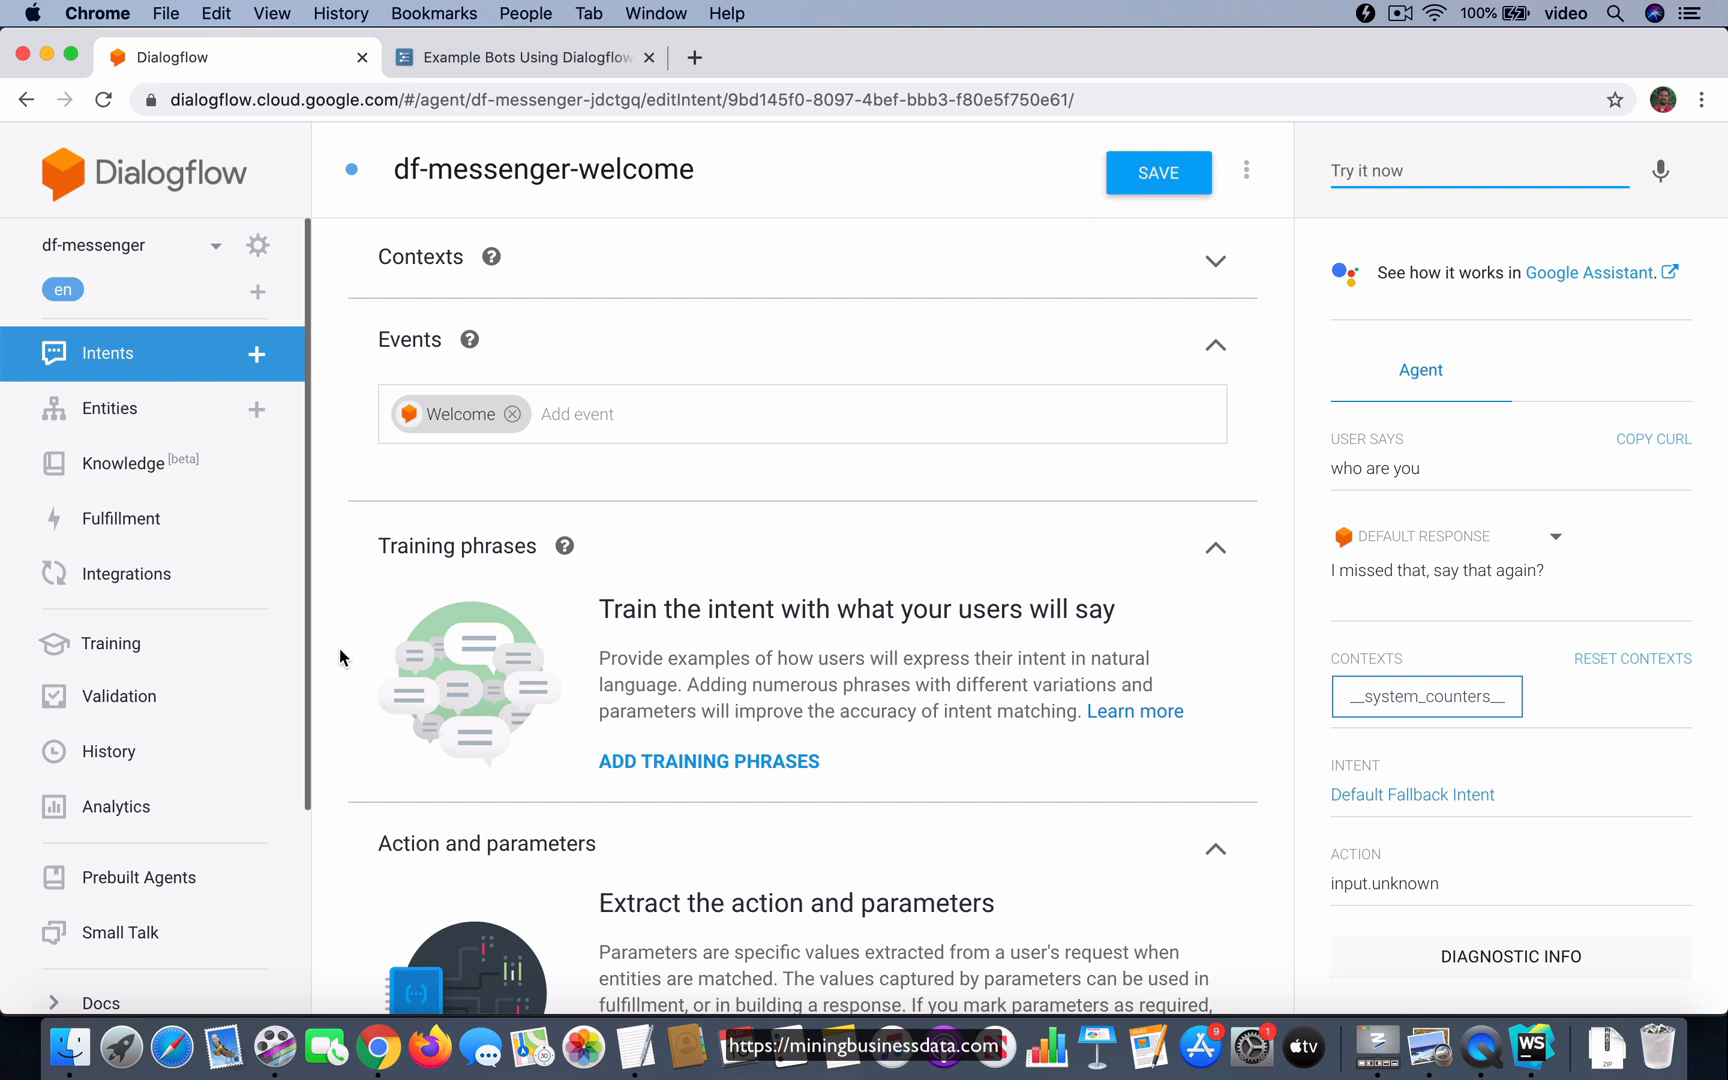
mouse_move(172, 594)
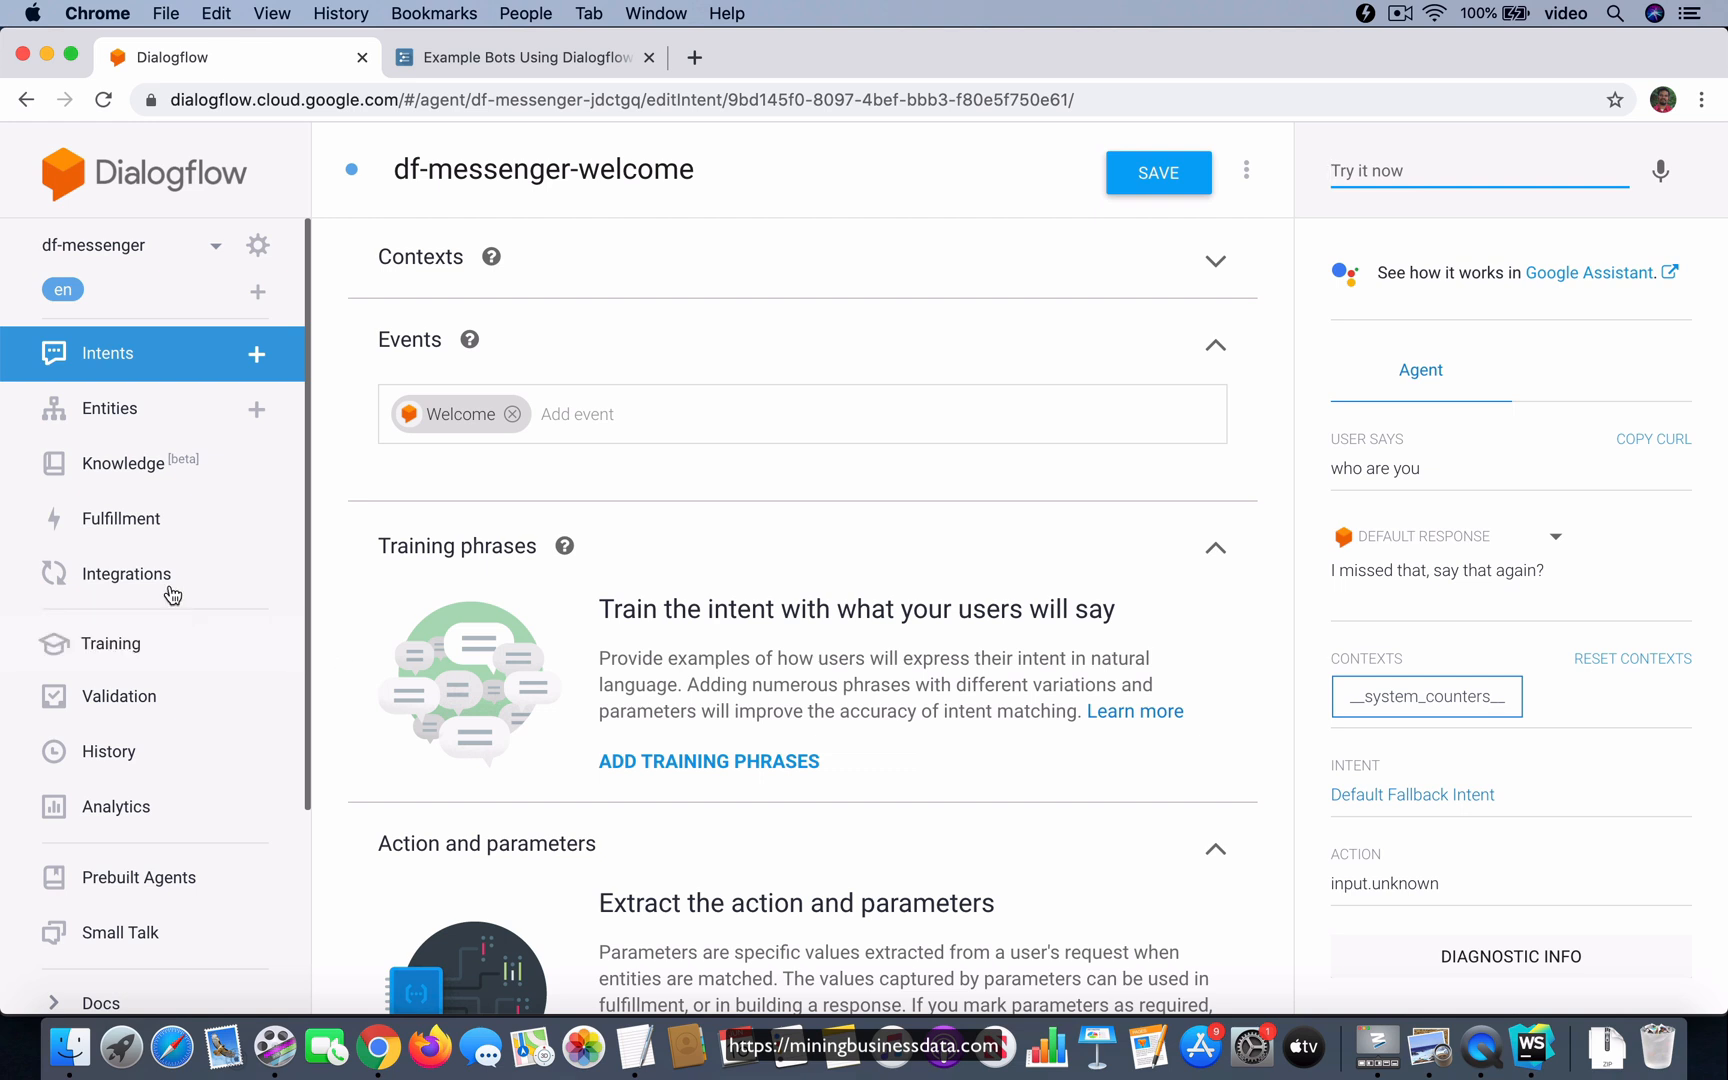
- Leave the unsaved intent for the Integrations page and scroll to text-based integrations
click(126, 574)
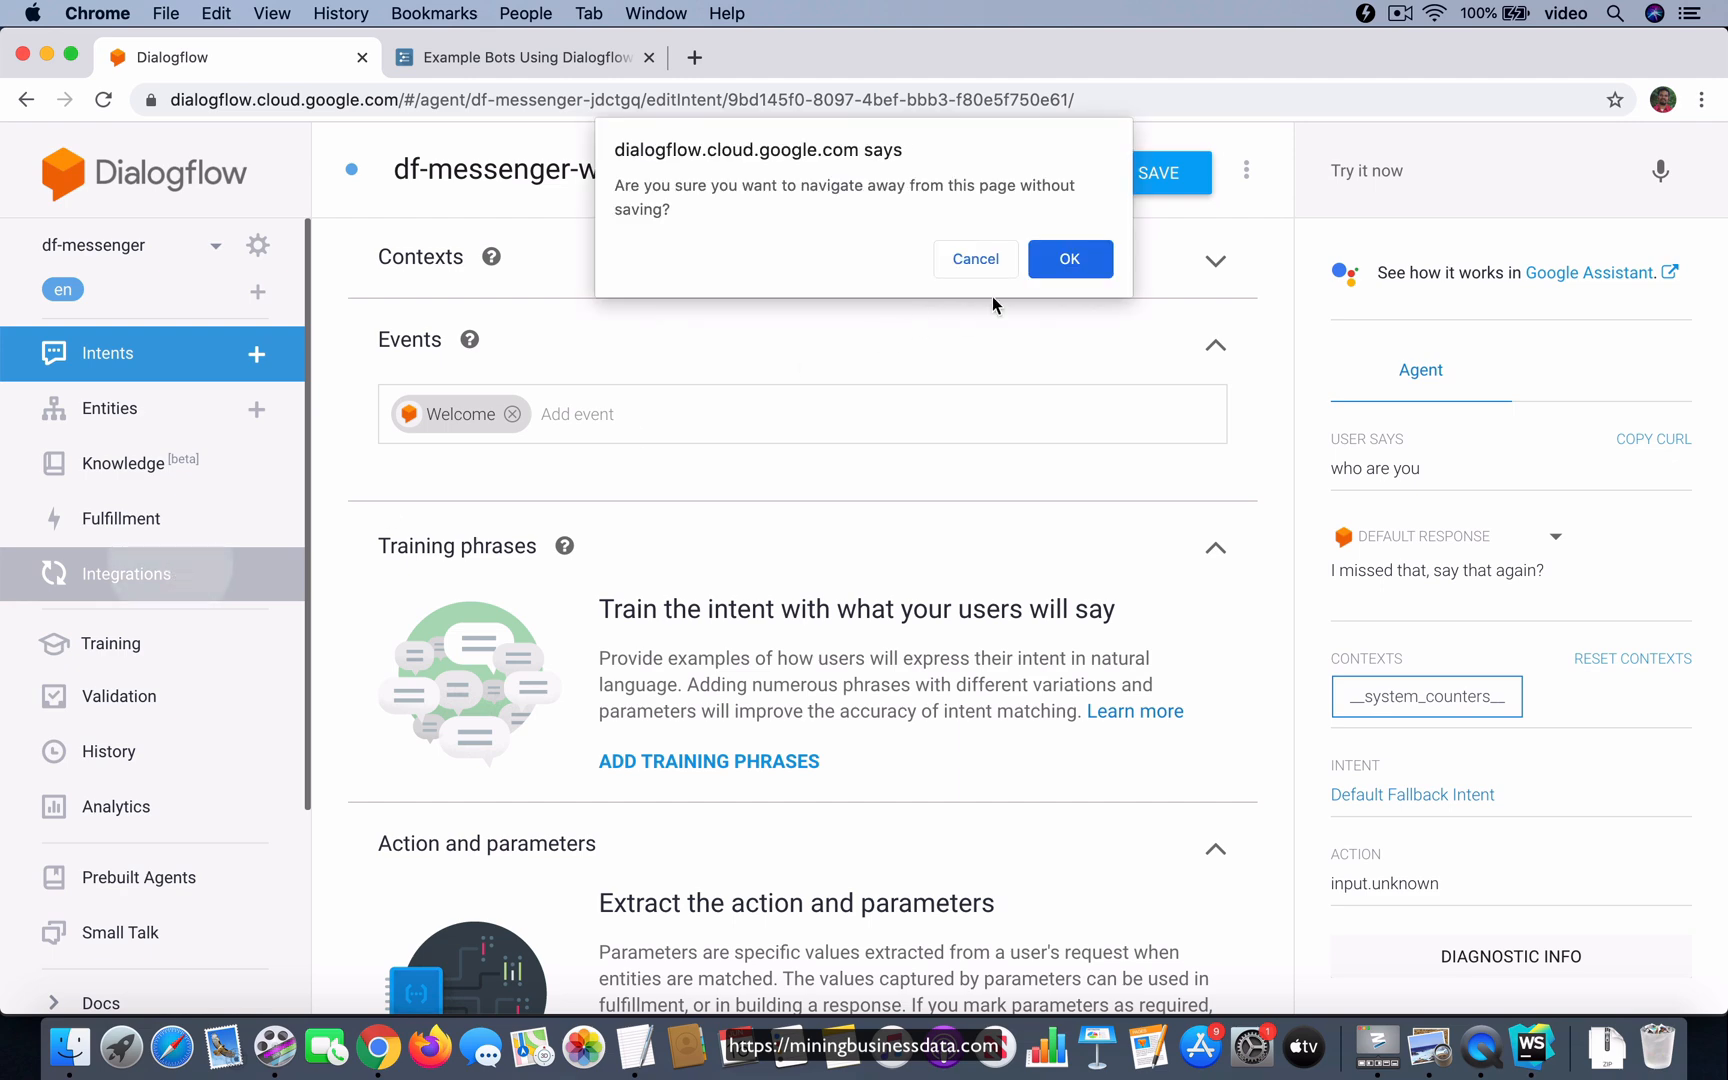
click(1070, 259)
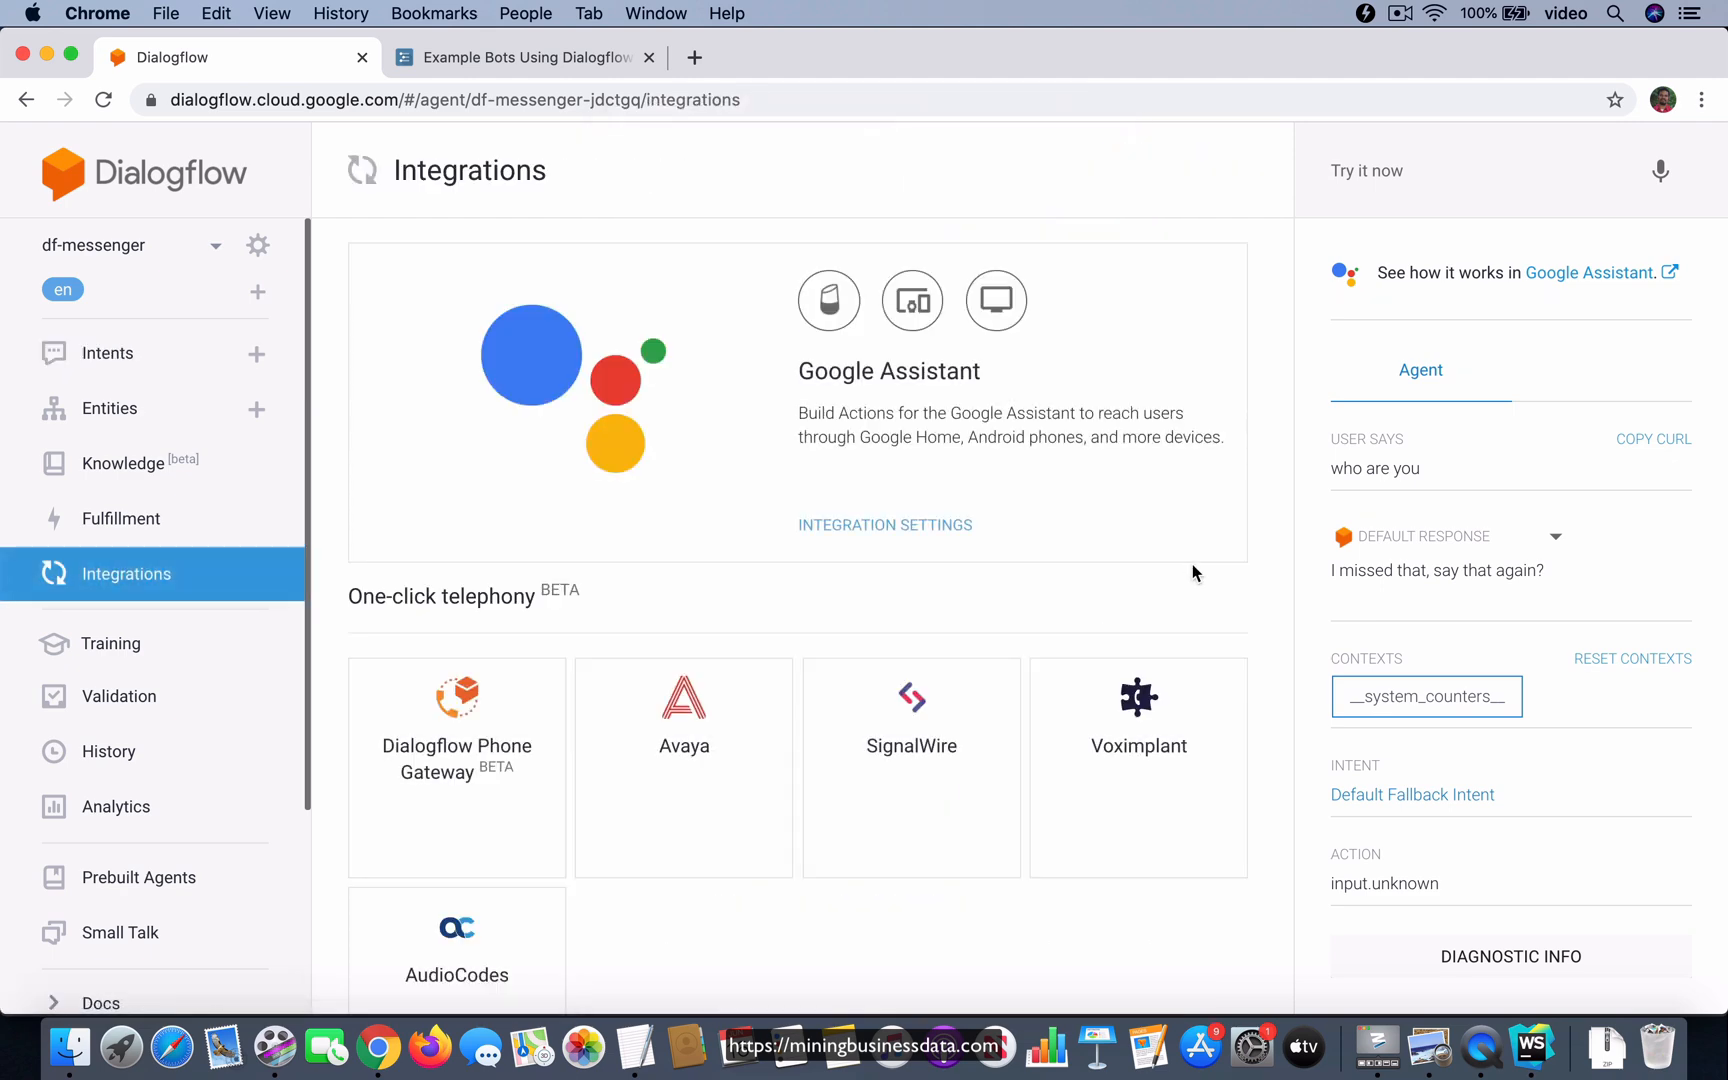
scroll(down, 3)
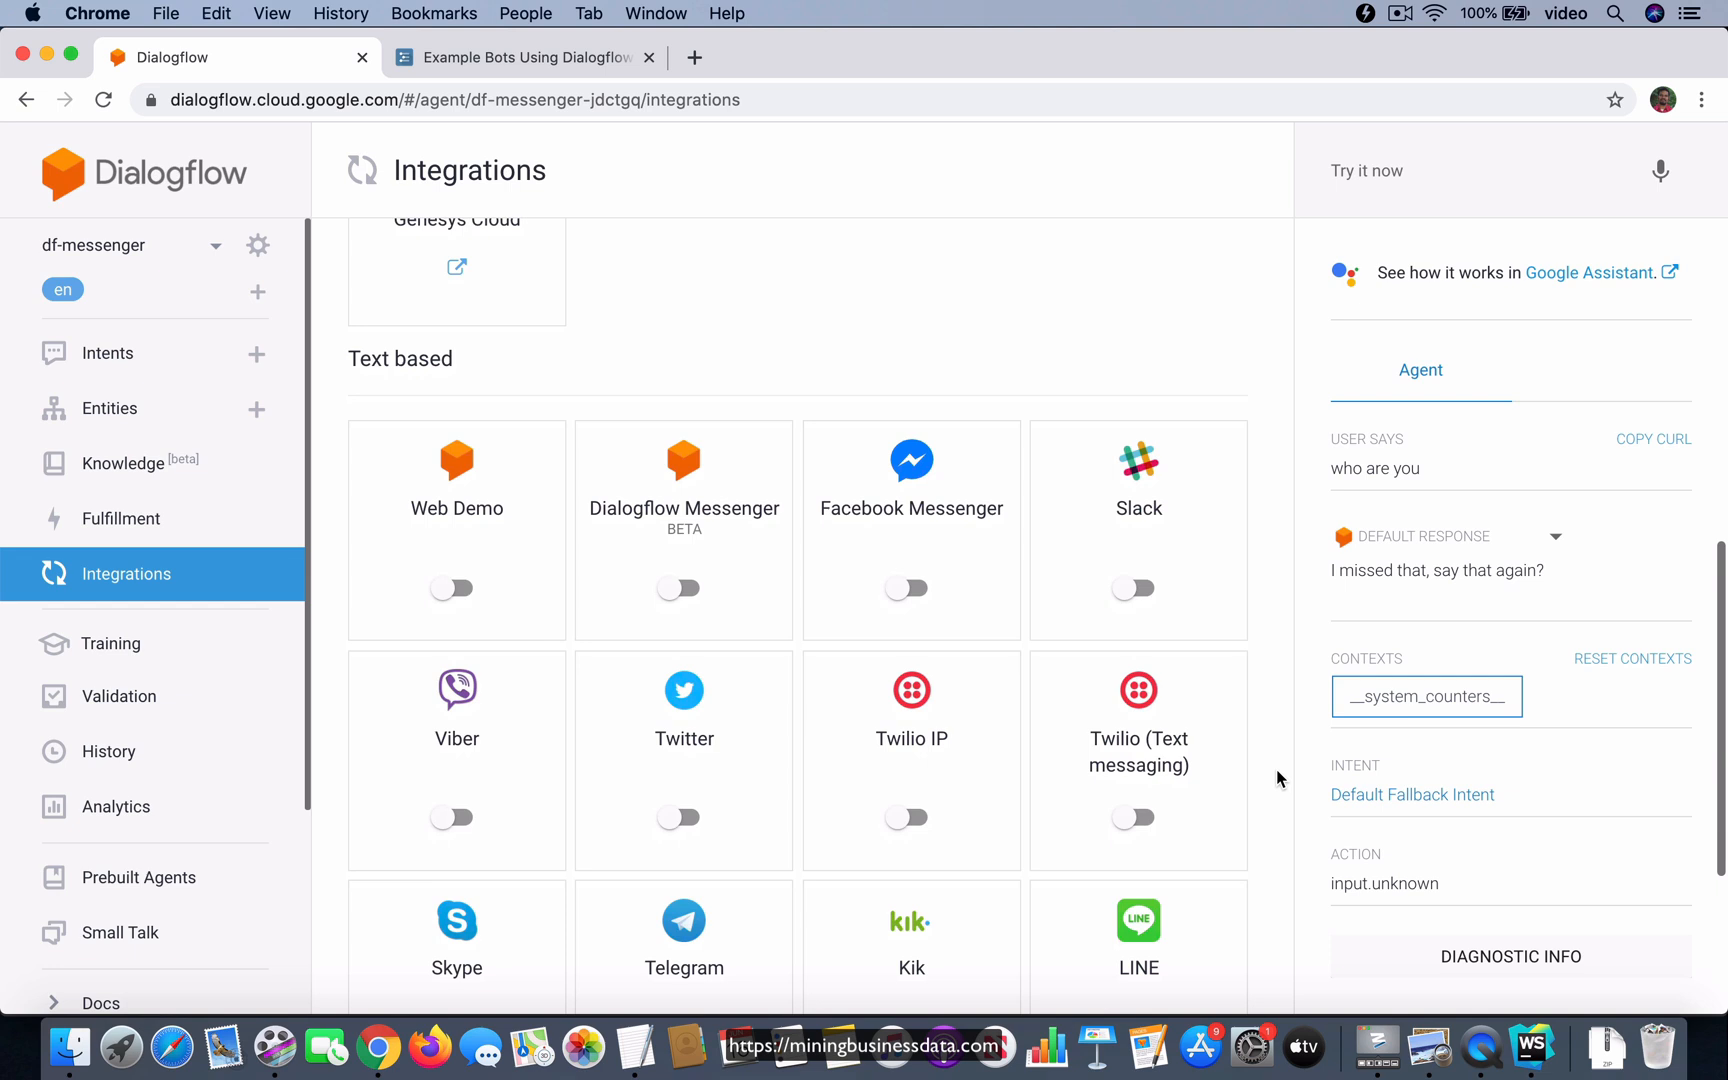
- Switch on Dialogflow Messenger and copy its embed code snippet to the clipboard
scroll(down, 3)
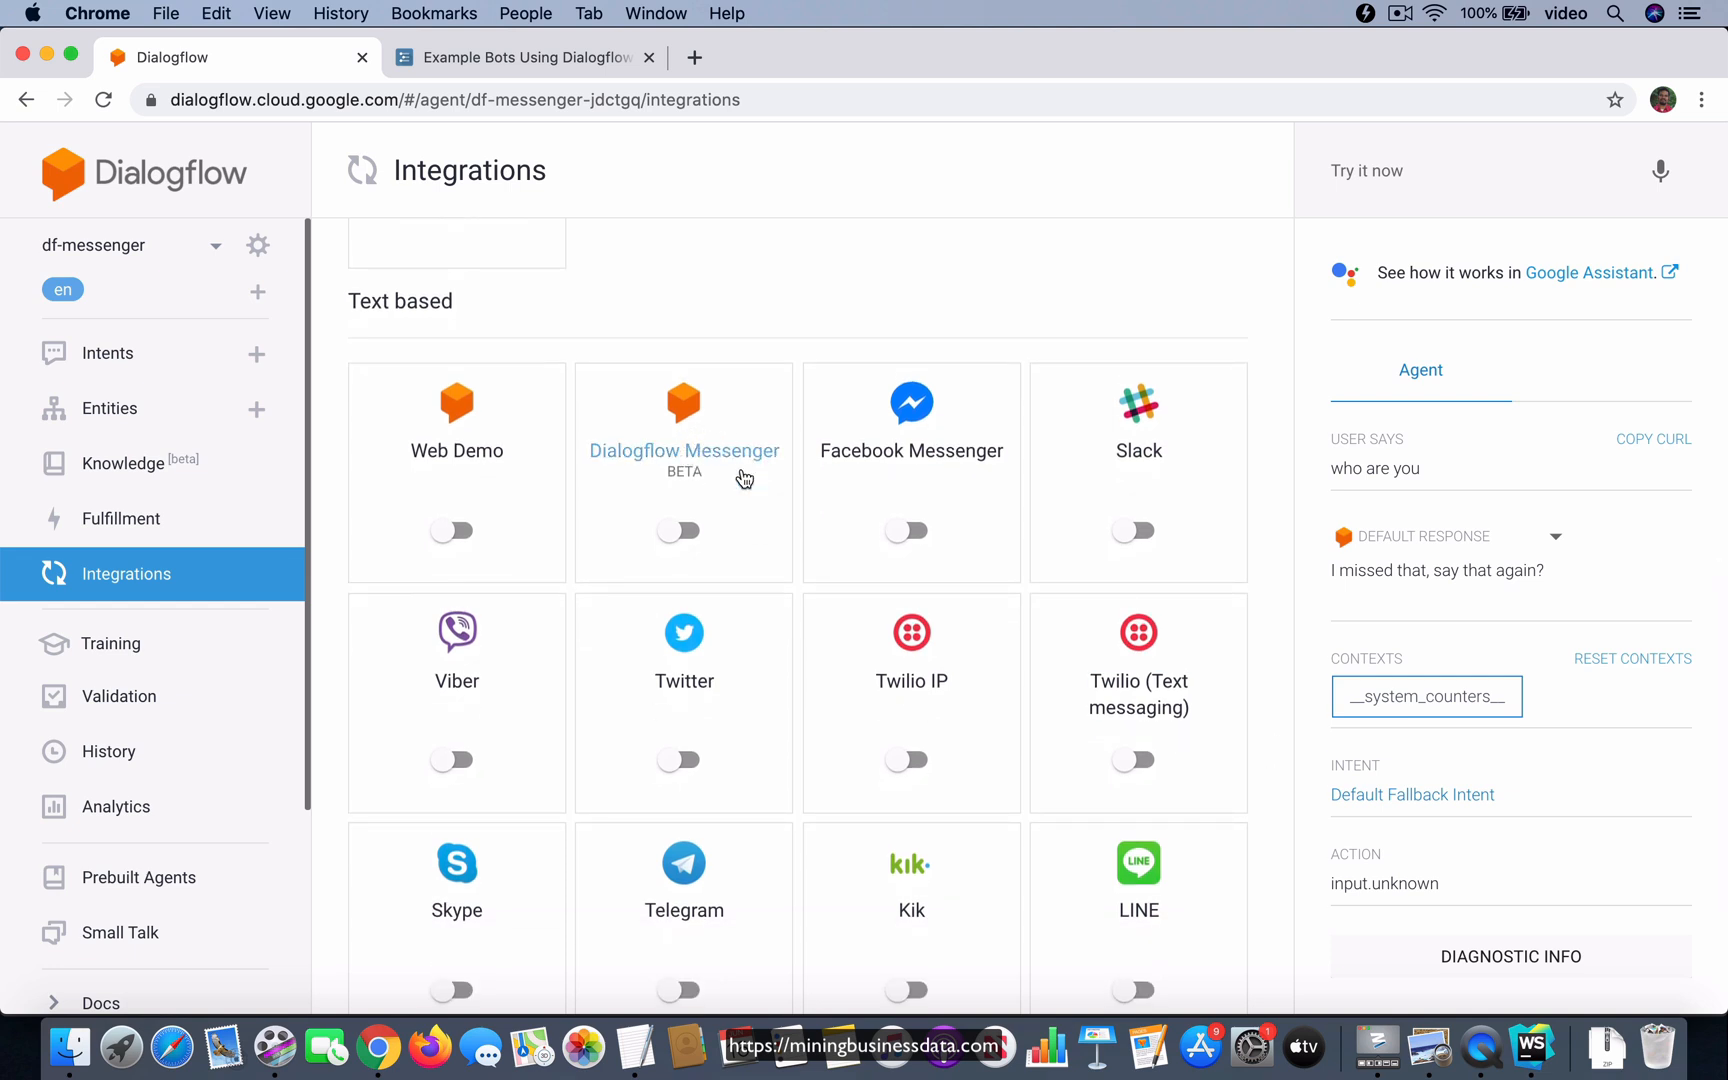
click(681, 530)
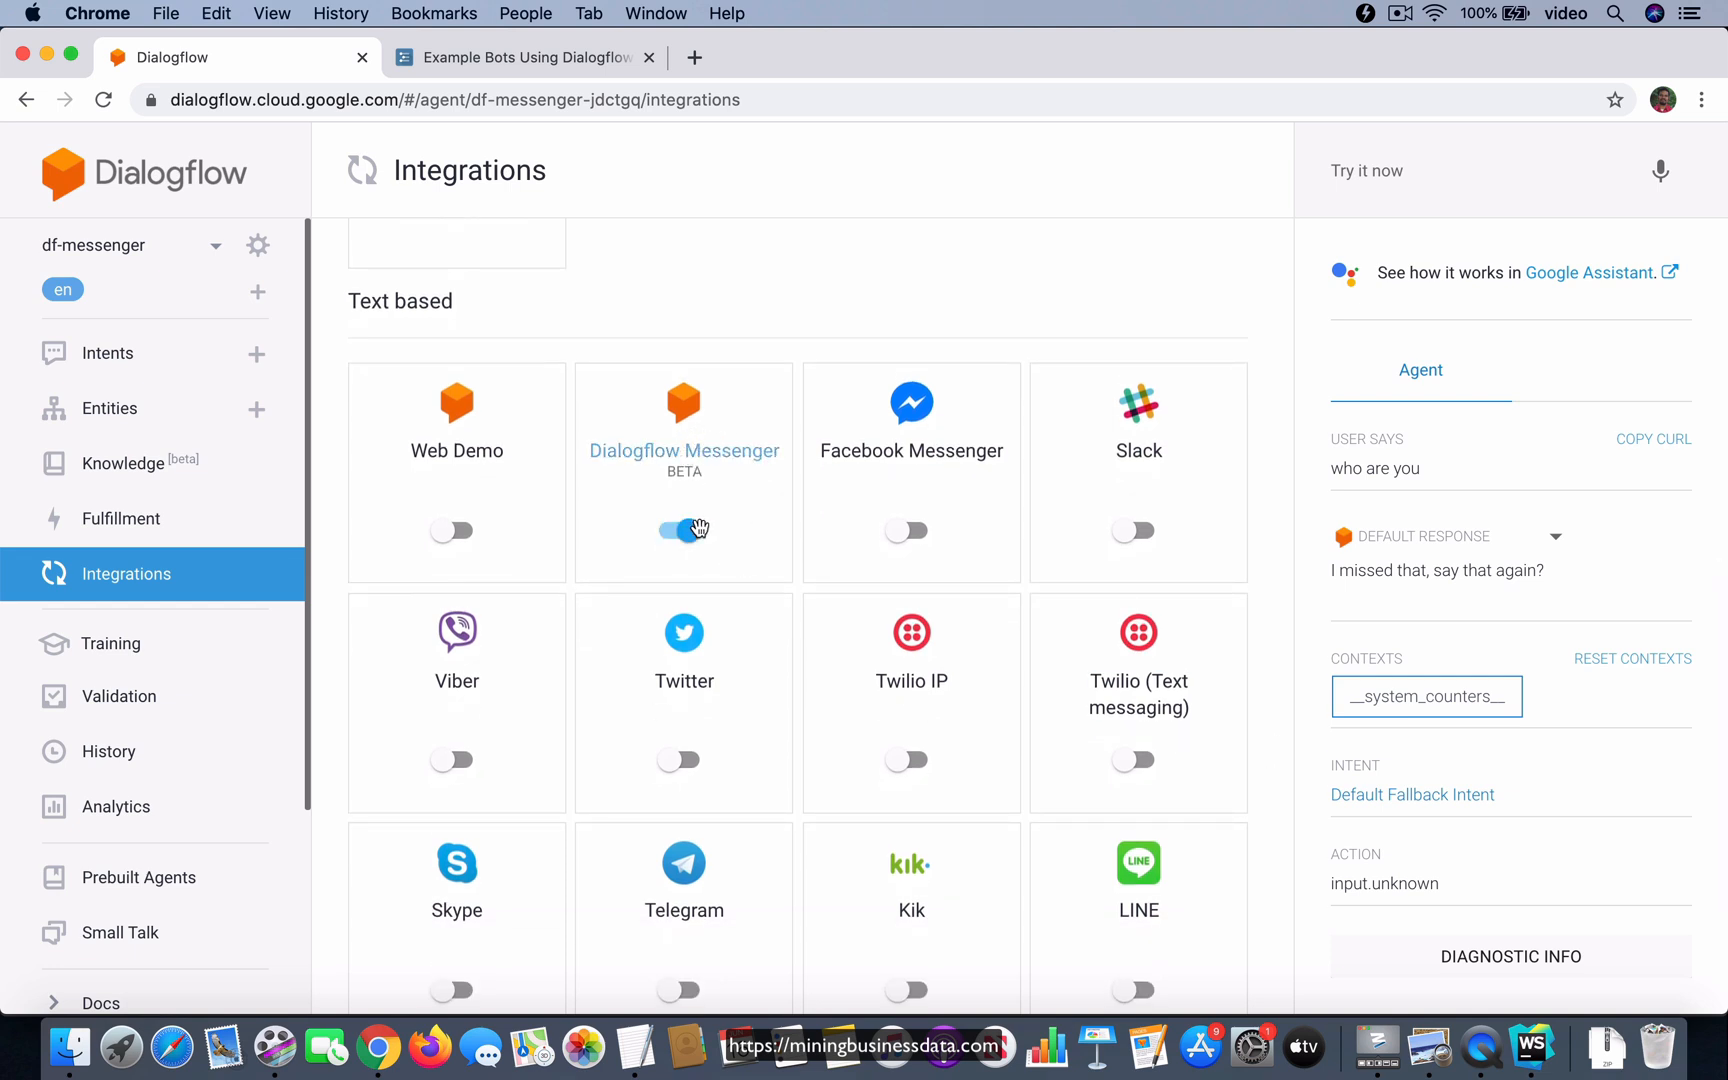
click(683, 530)
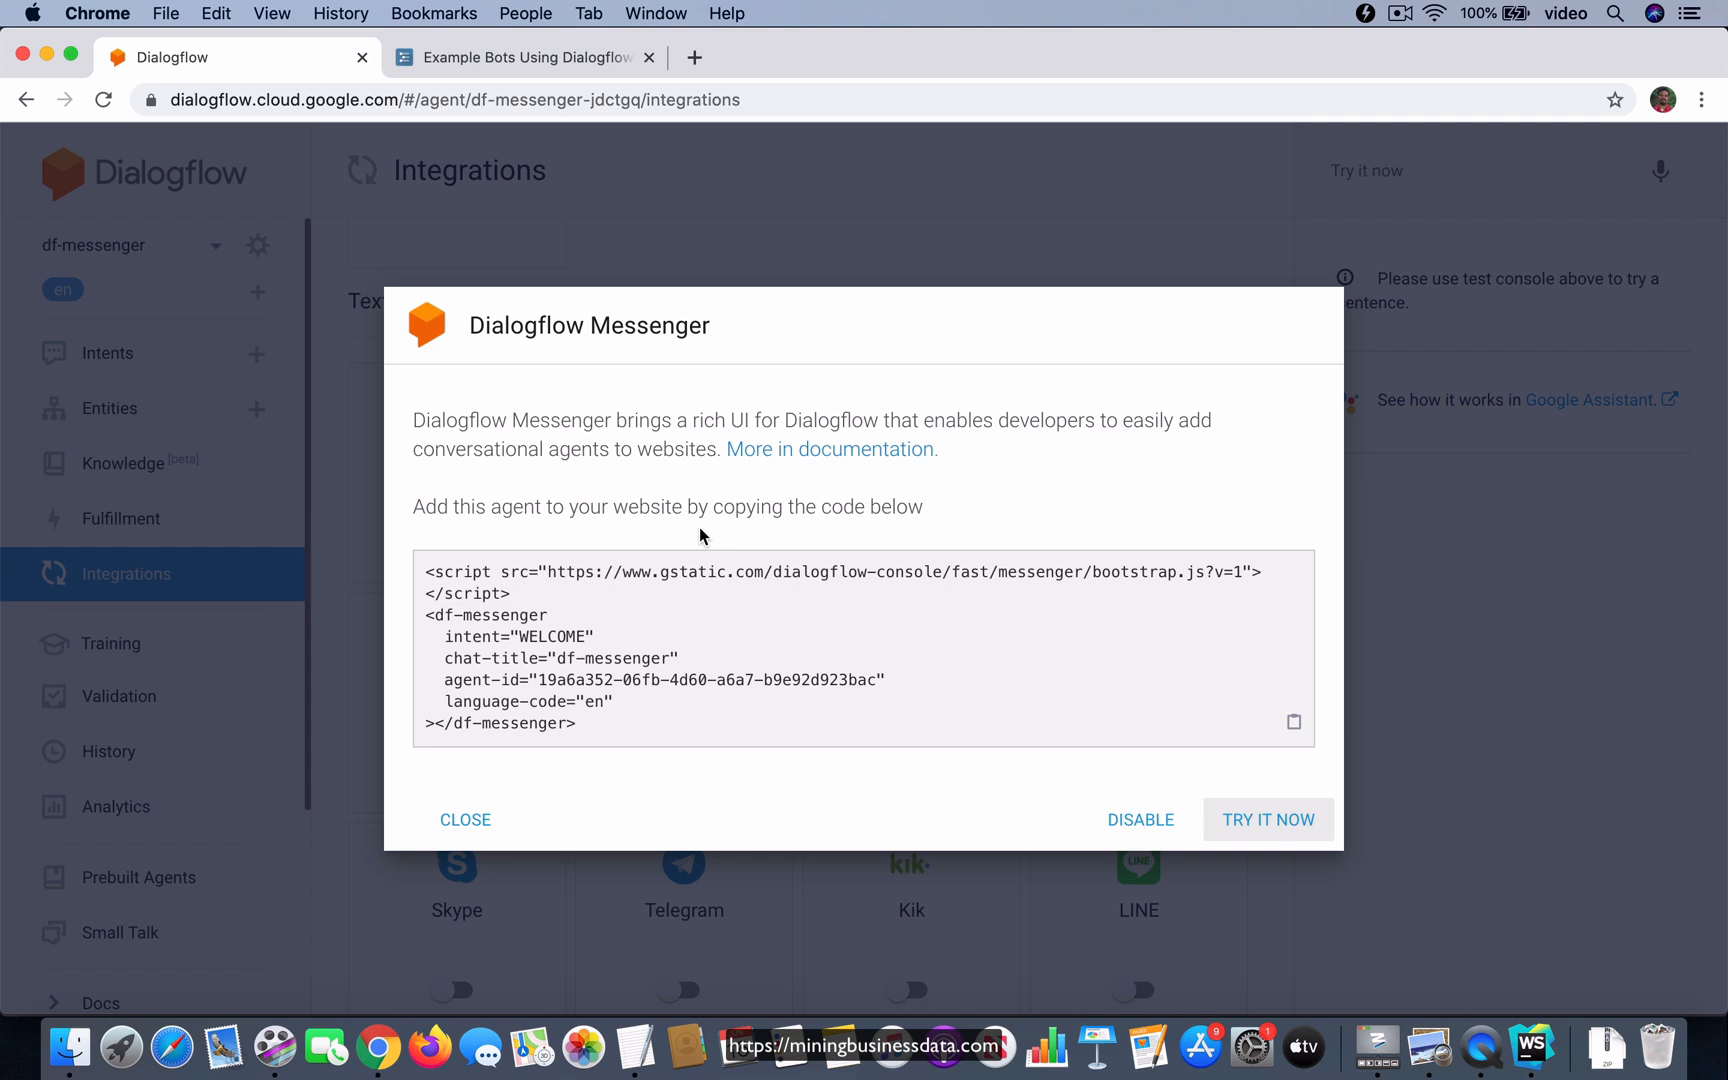
mouse_move(727, 652)
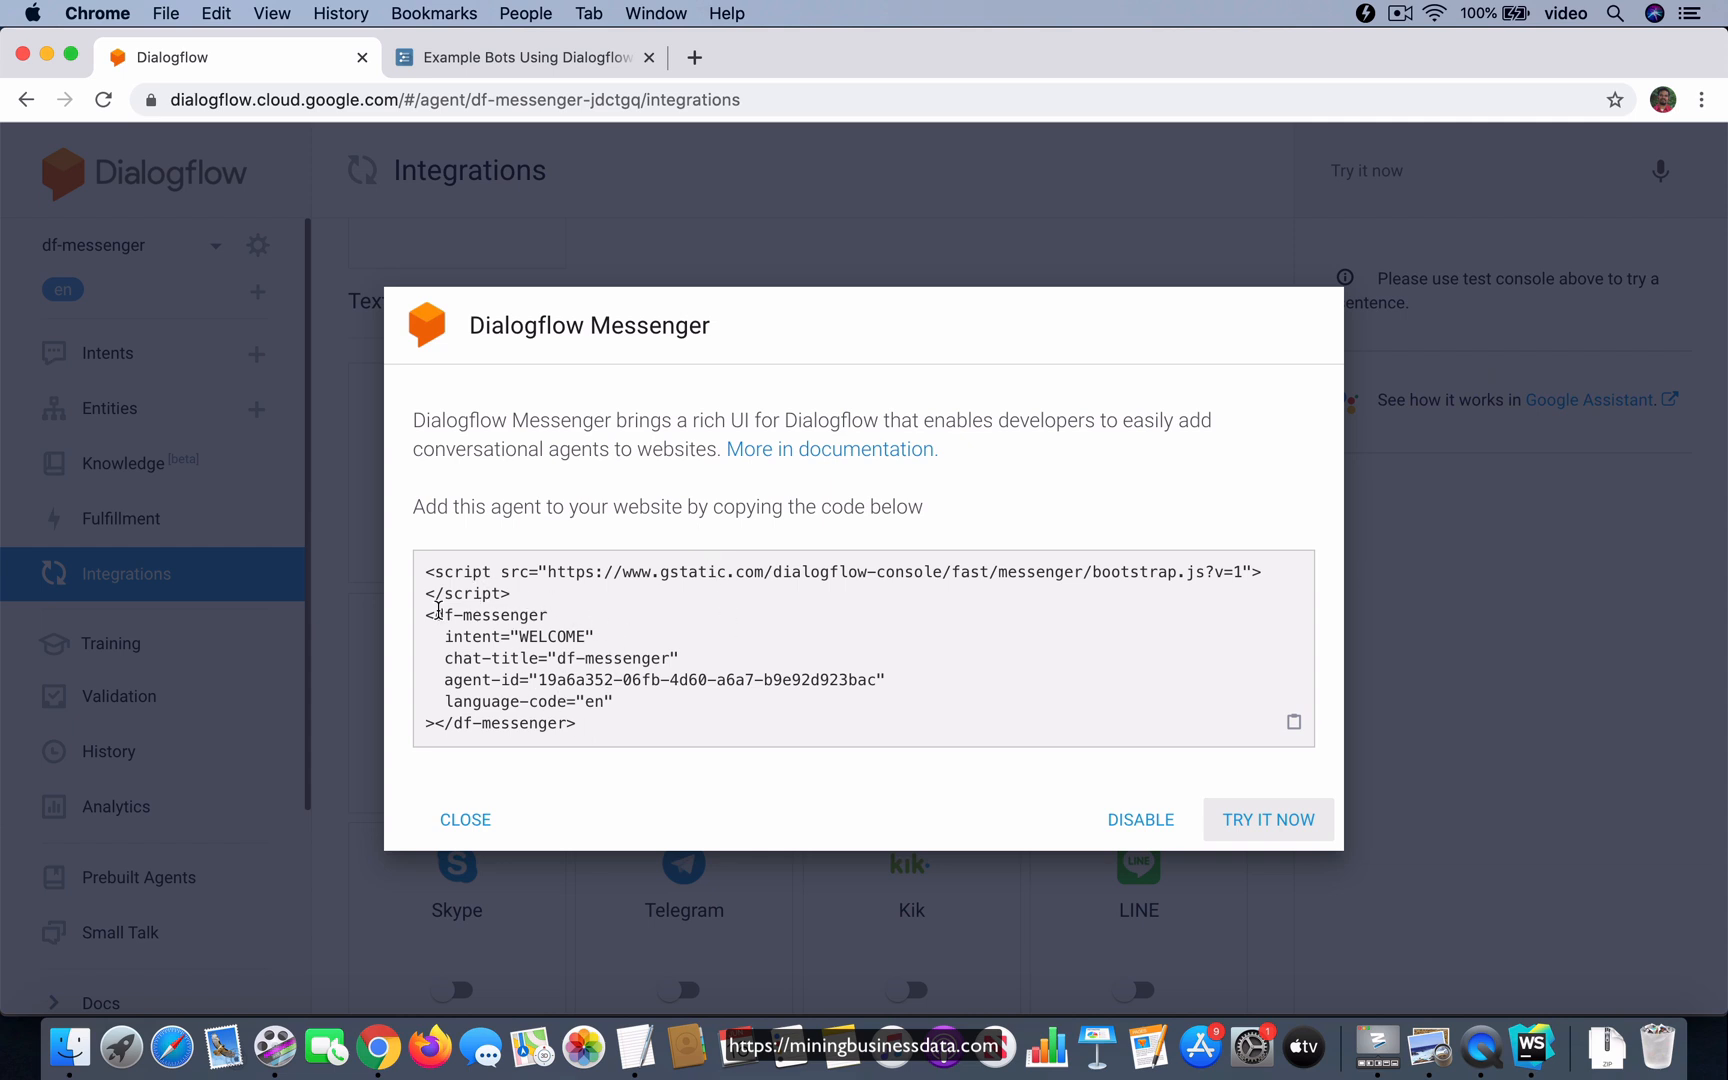
mouse_move(646, 735)
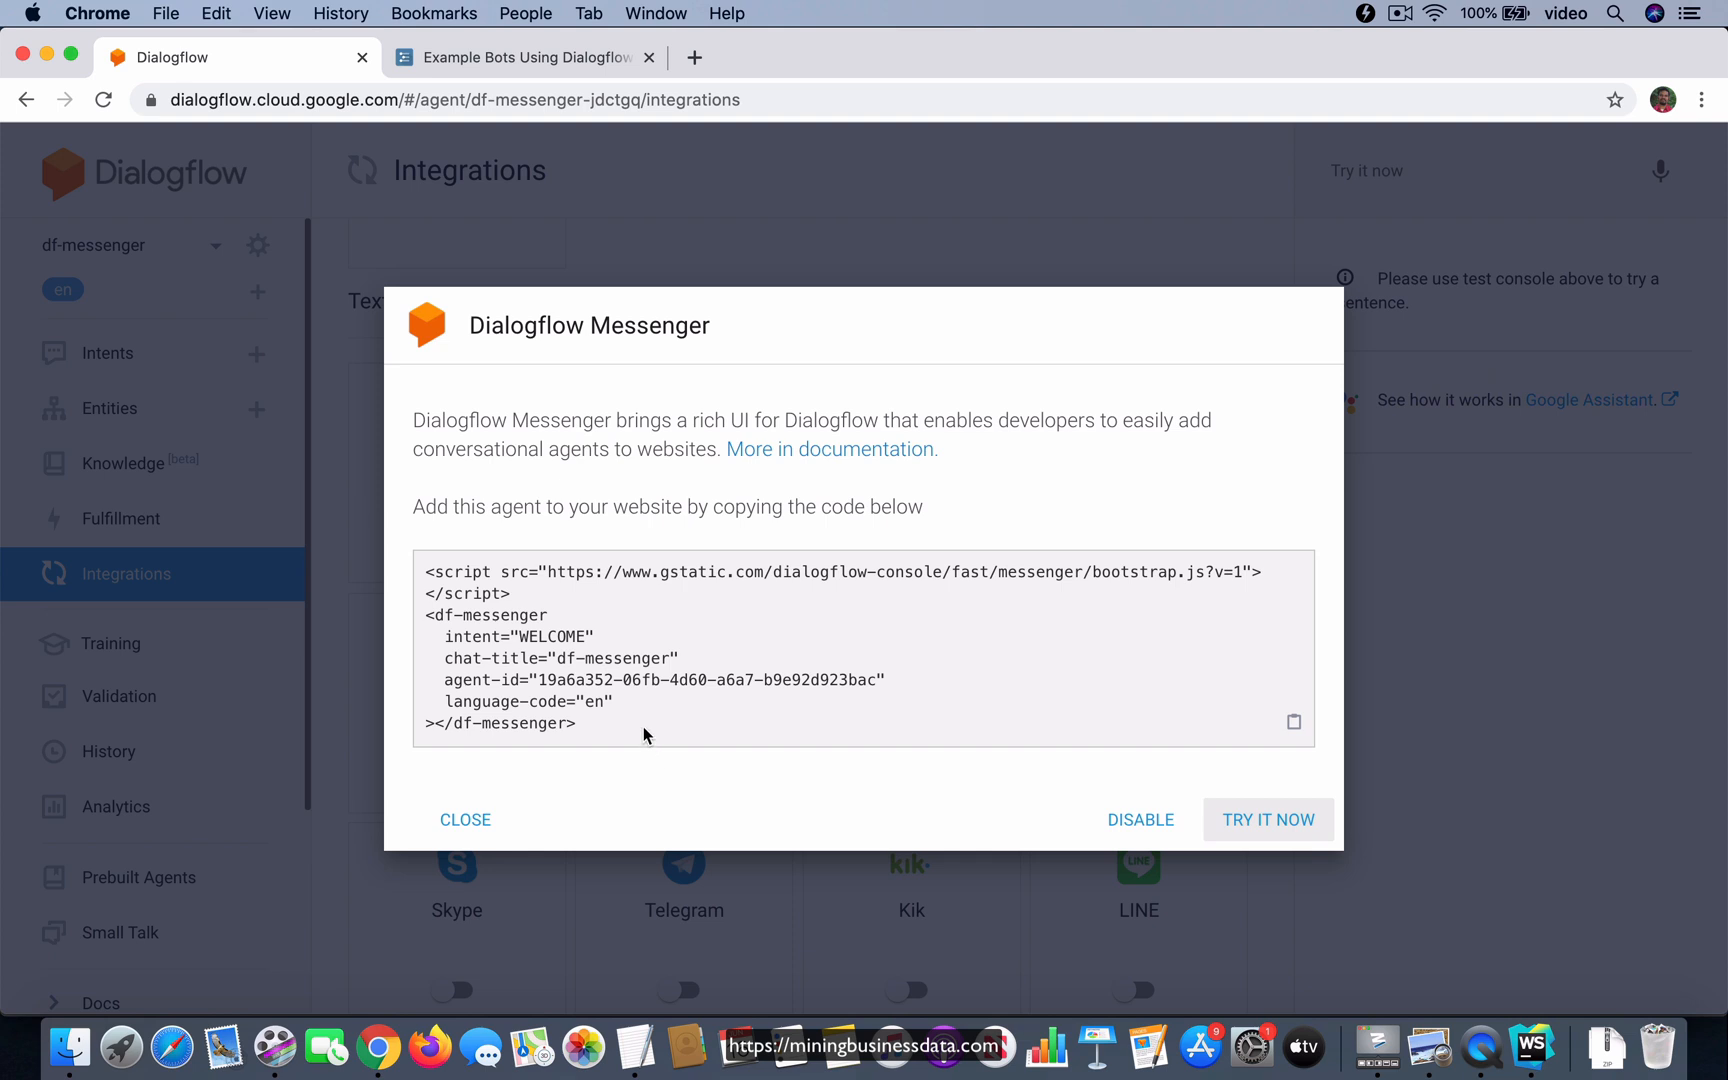
mouse_move(865, 729)
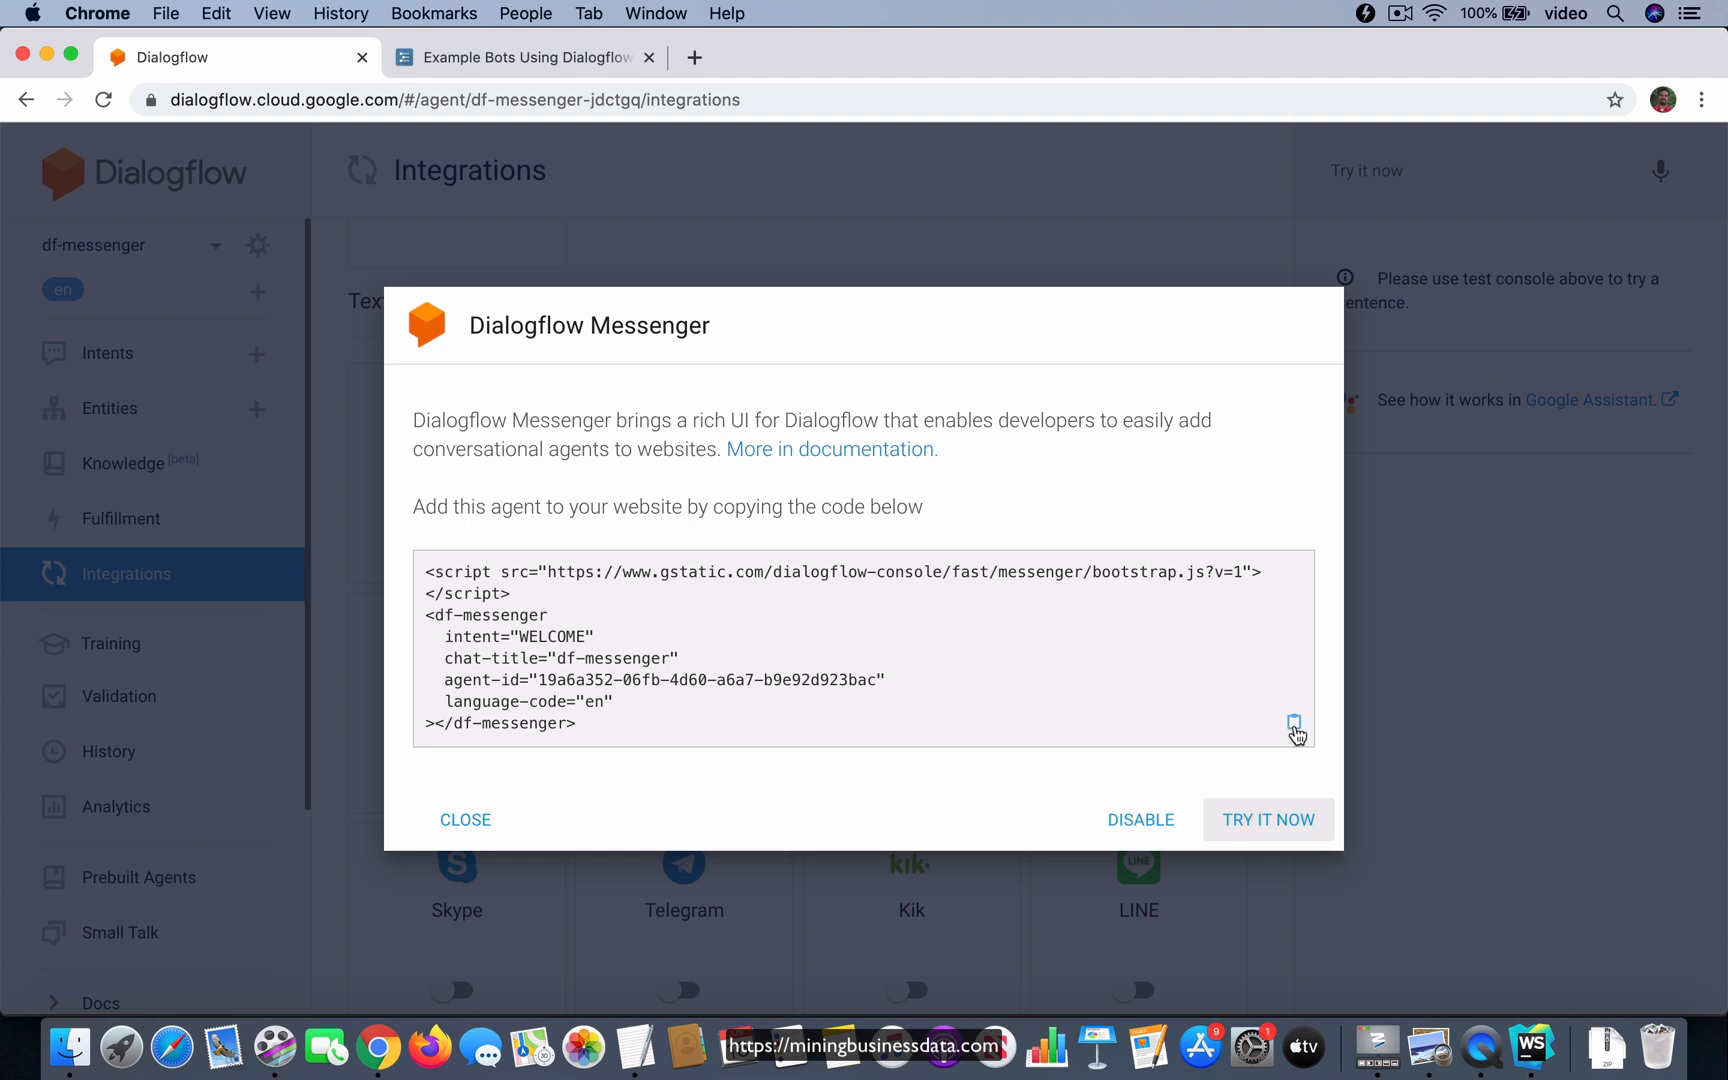
click(1292, 724)
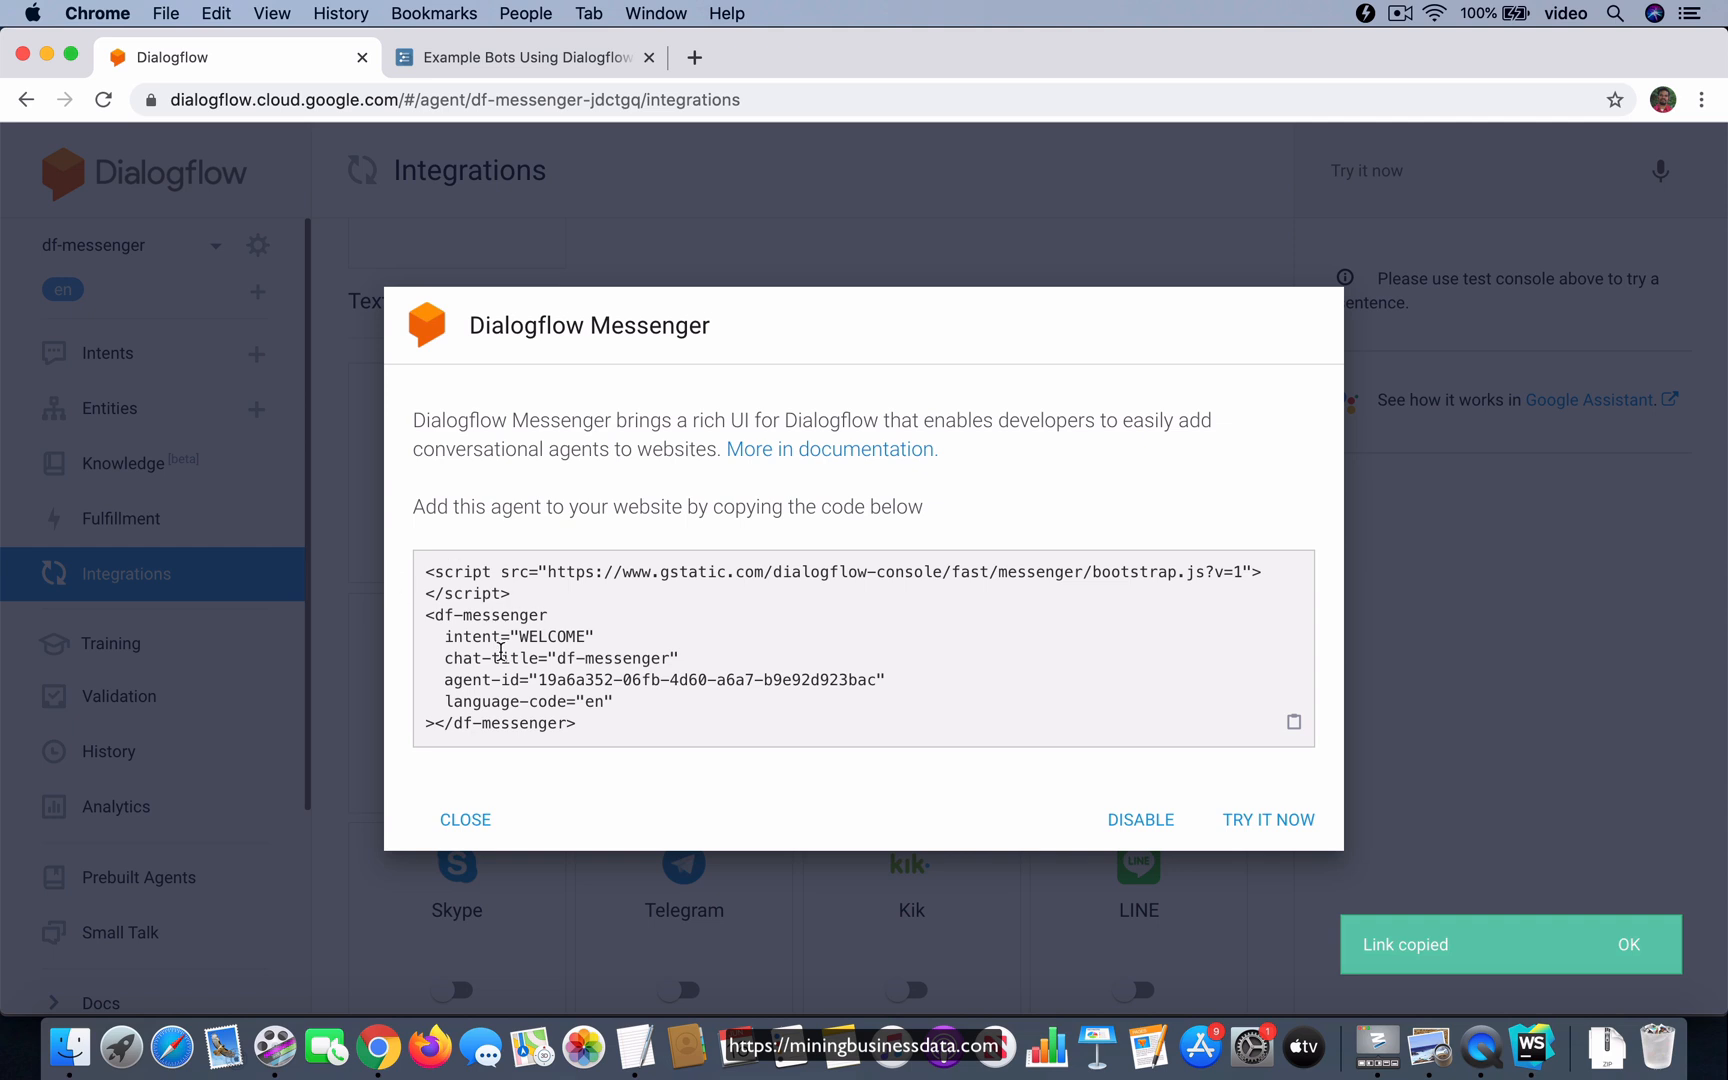
mouse_move(917, 738)
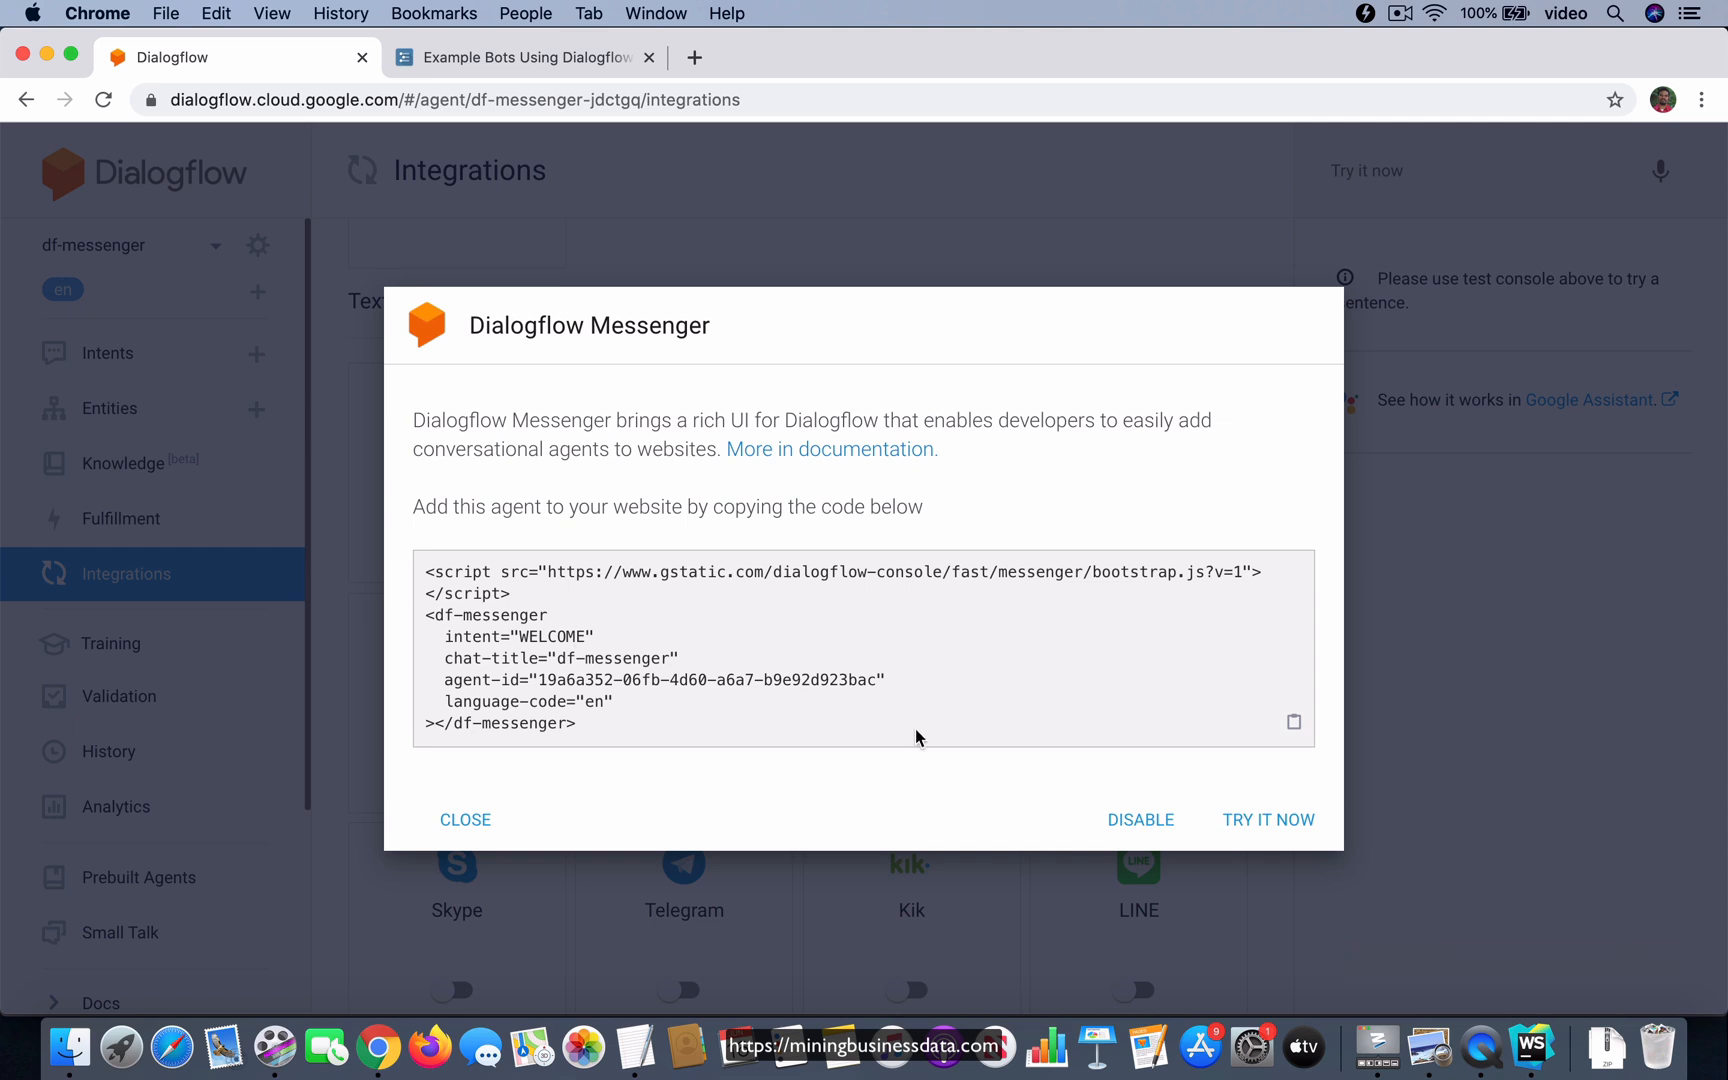
mouse_move(824, 797)
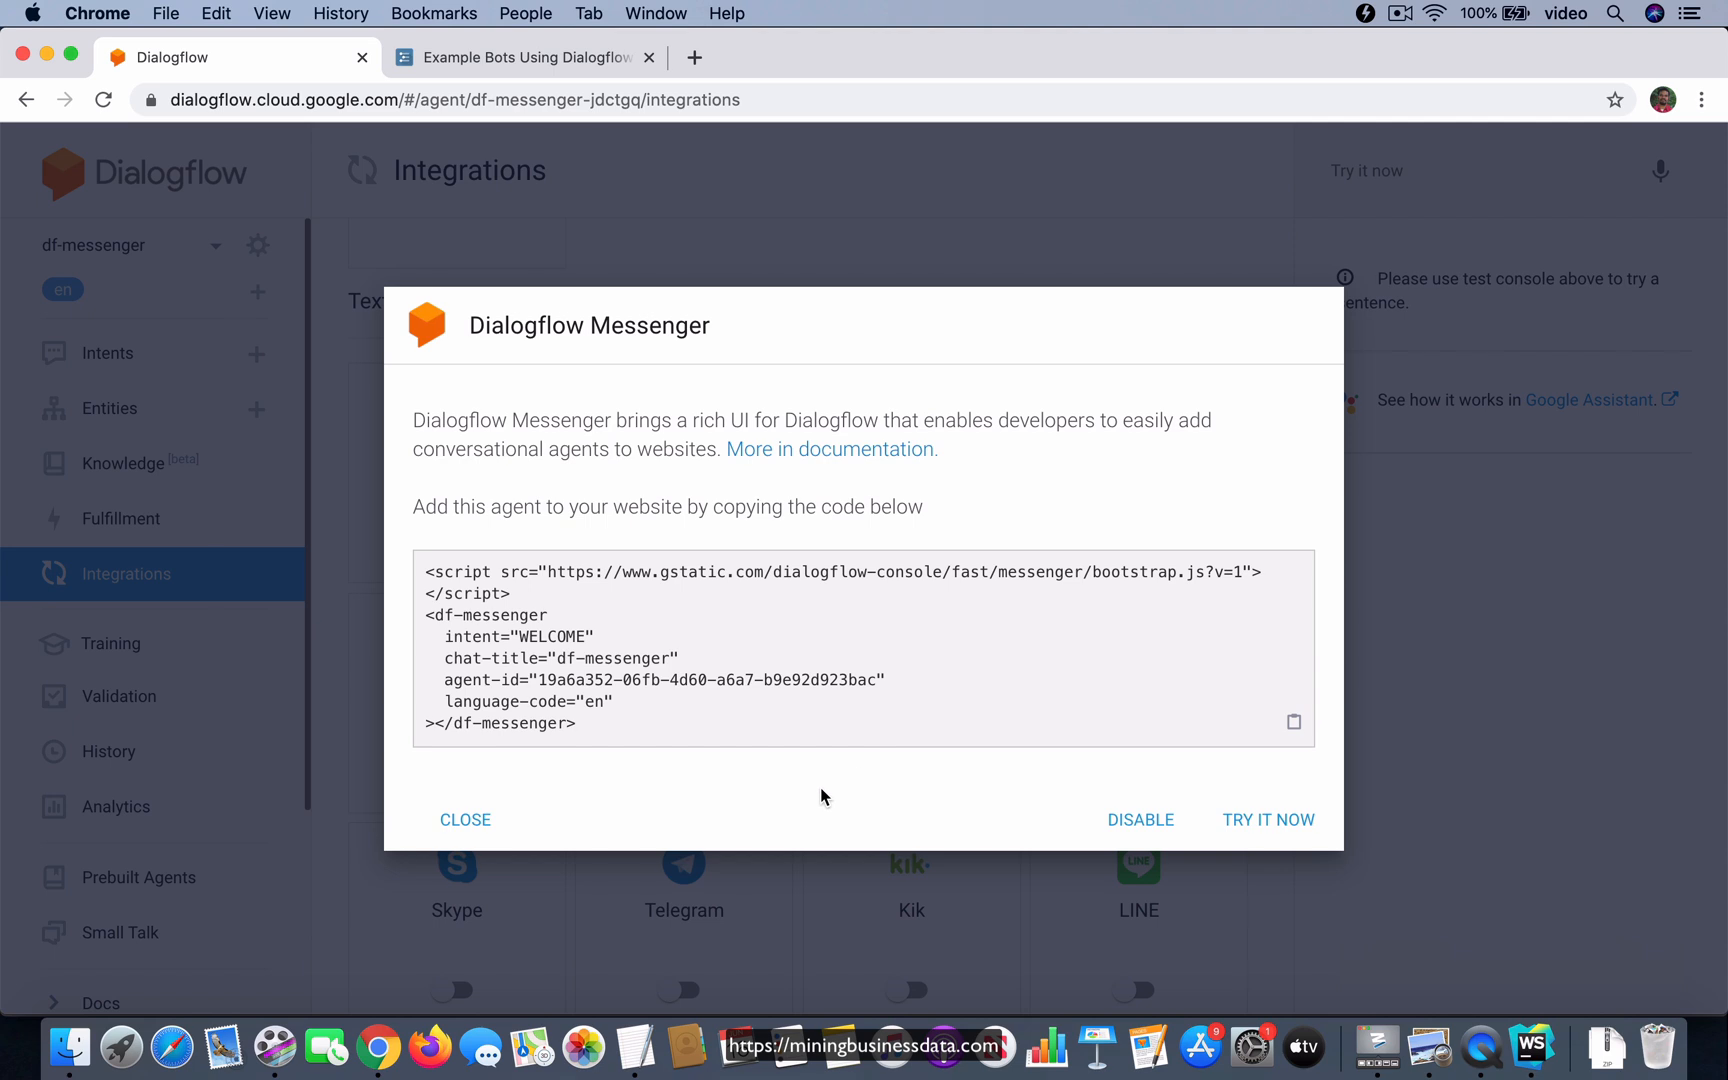
mouse_move(1533, 1044)
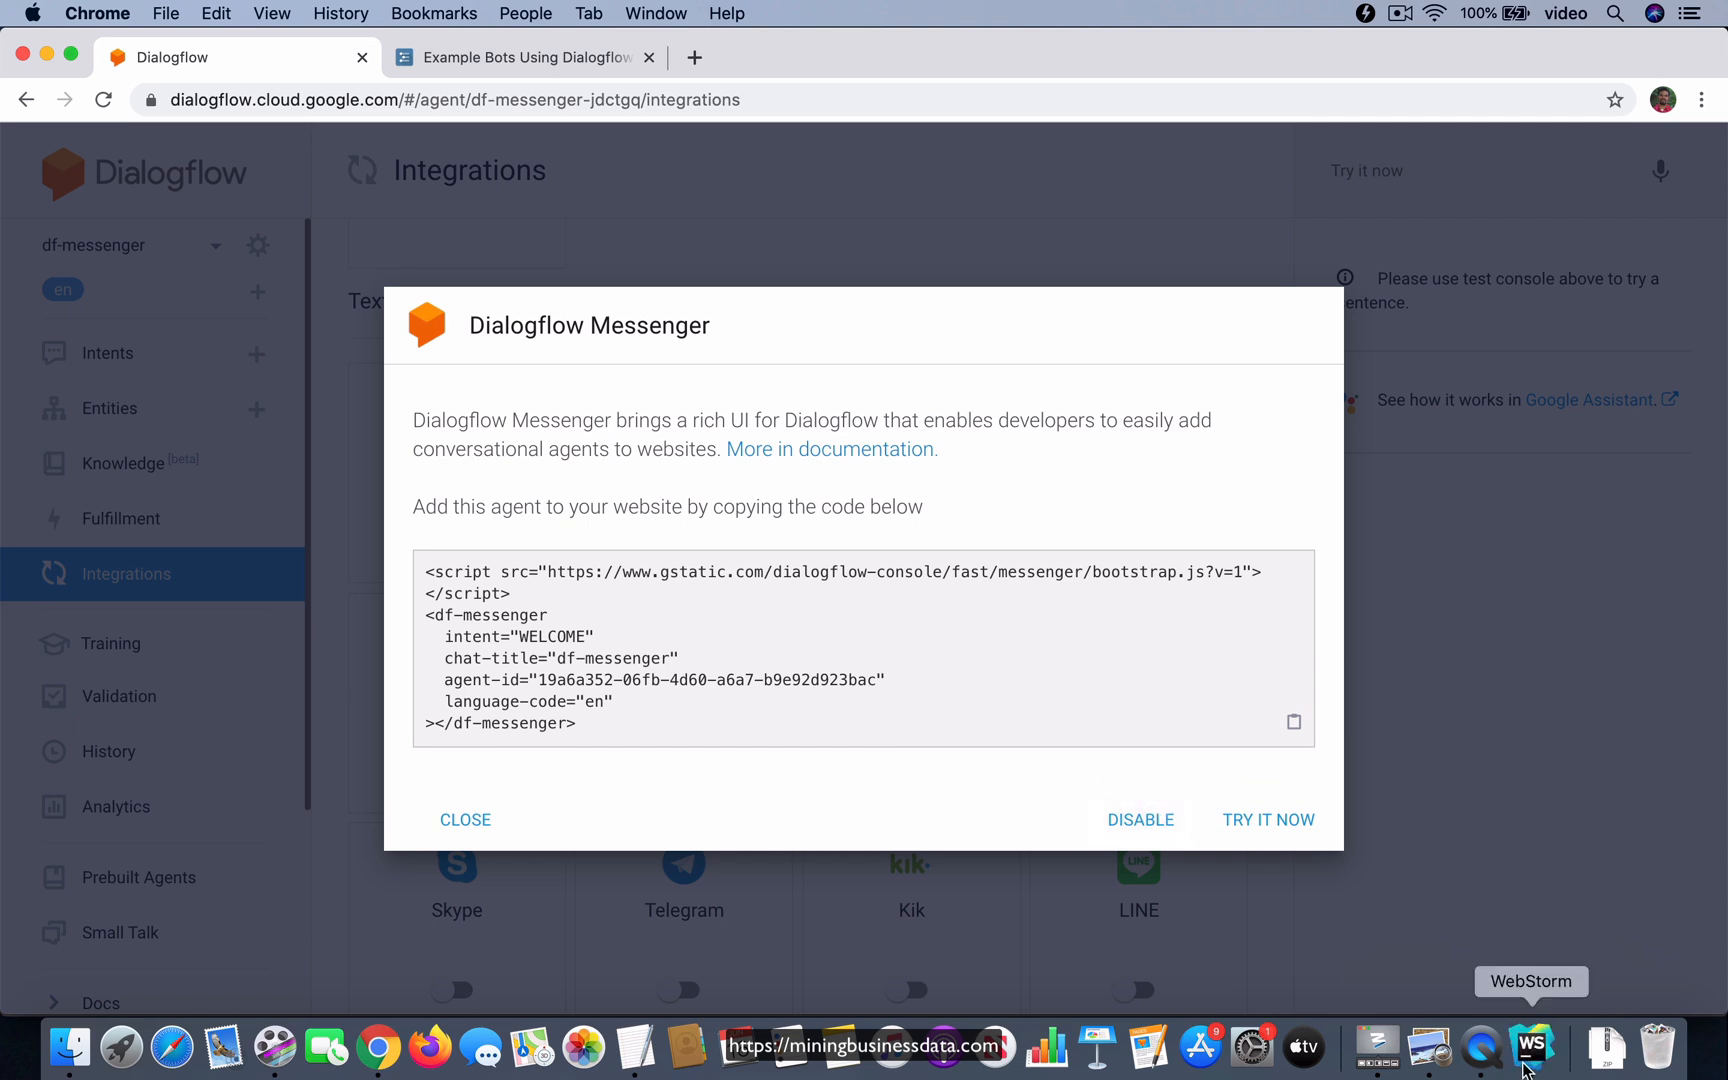
- Create an HTML 5 file named index.html in the df-messenger WebStorm project
click(1529, 1047)
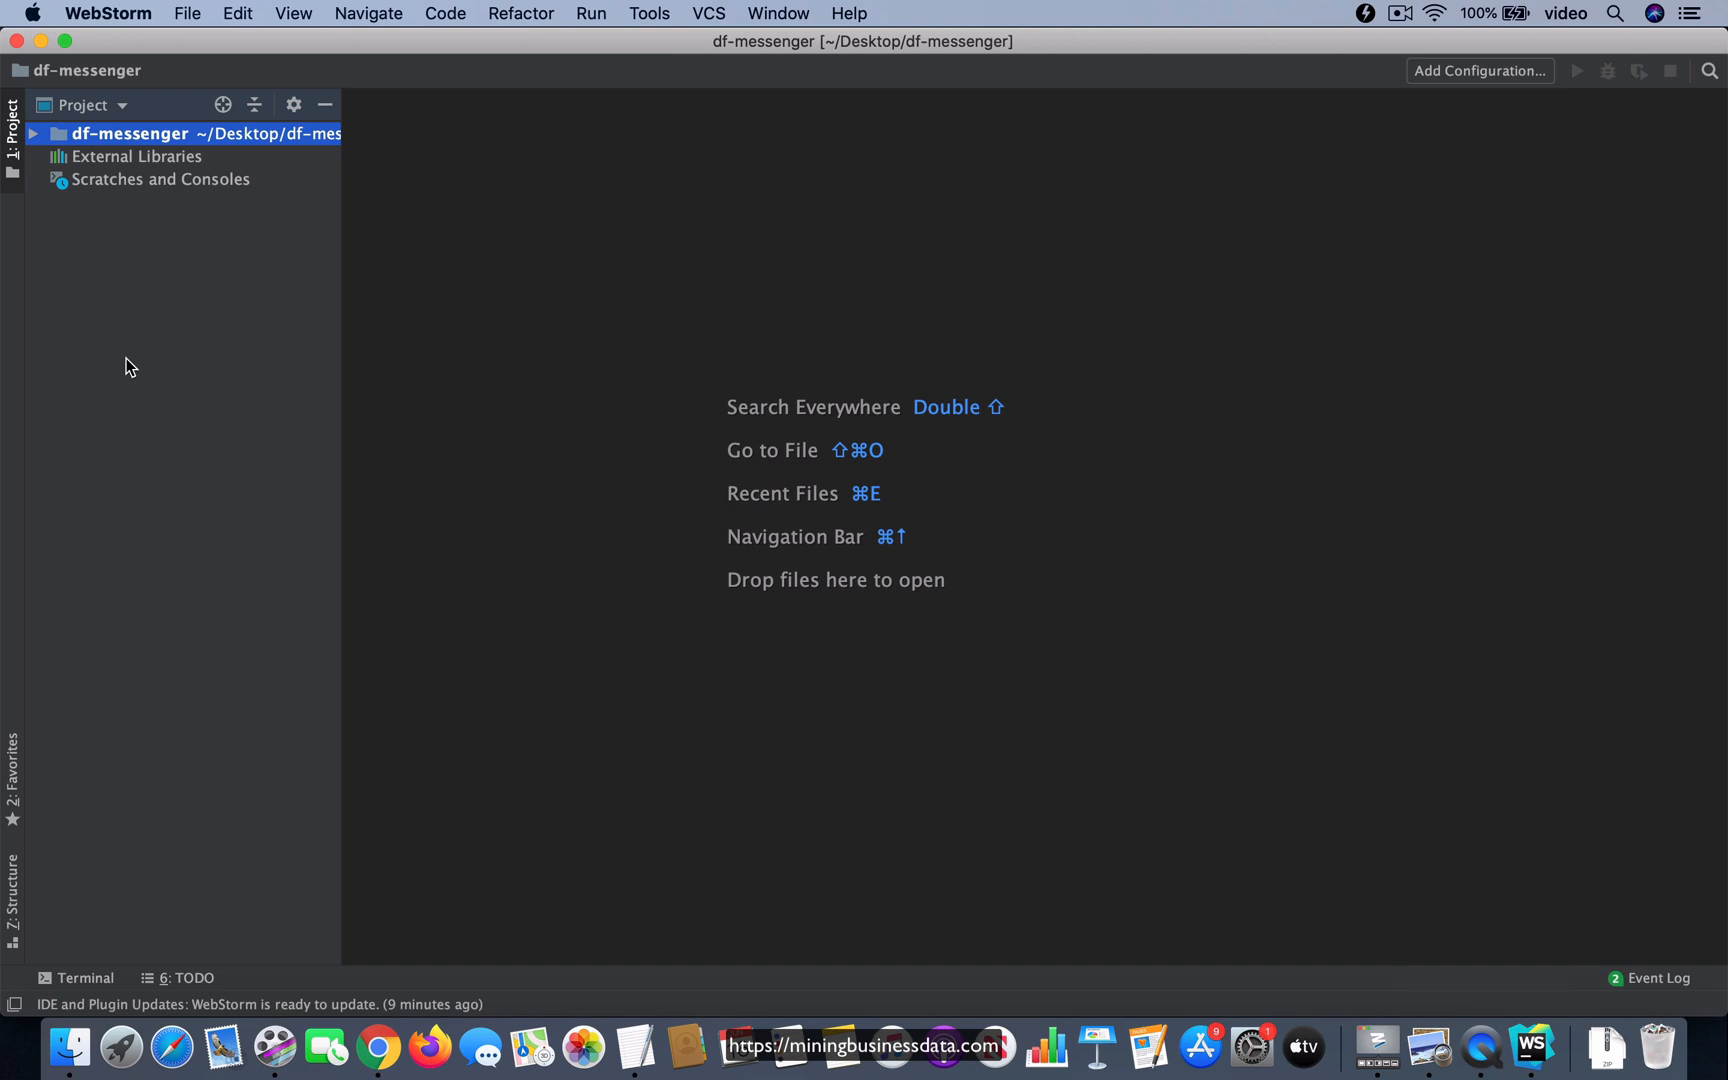
click(140, 140)
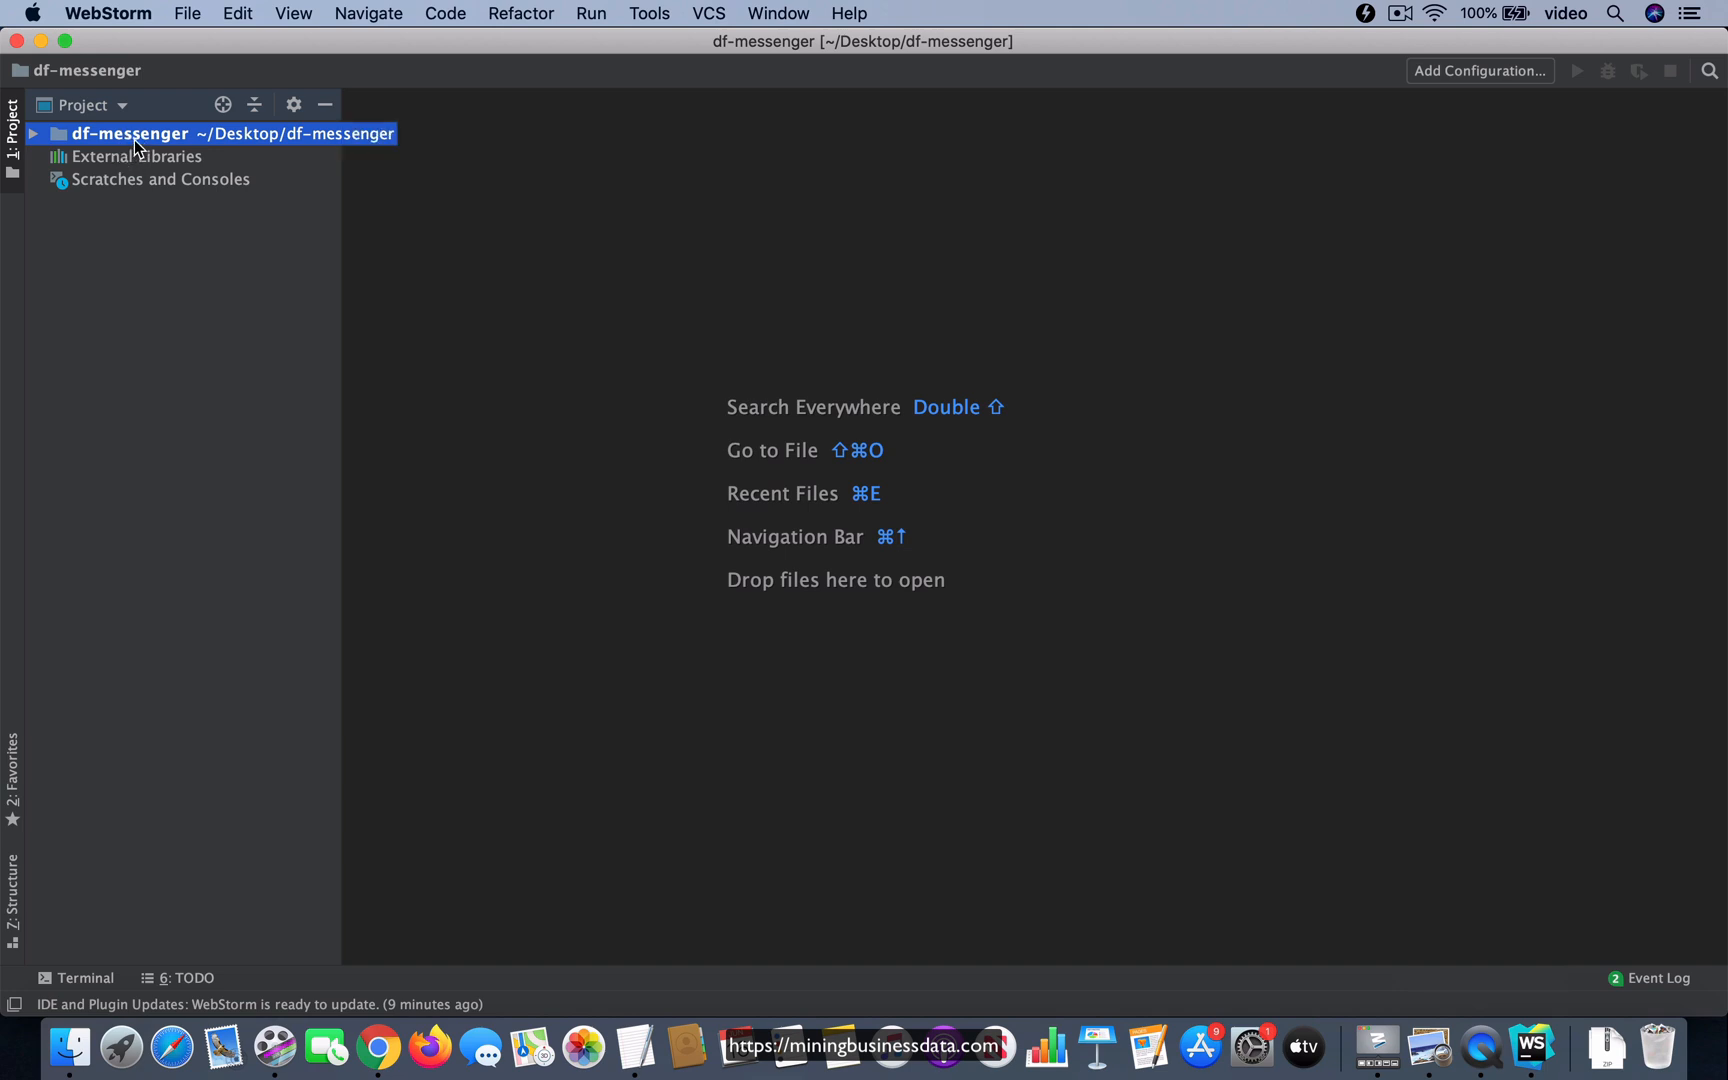
right_click(140, 135)
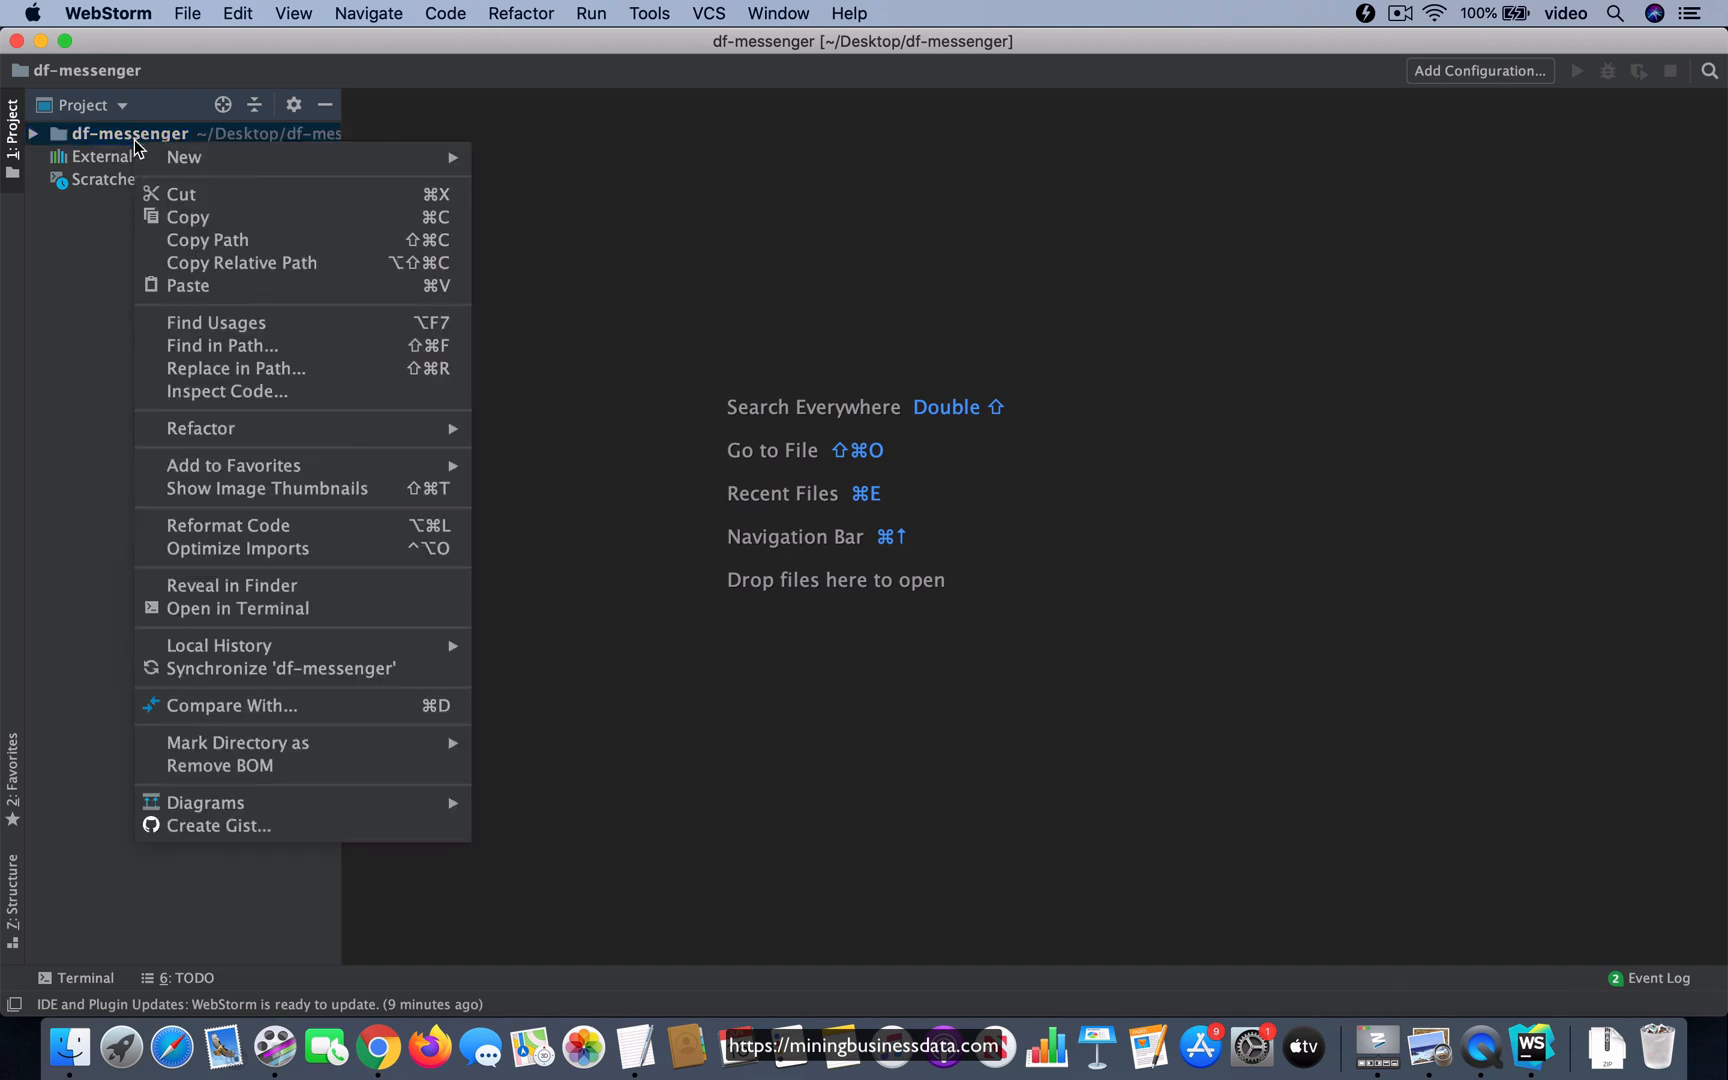
click(183, 157)
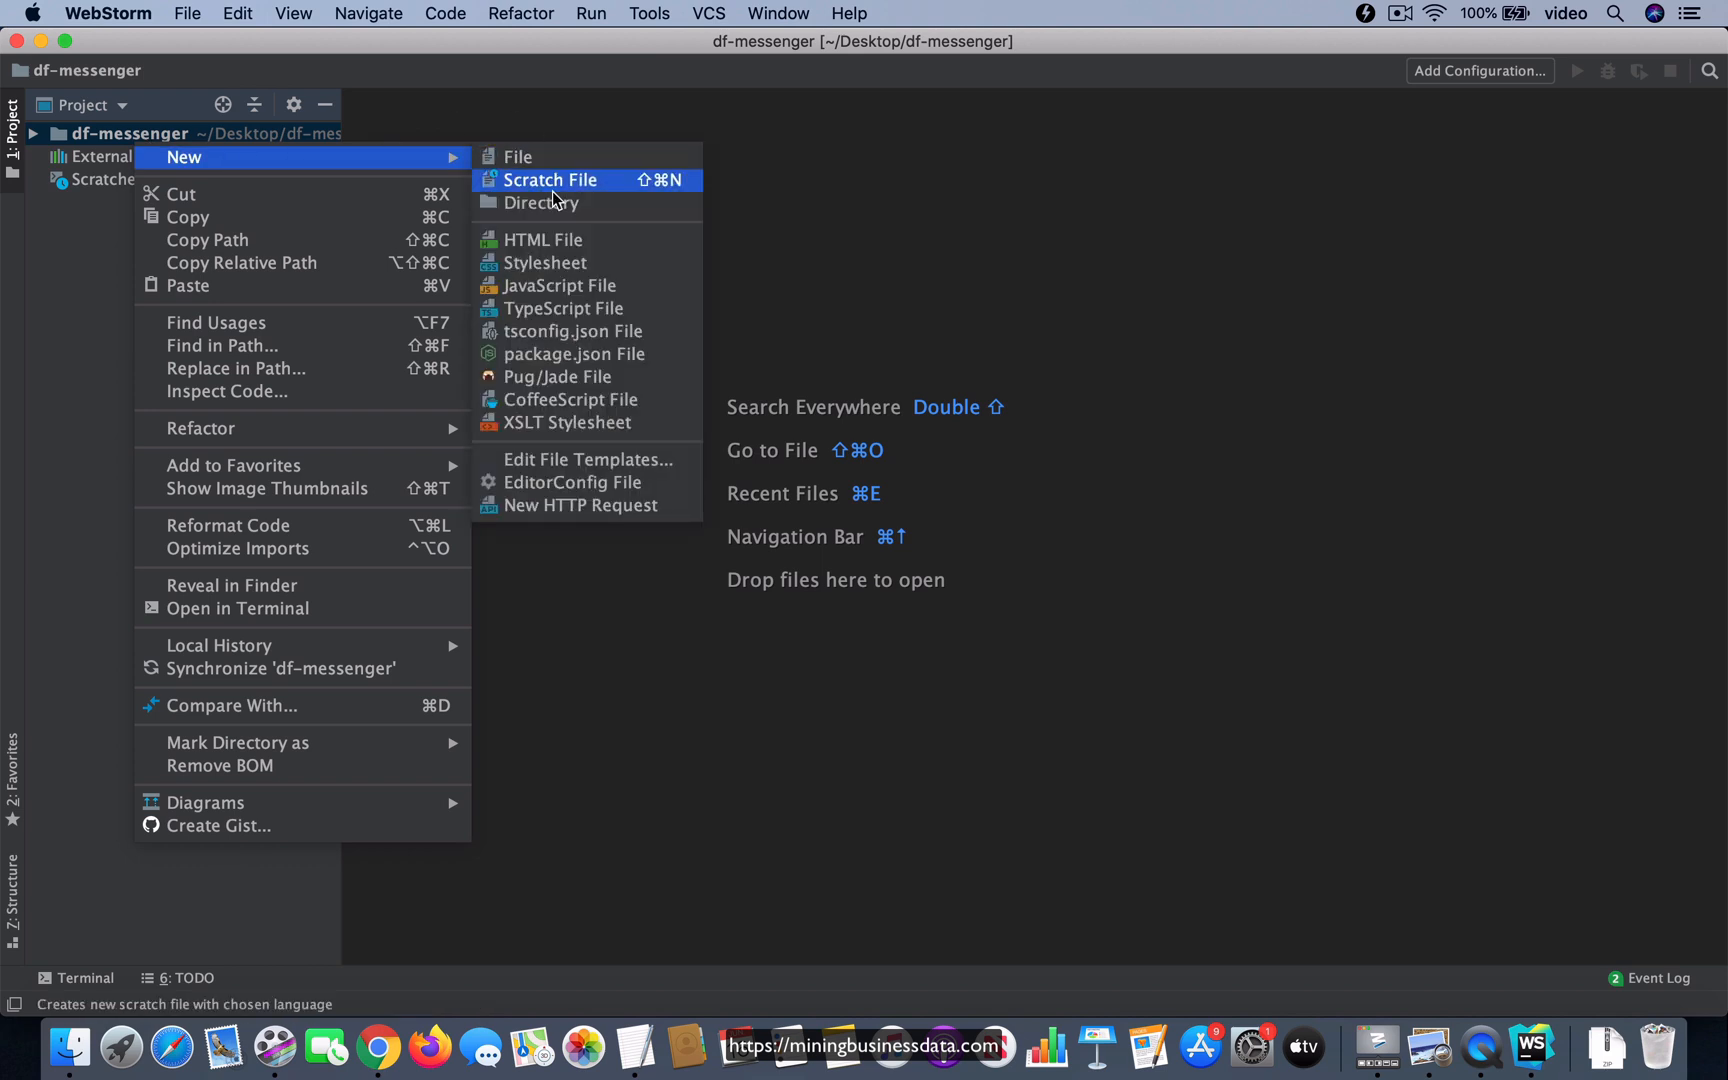
click(543, 240)
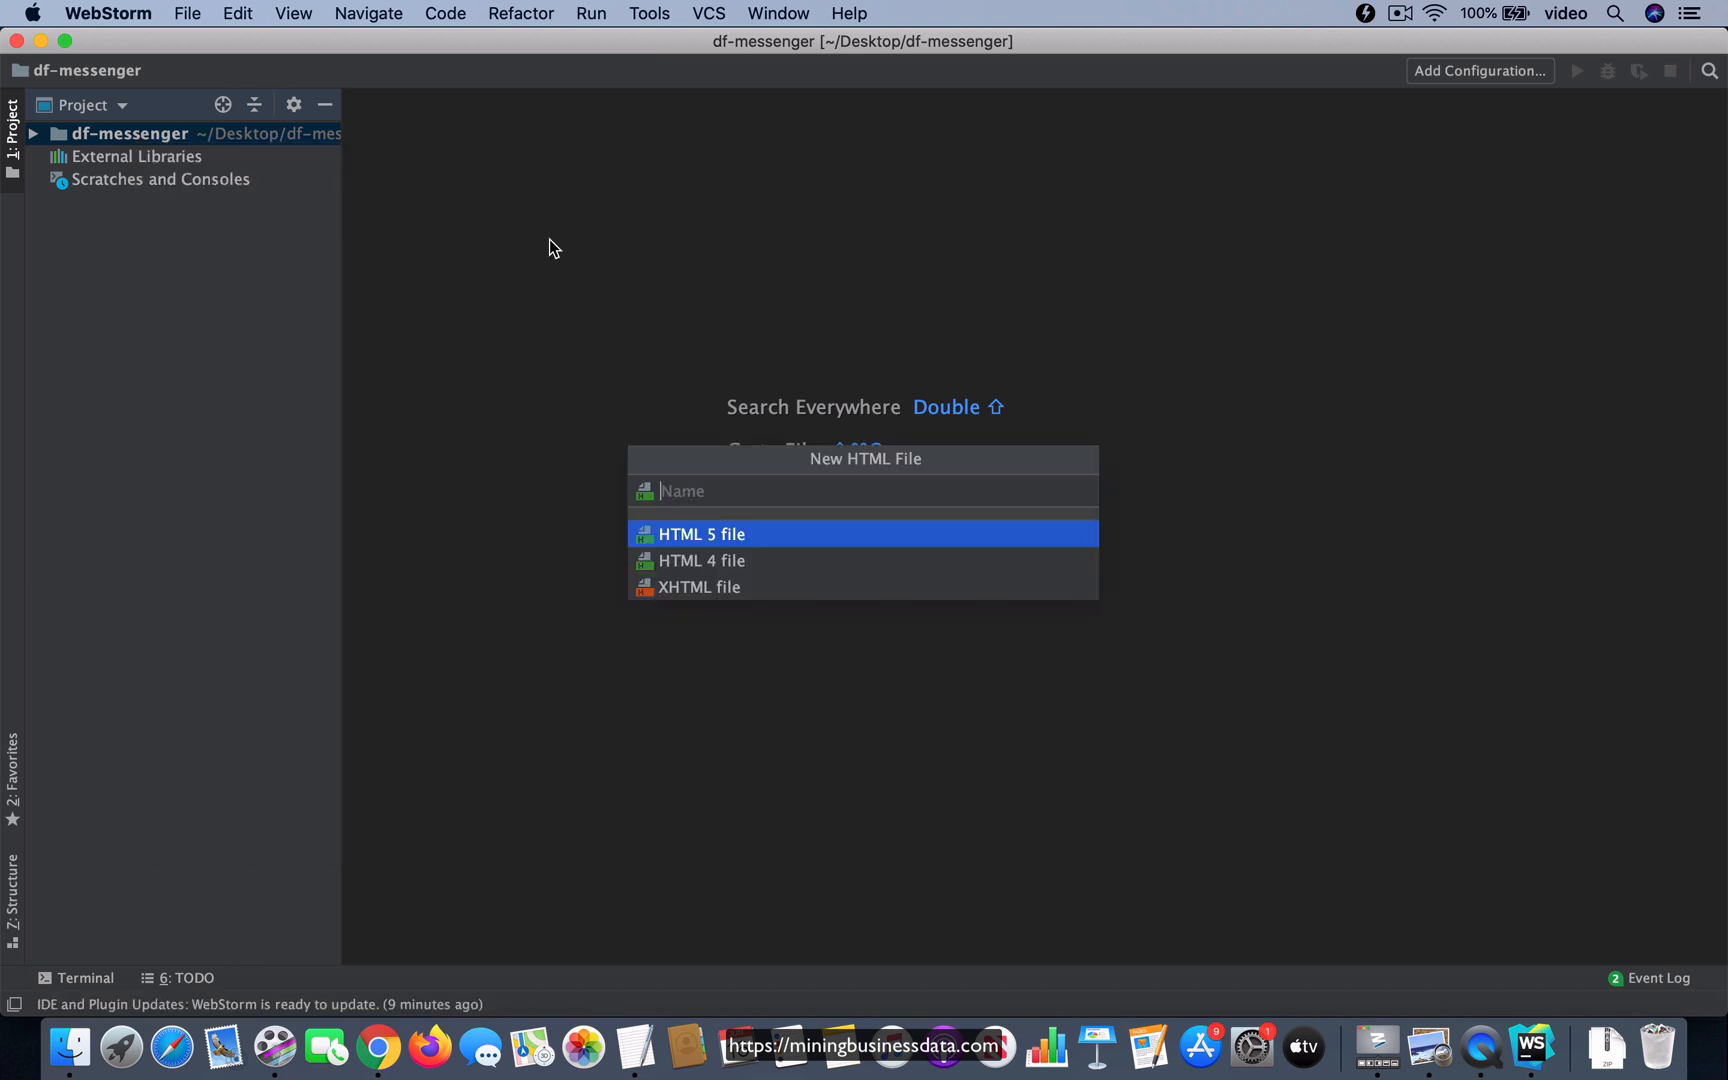
text(in)
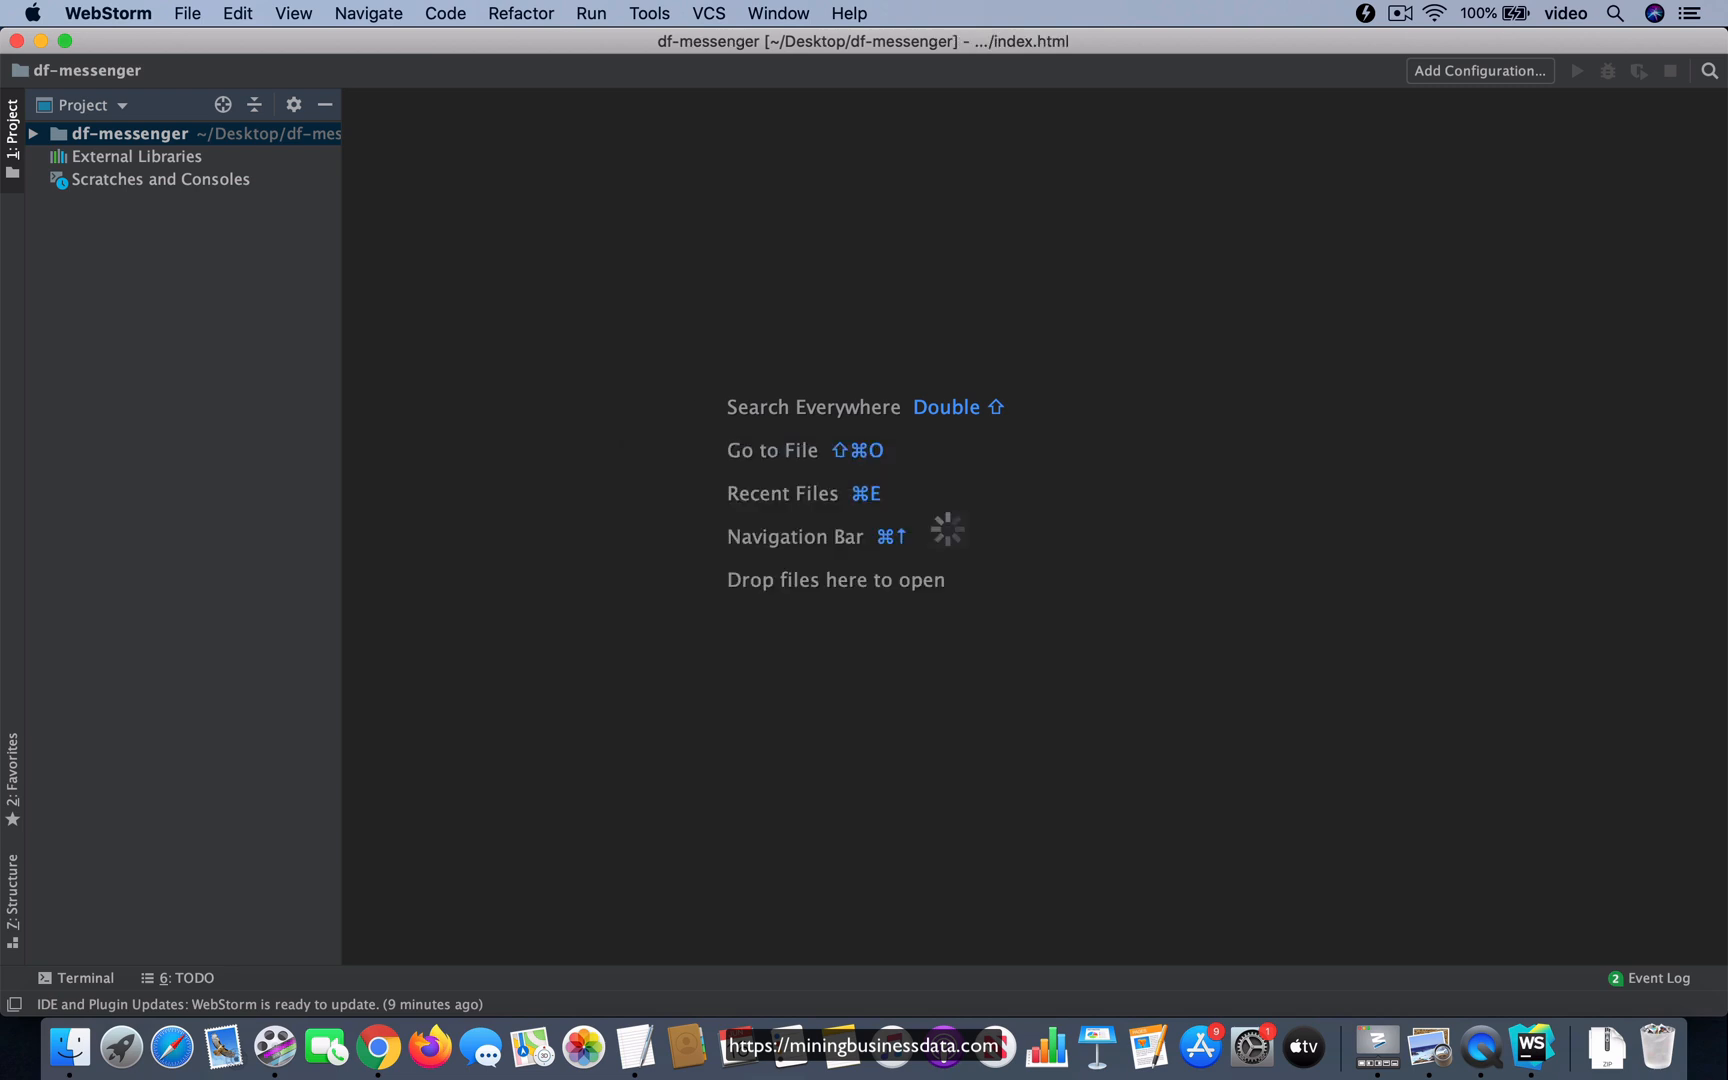
double_click(126, 156)
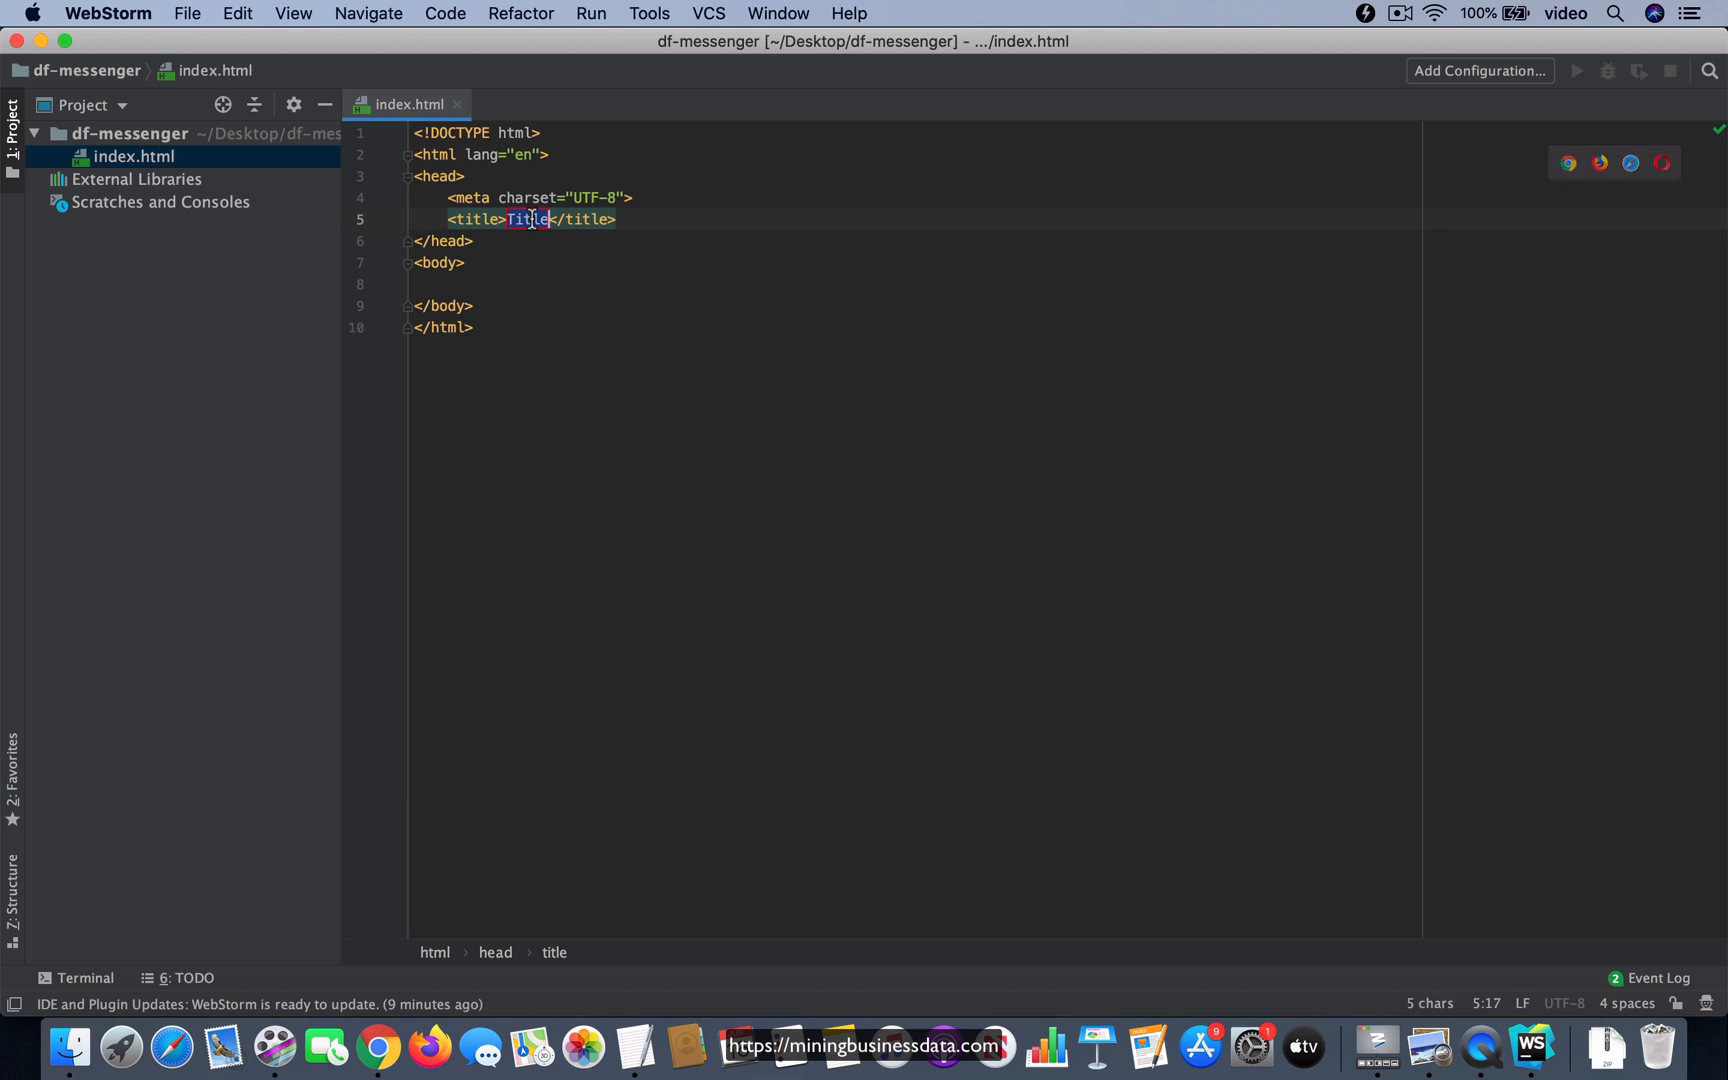
- Set the index.html page title to 'DF Messenger Demo'
text(DF Messe)
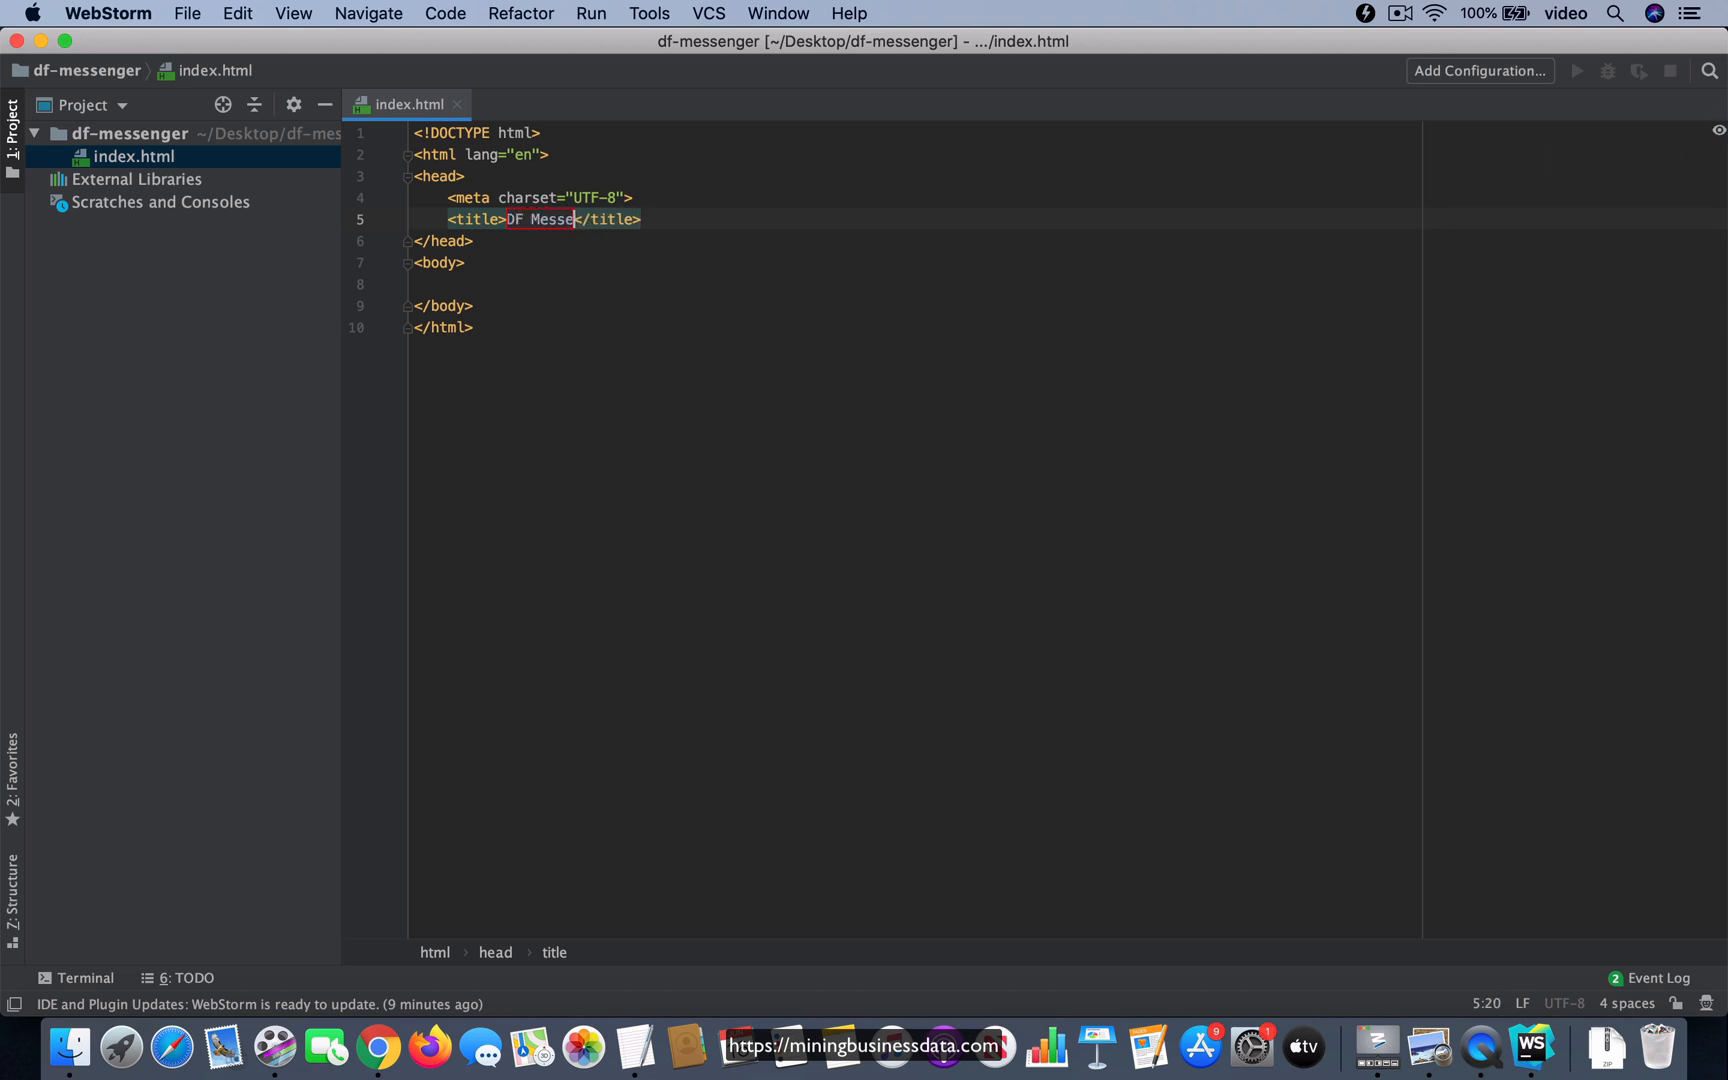
text(nger Demo)
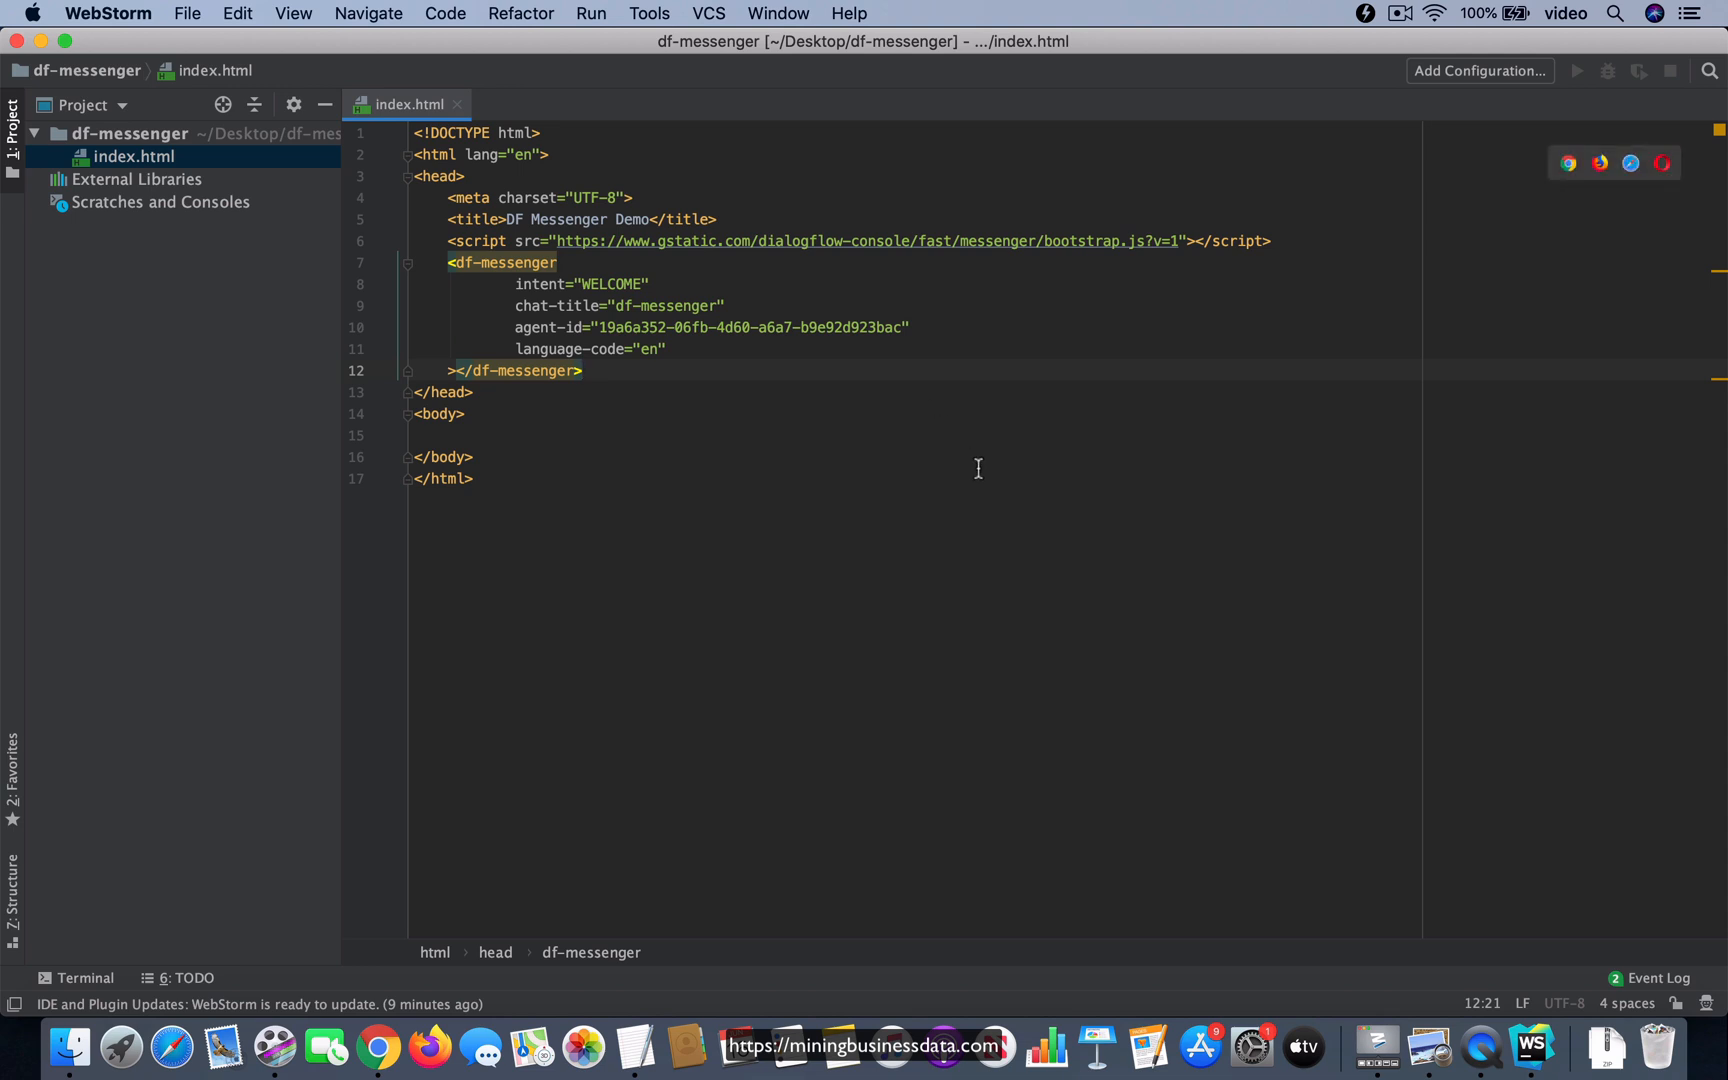
mouse_move(1568, 165)
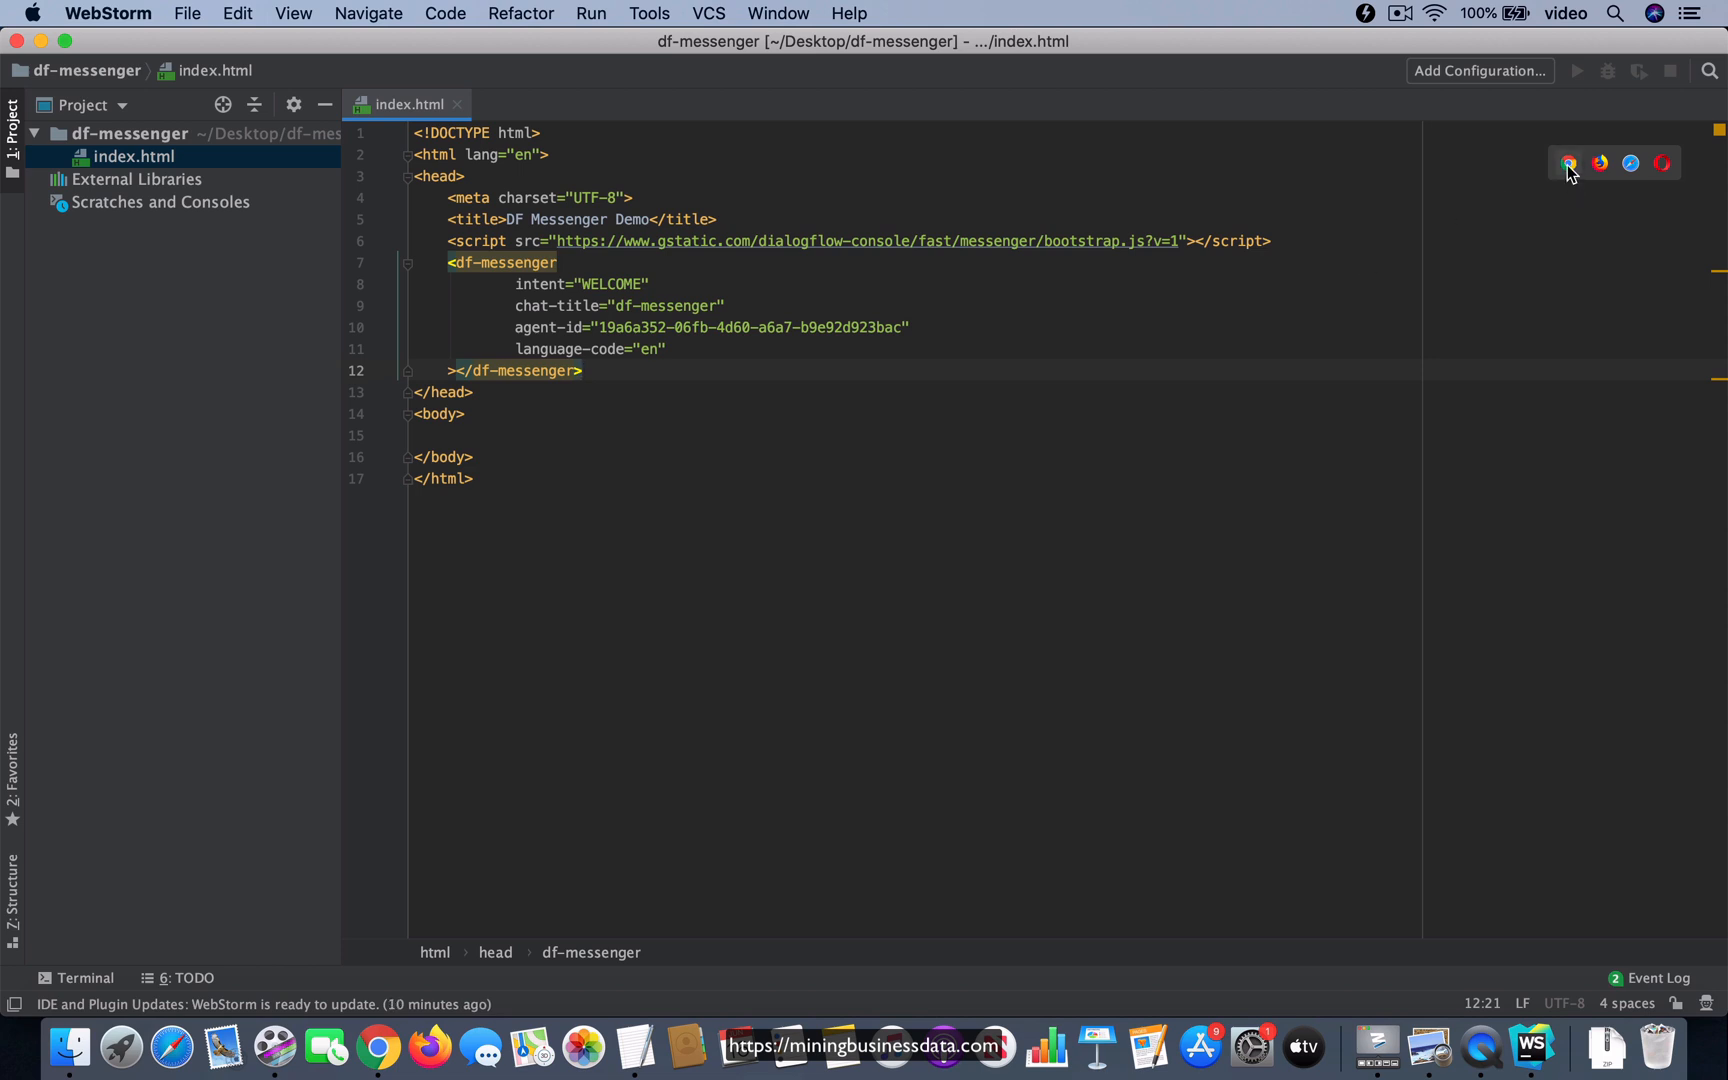
mouse_move(1569, 169)
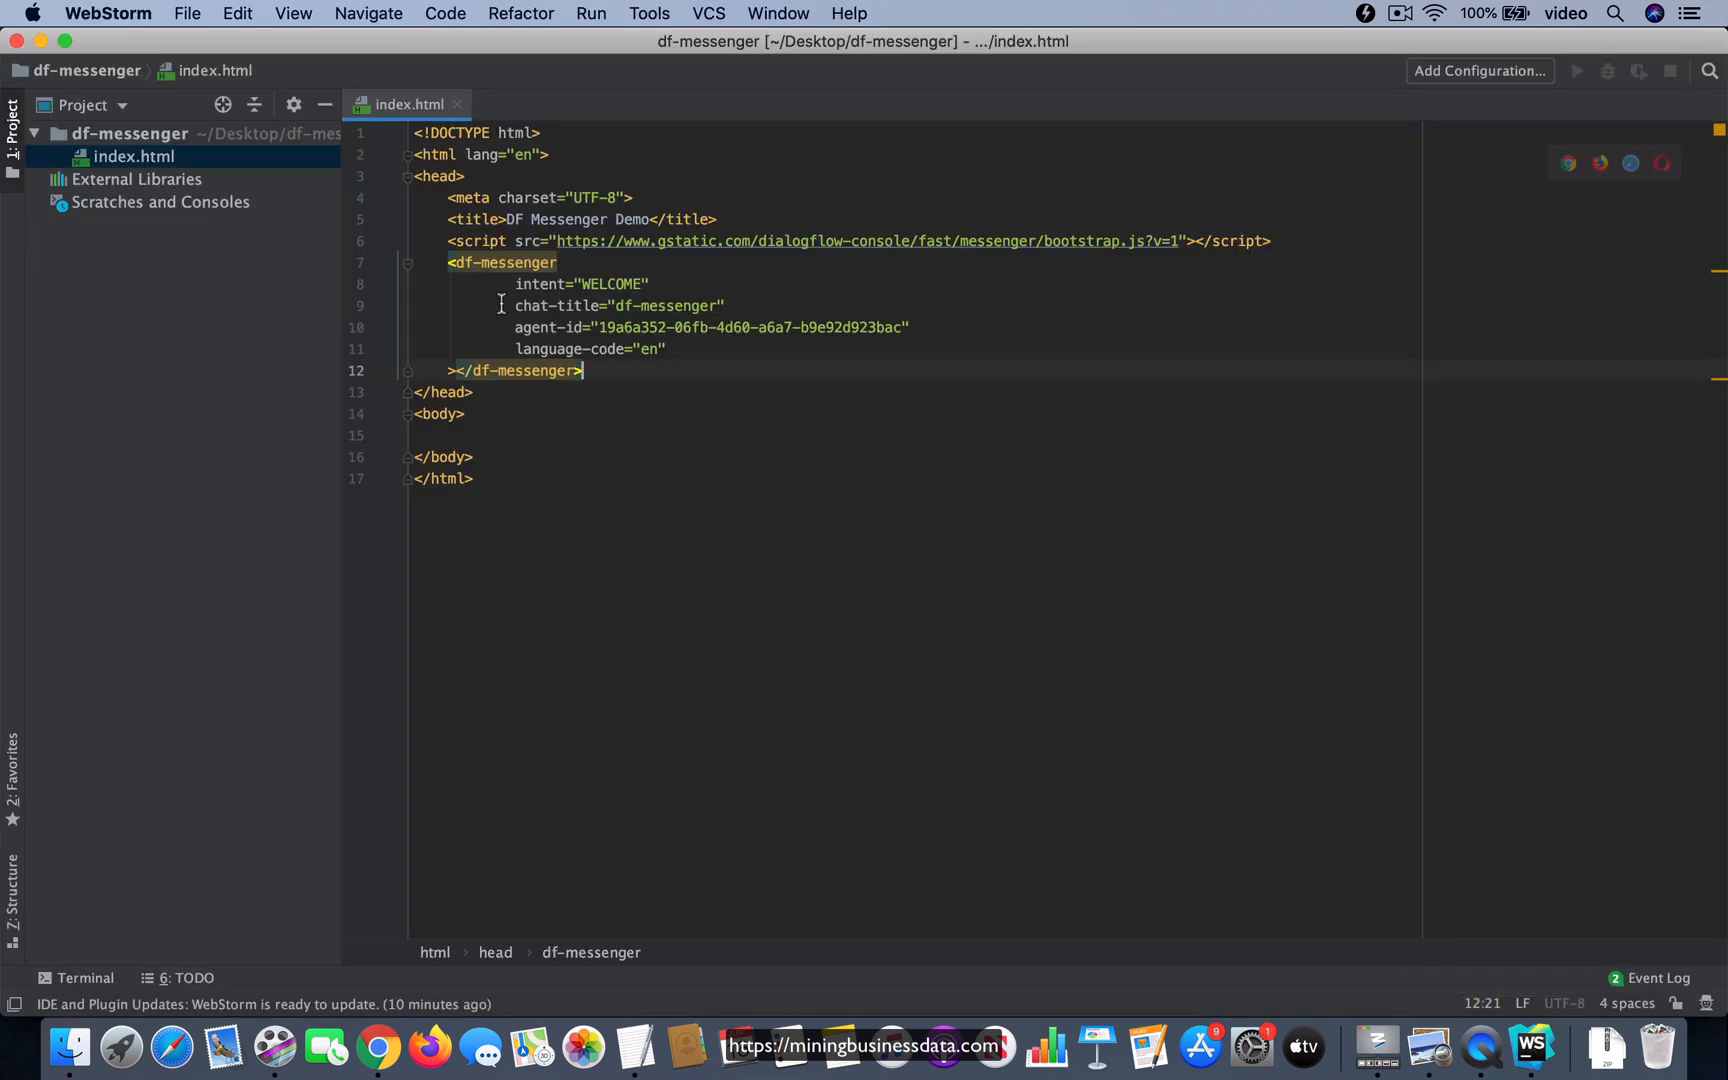
mouse_move(679, 479)
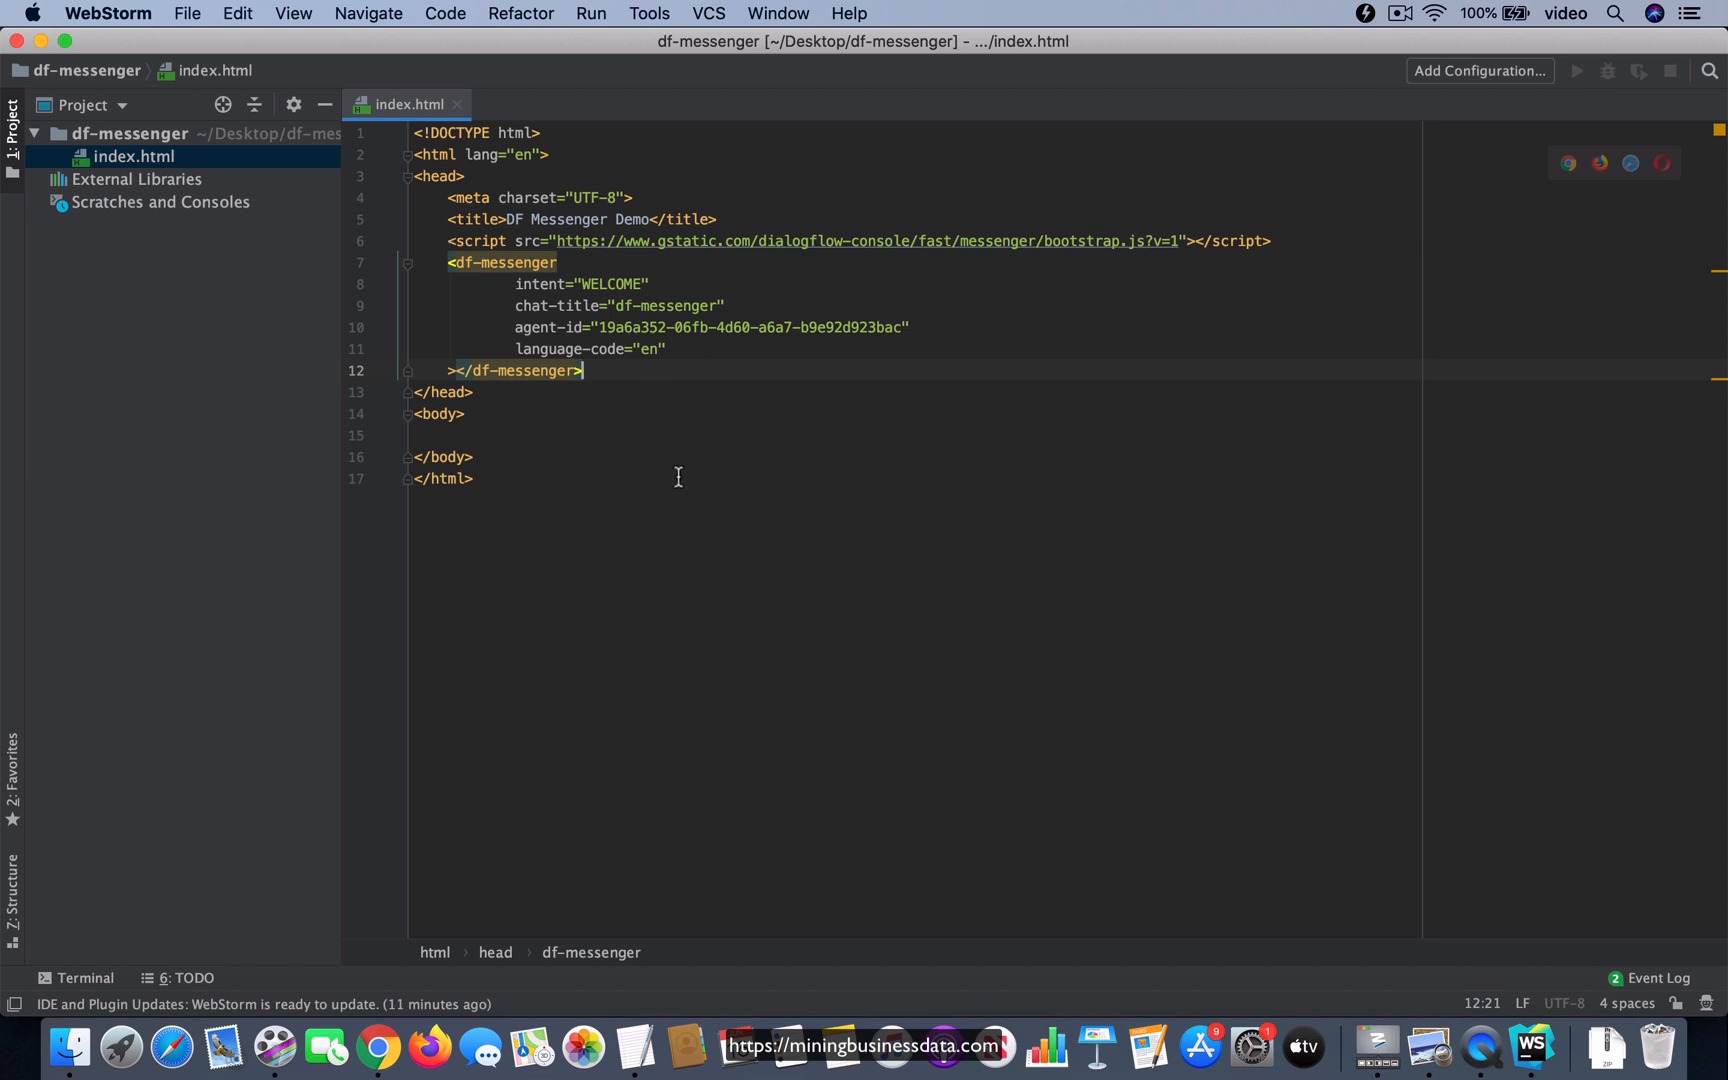
mouse_move(380, 1050)
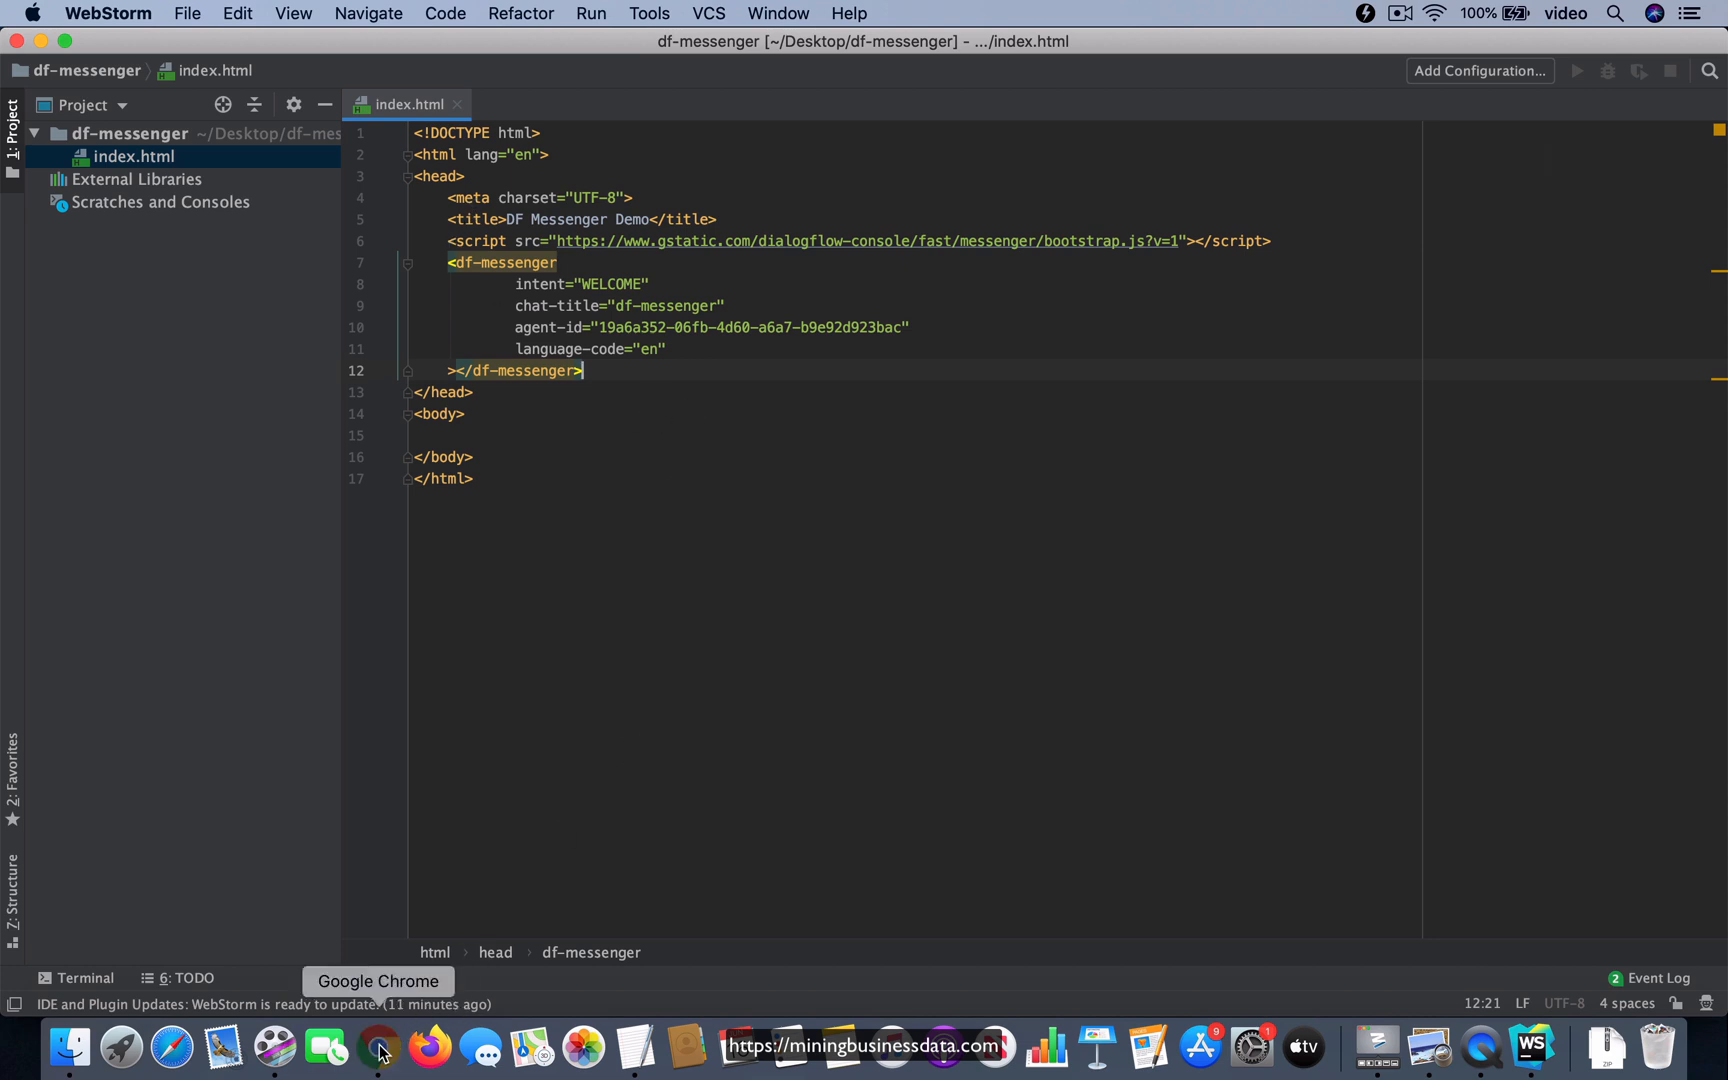
- Open the DF Messenger Demo page in Chrome and send 'hello' to the chat widget
click(379, 1048)
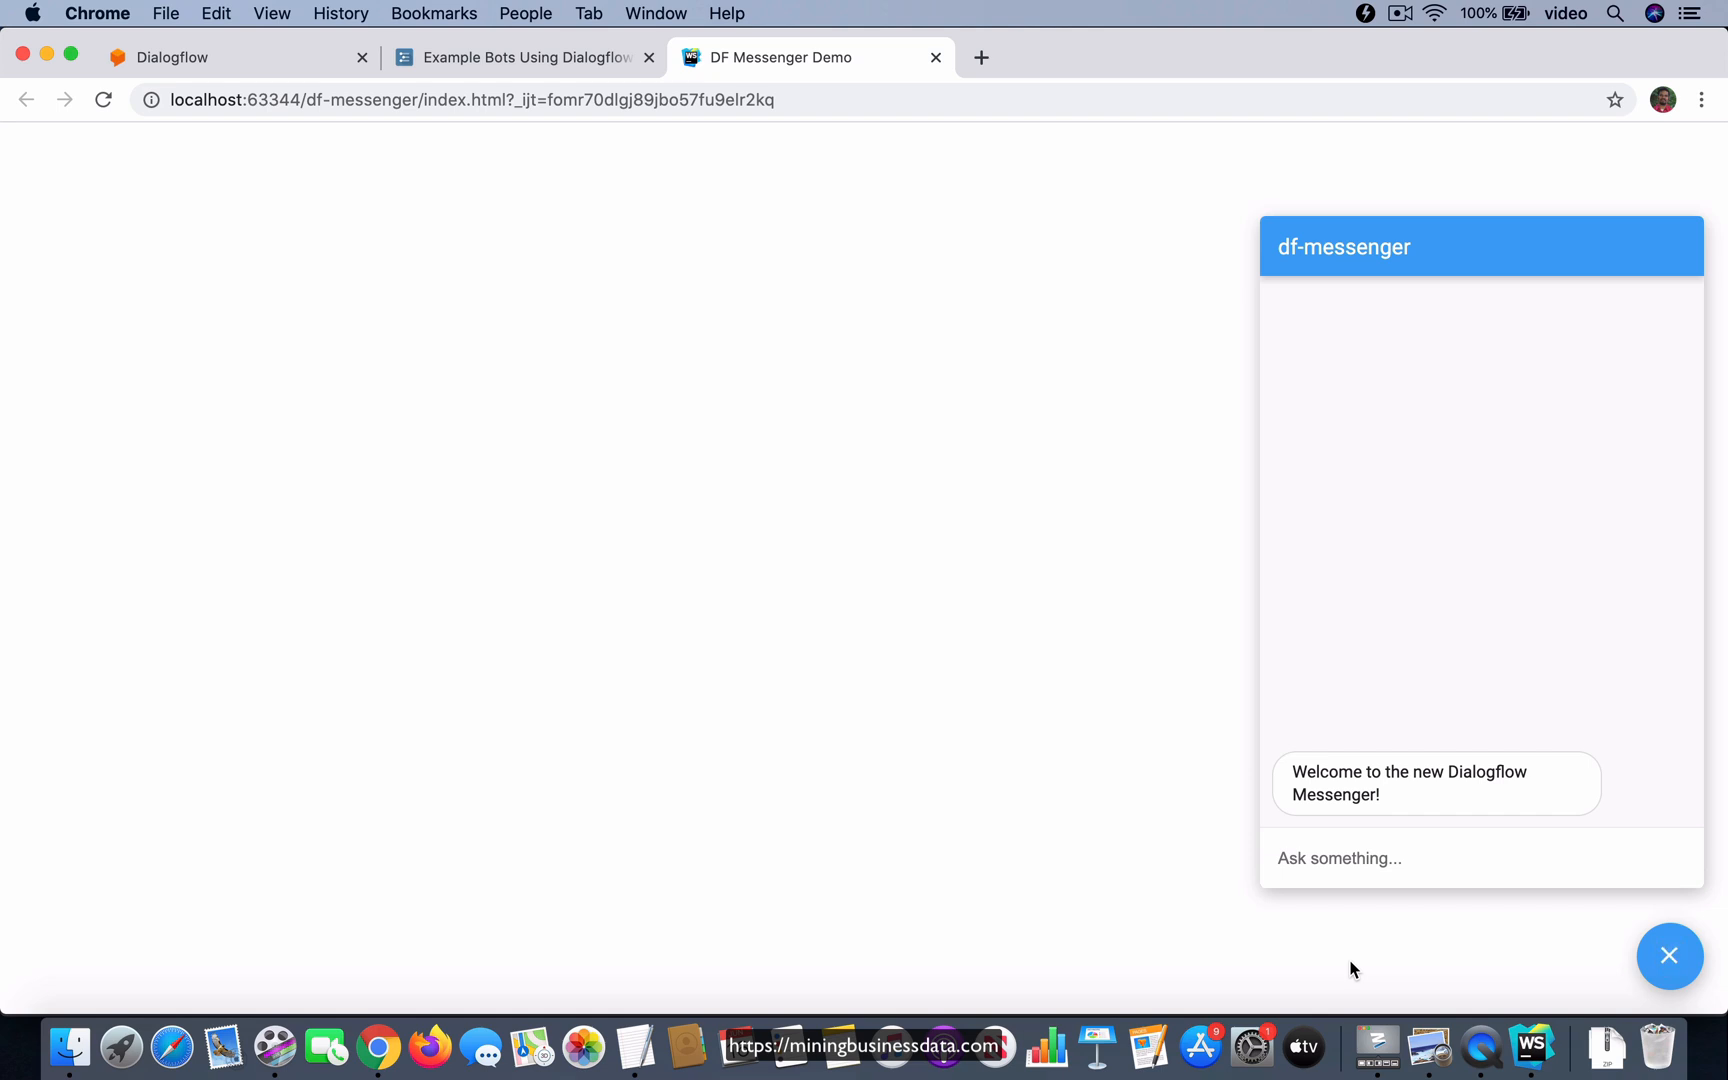
mouse_move(1341, 884)
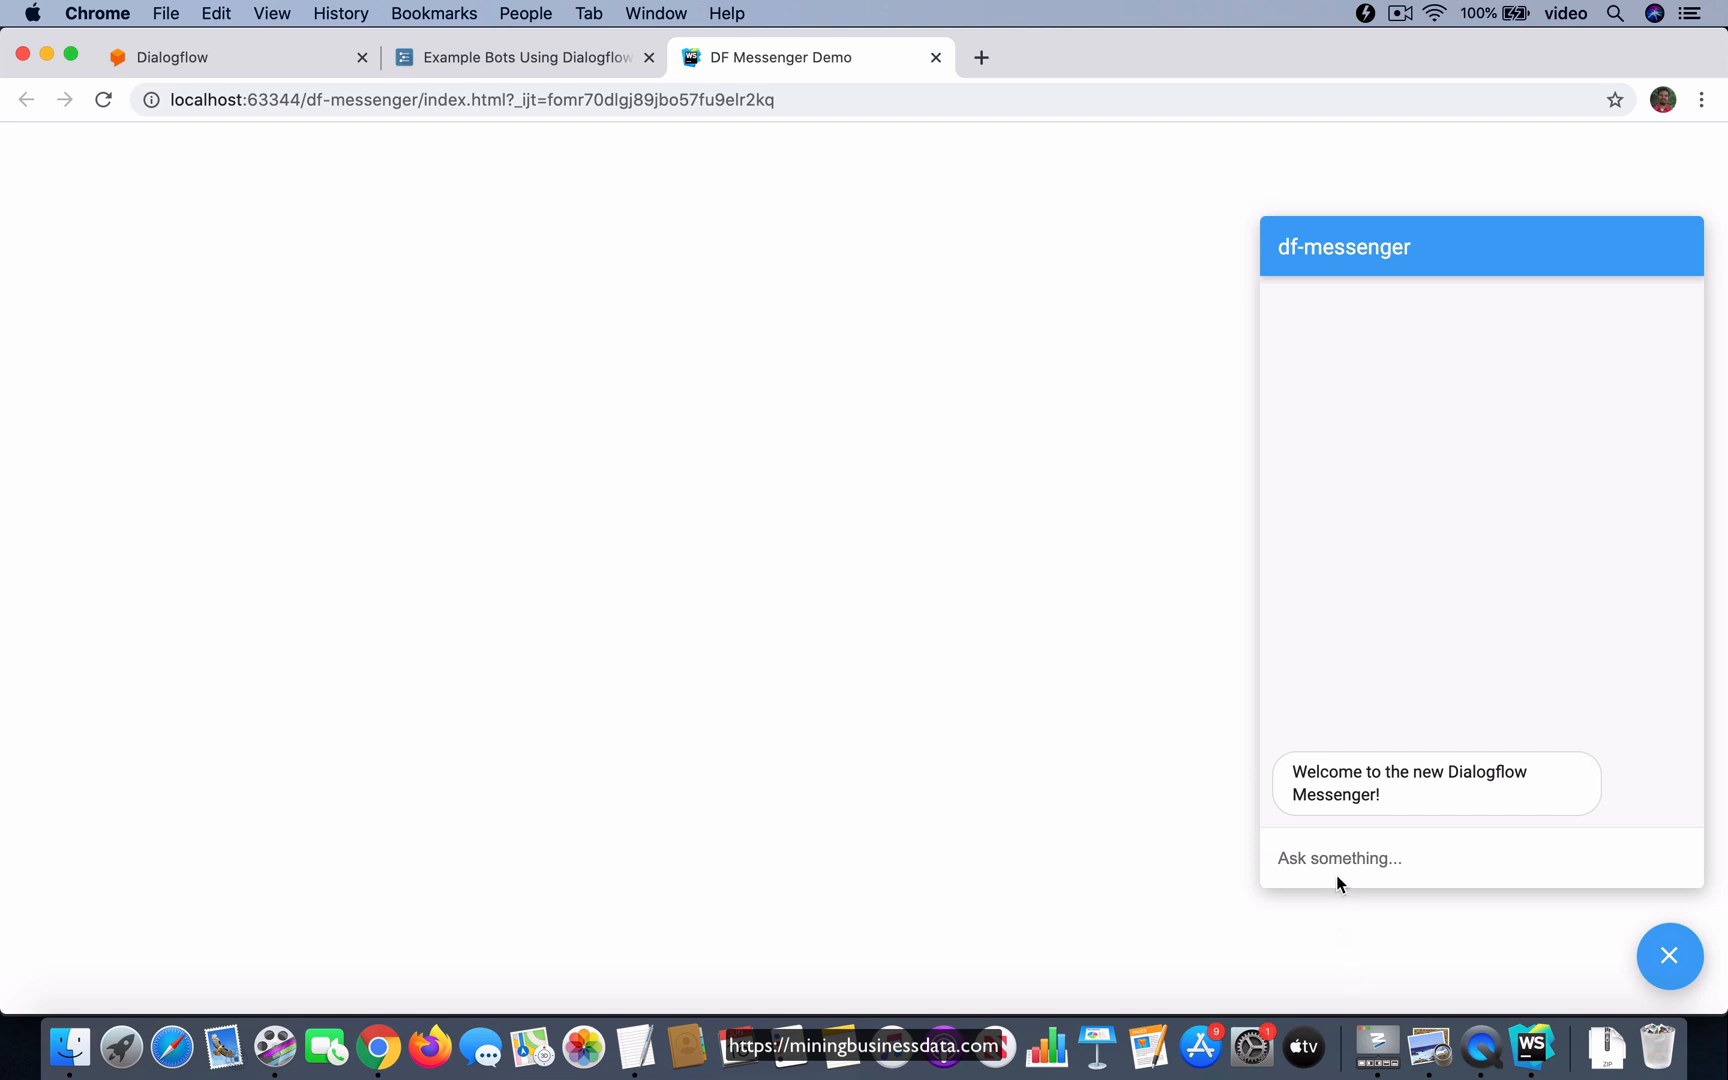
text(h)
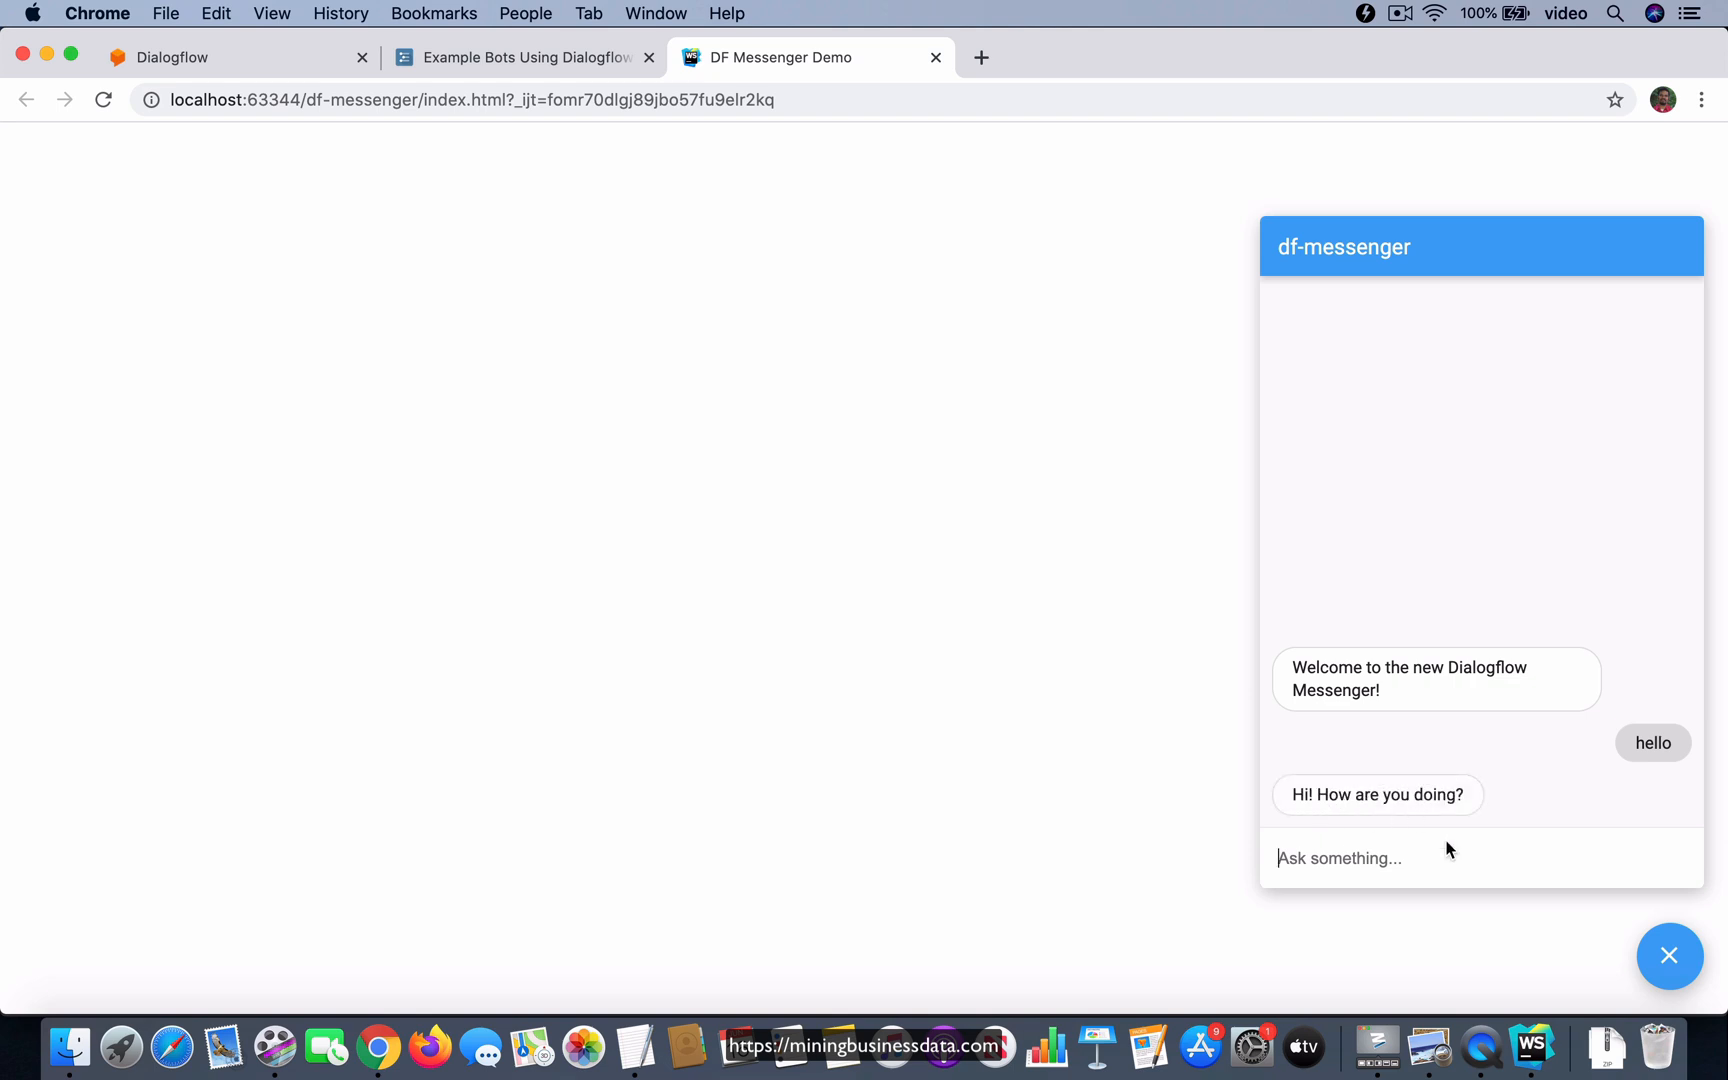
mouse_move(1492, 708)
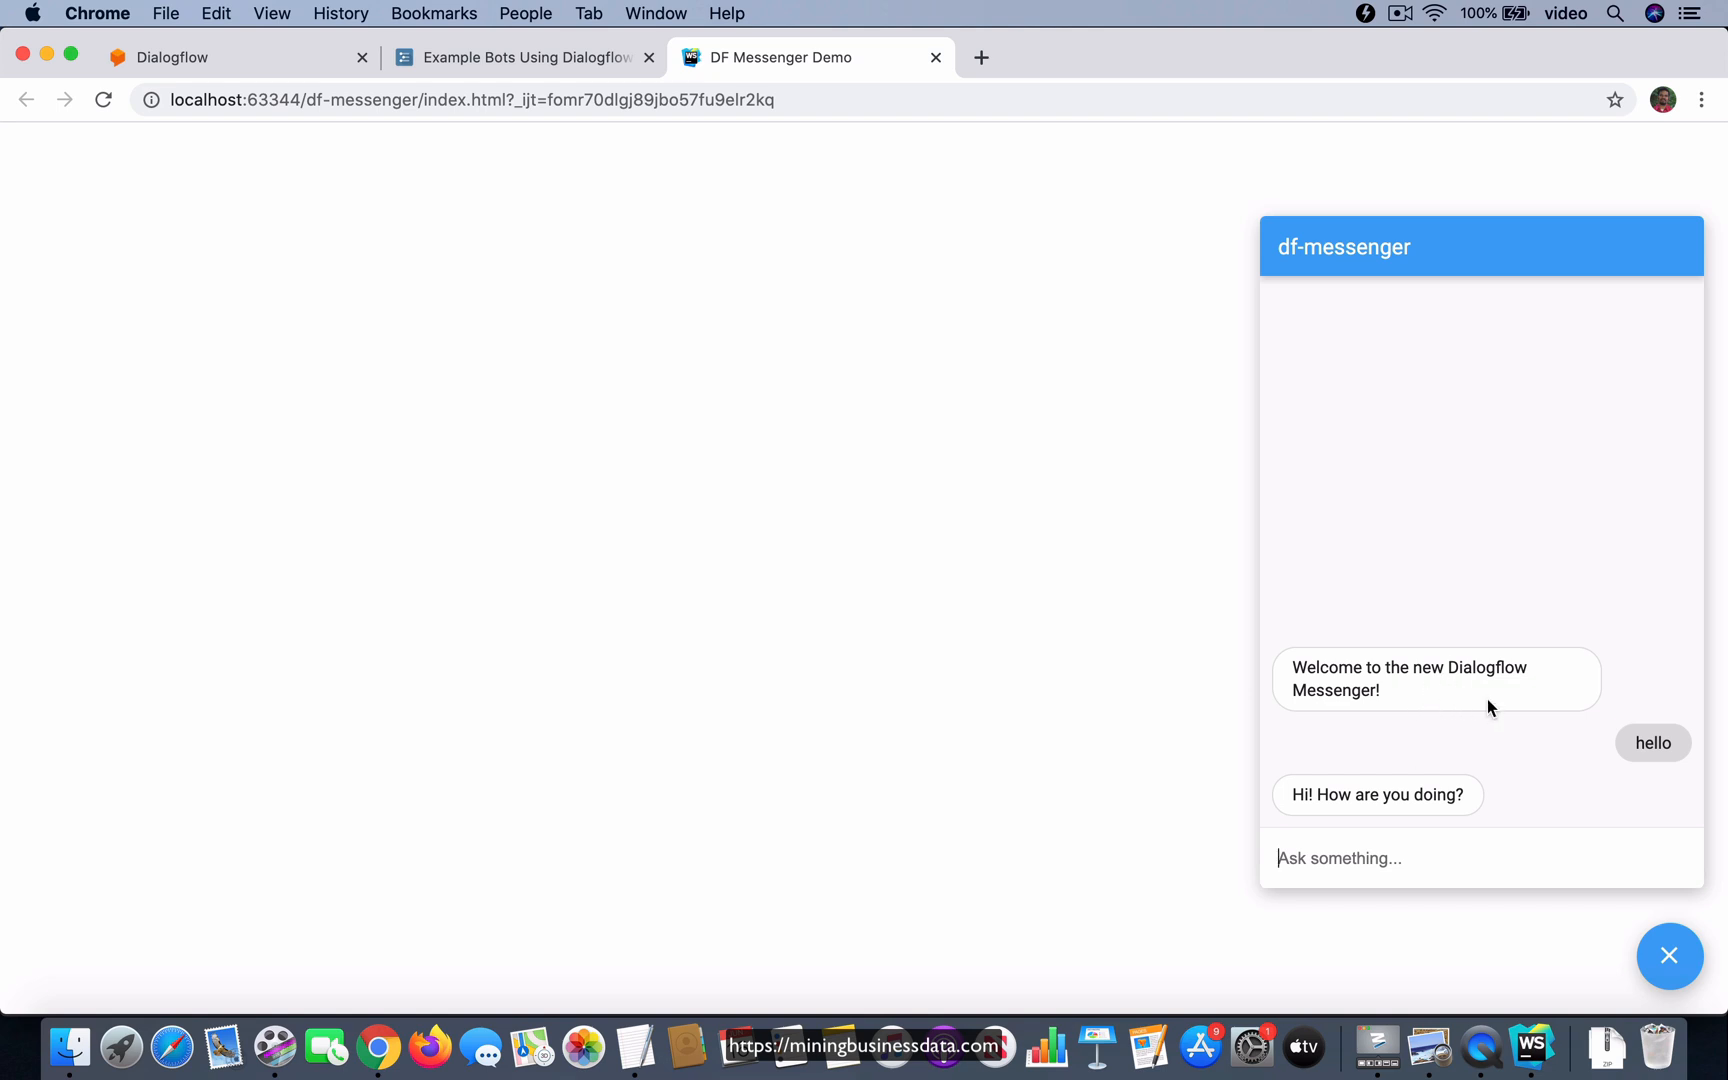
mouse_move(1361, 692)
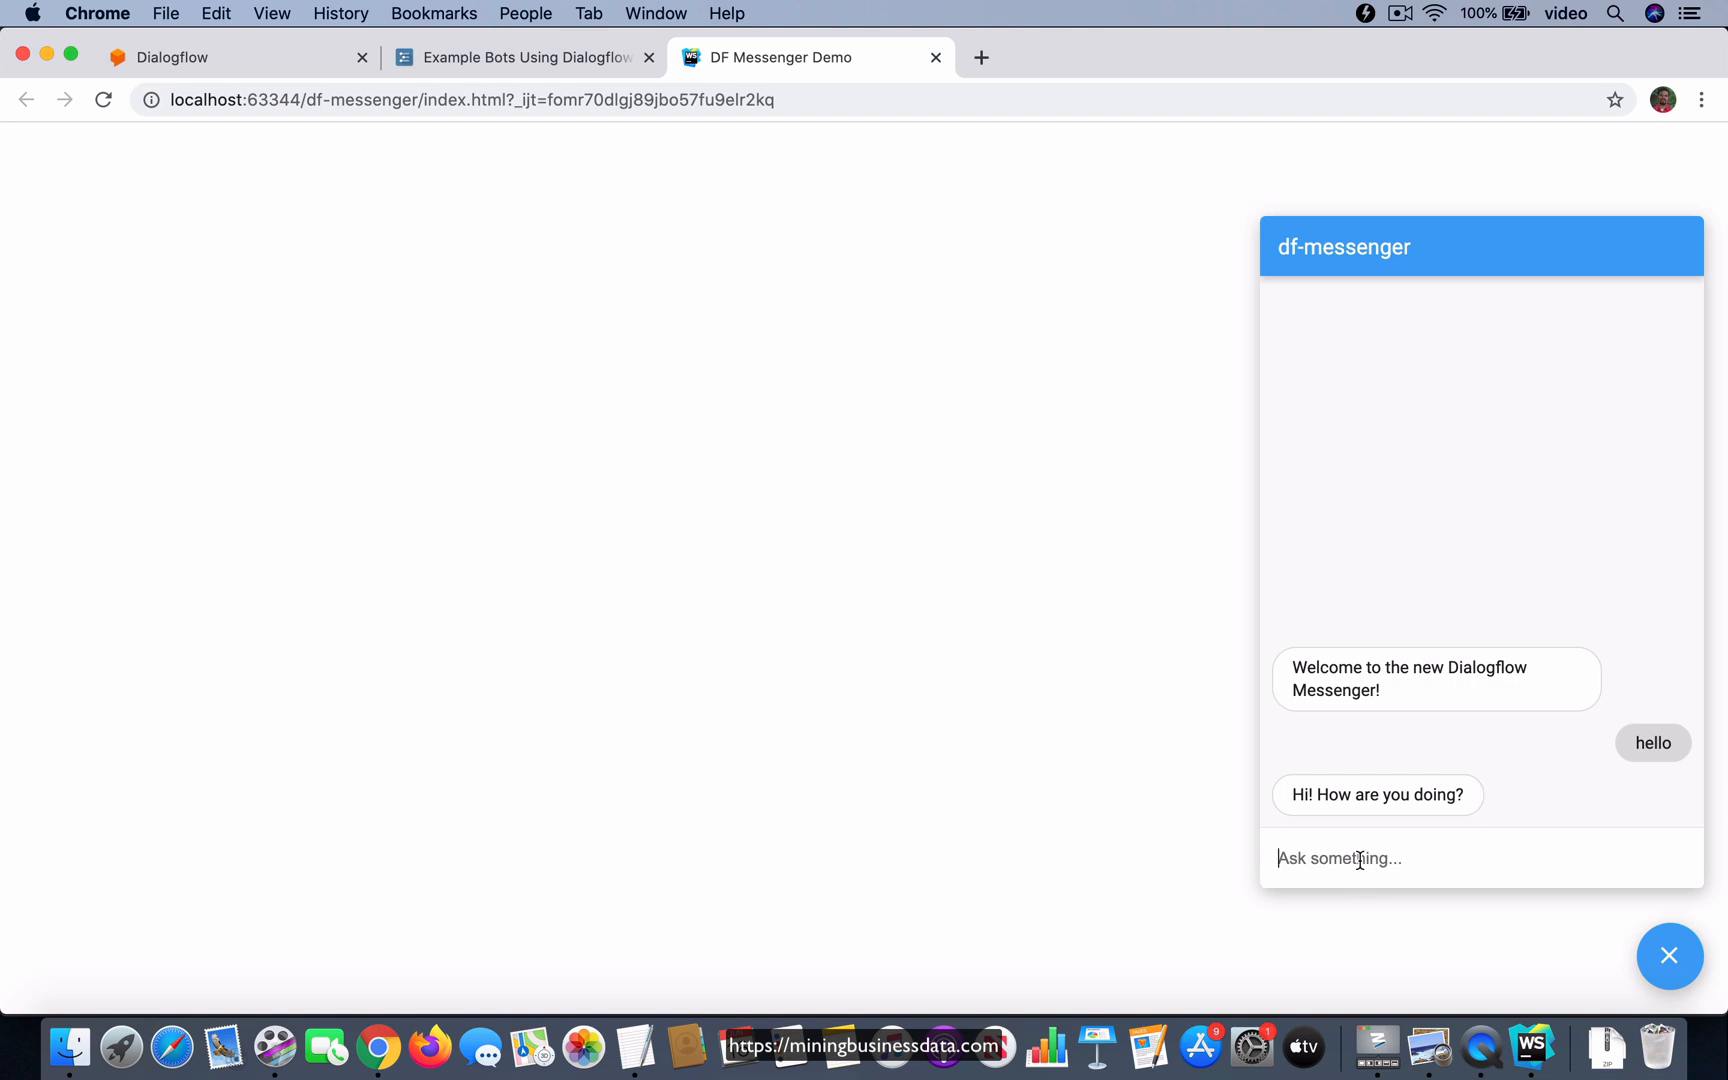
- Send 'who are you?' to the chat bot, which gives the fallback reply
text(who a)
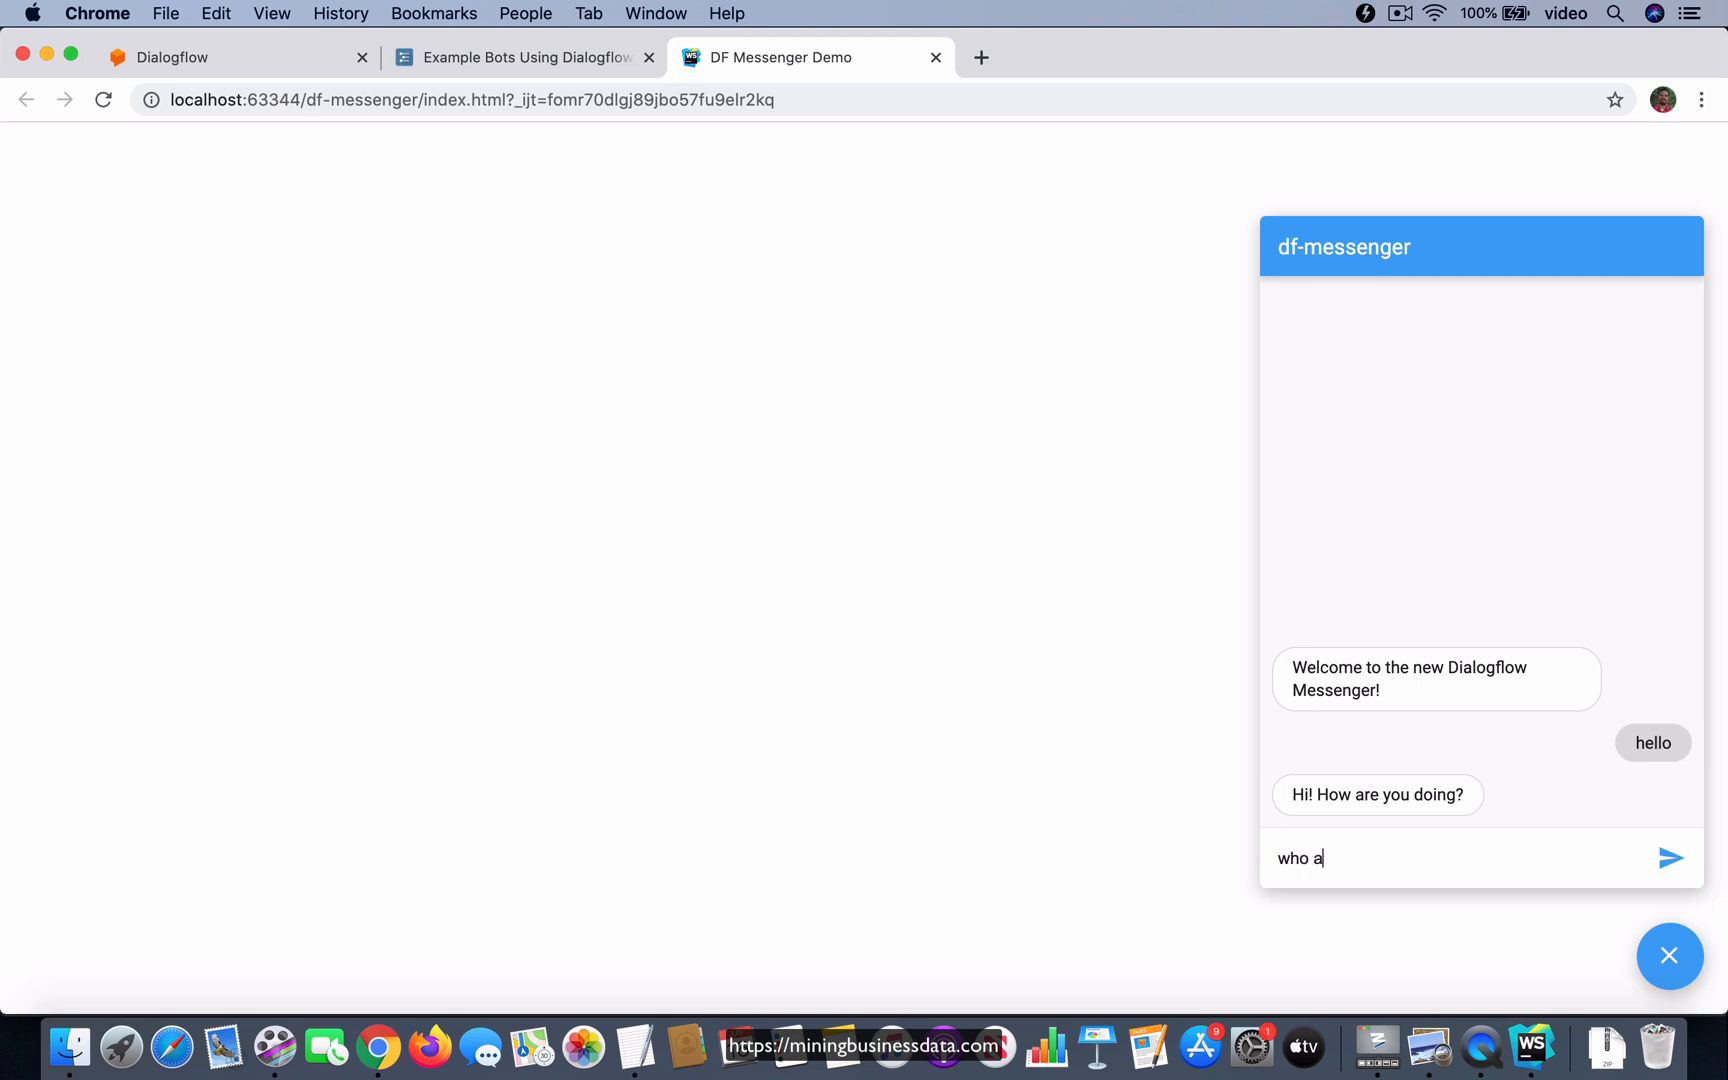
key(Enter)
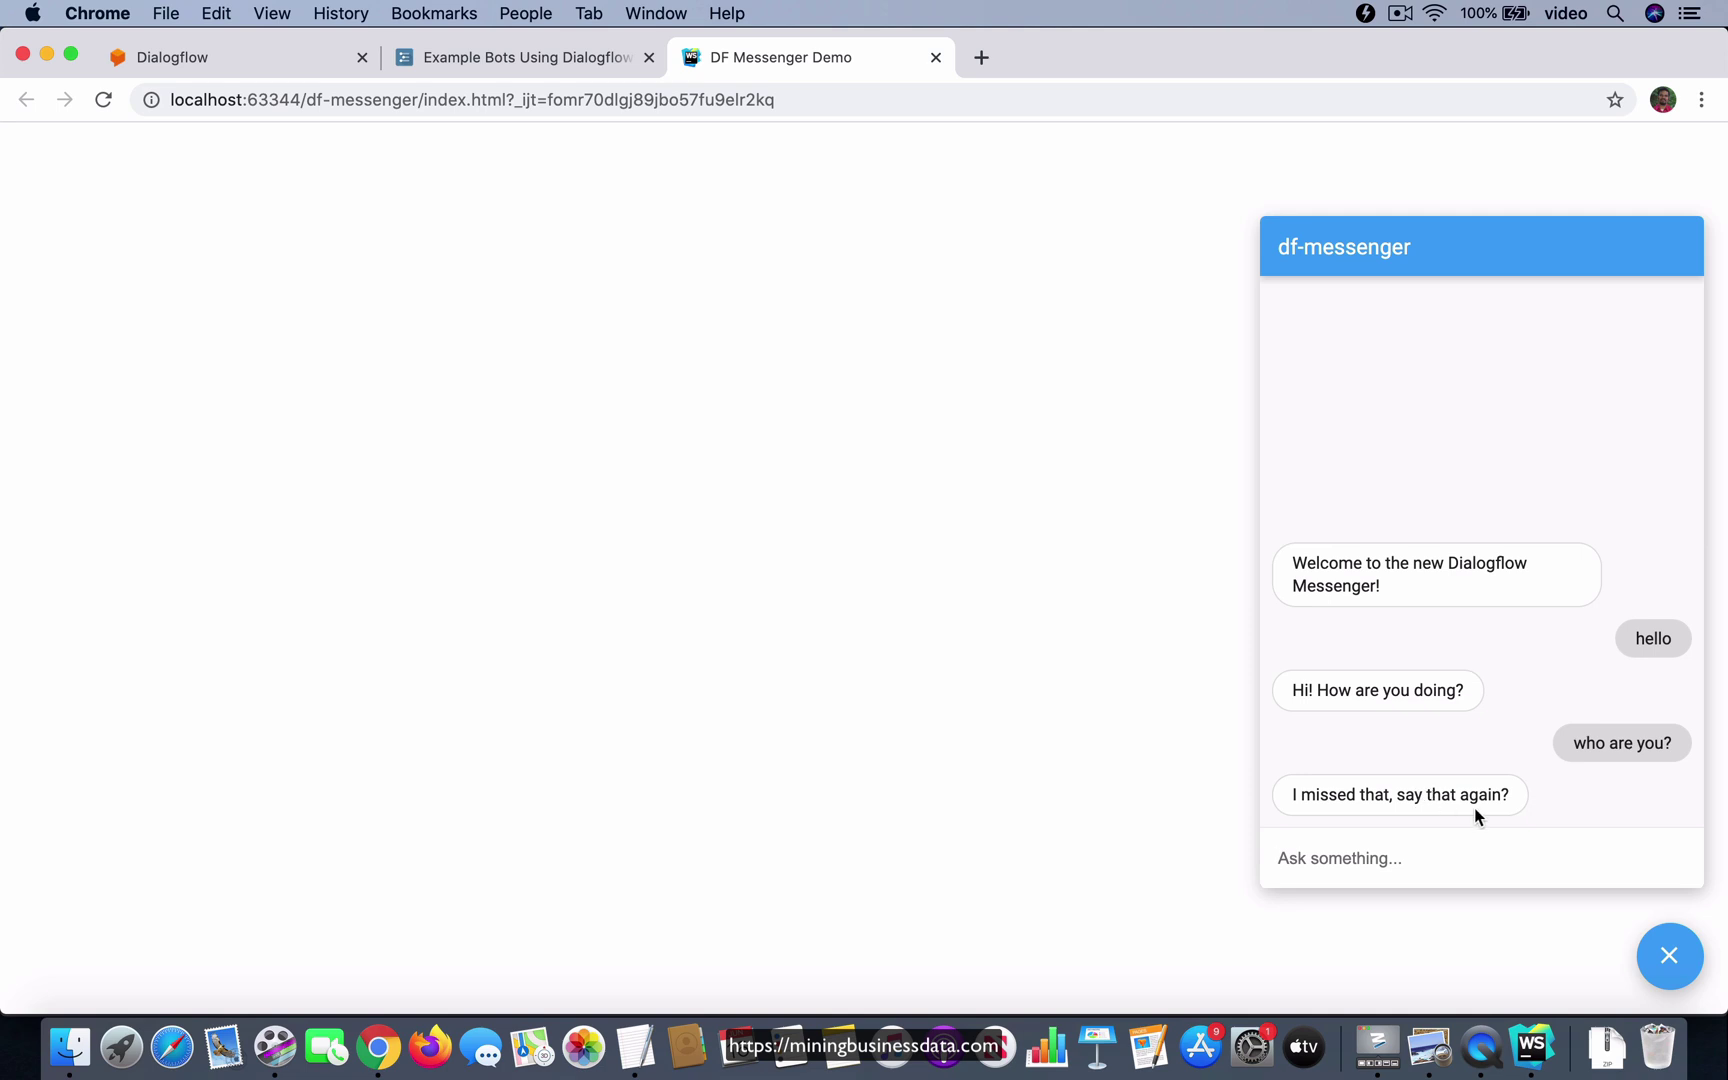
mouse_move(1496, 751)
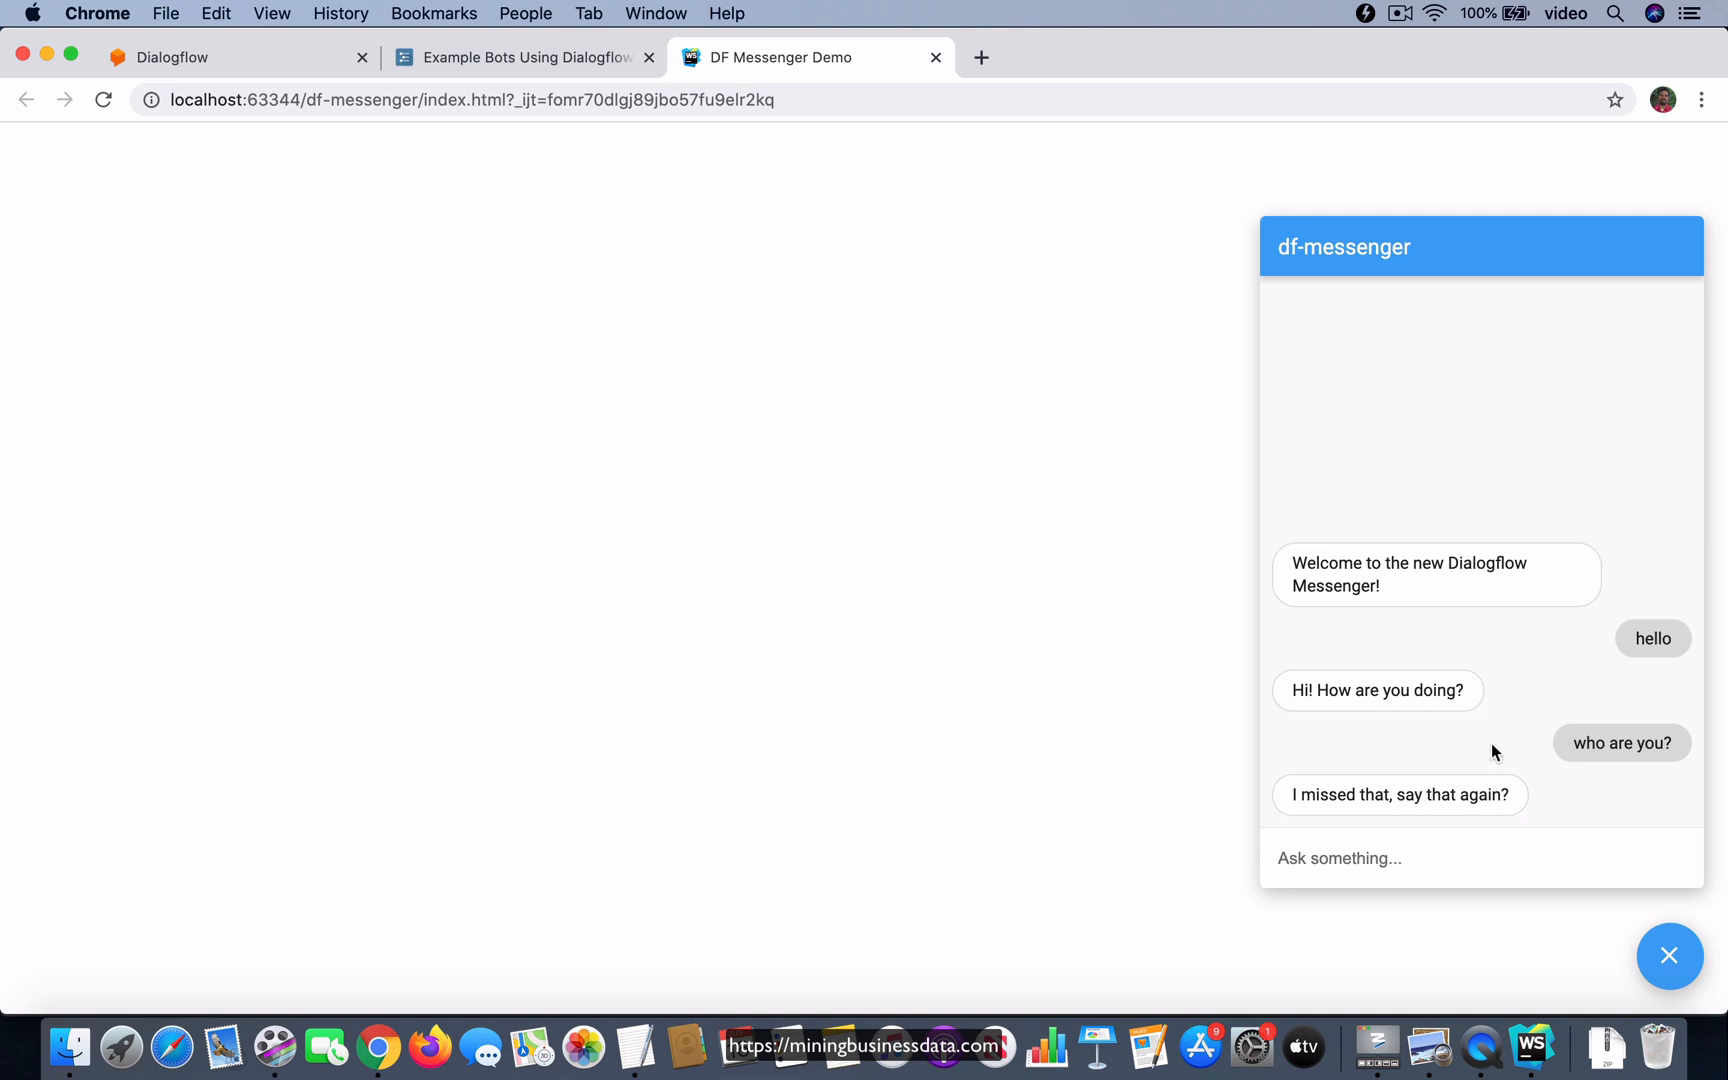
mouse_move(1485, 648)
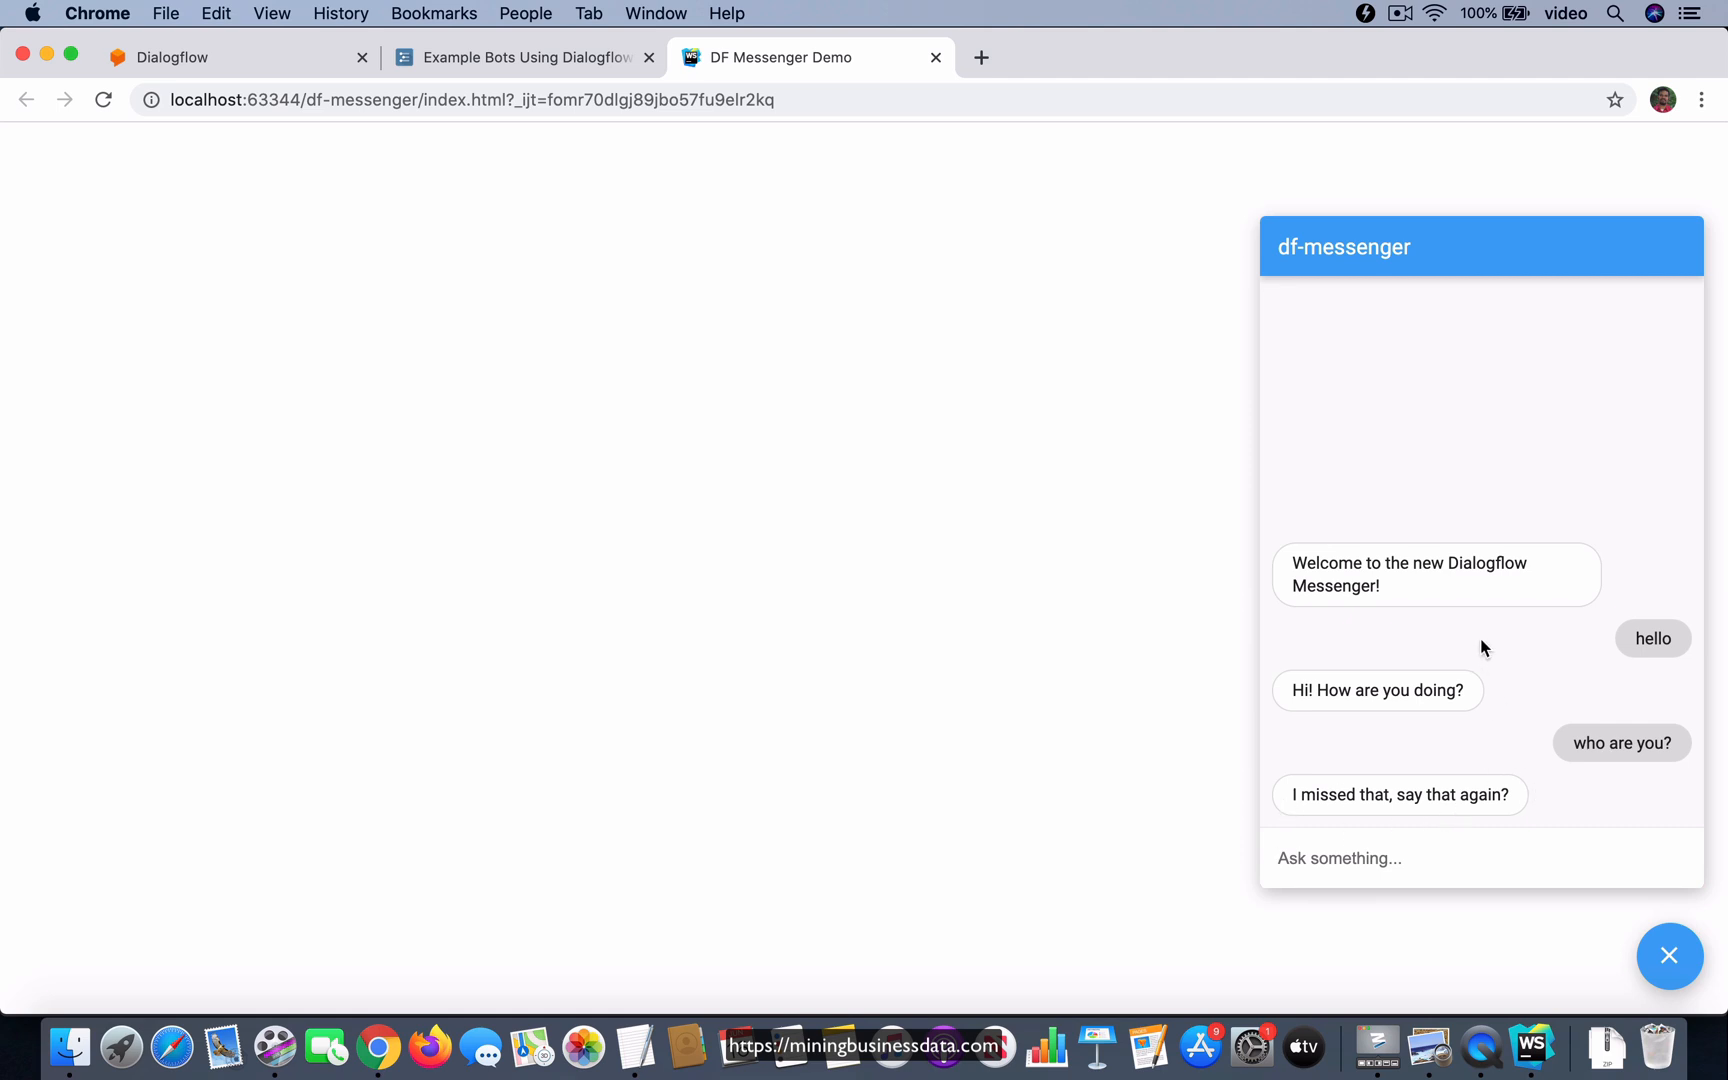
mouse_move(1637, 903)
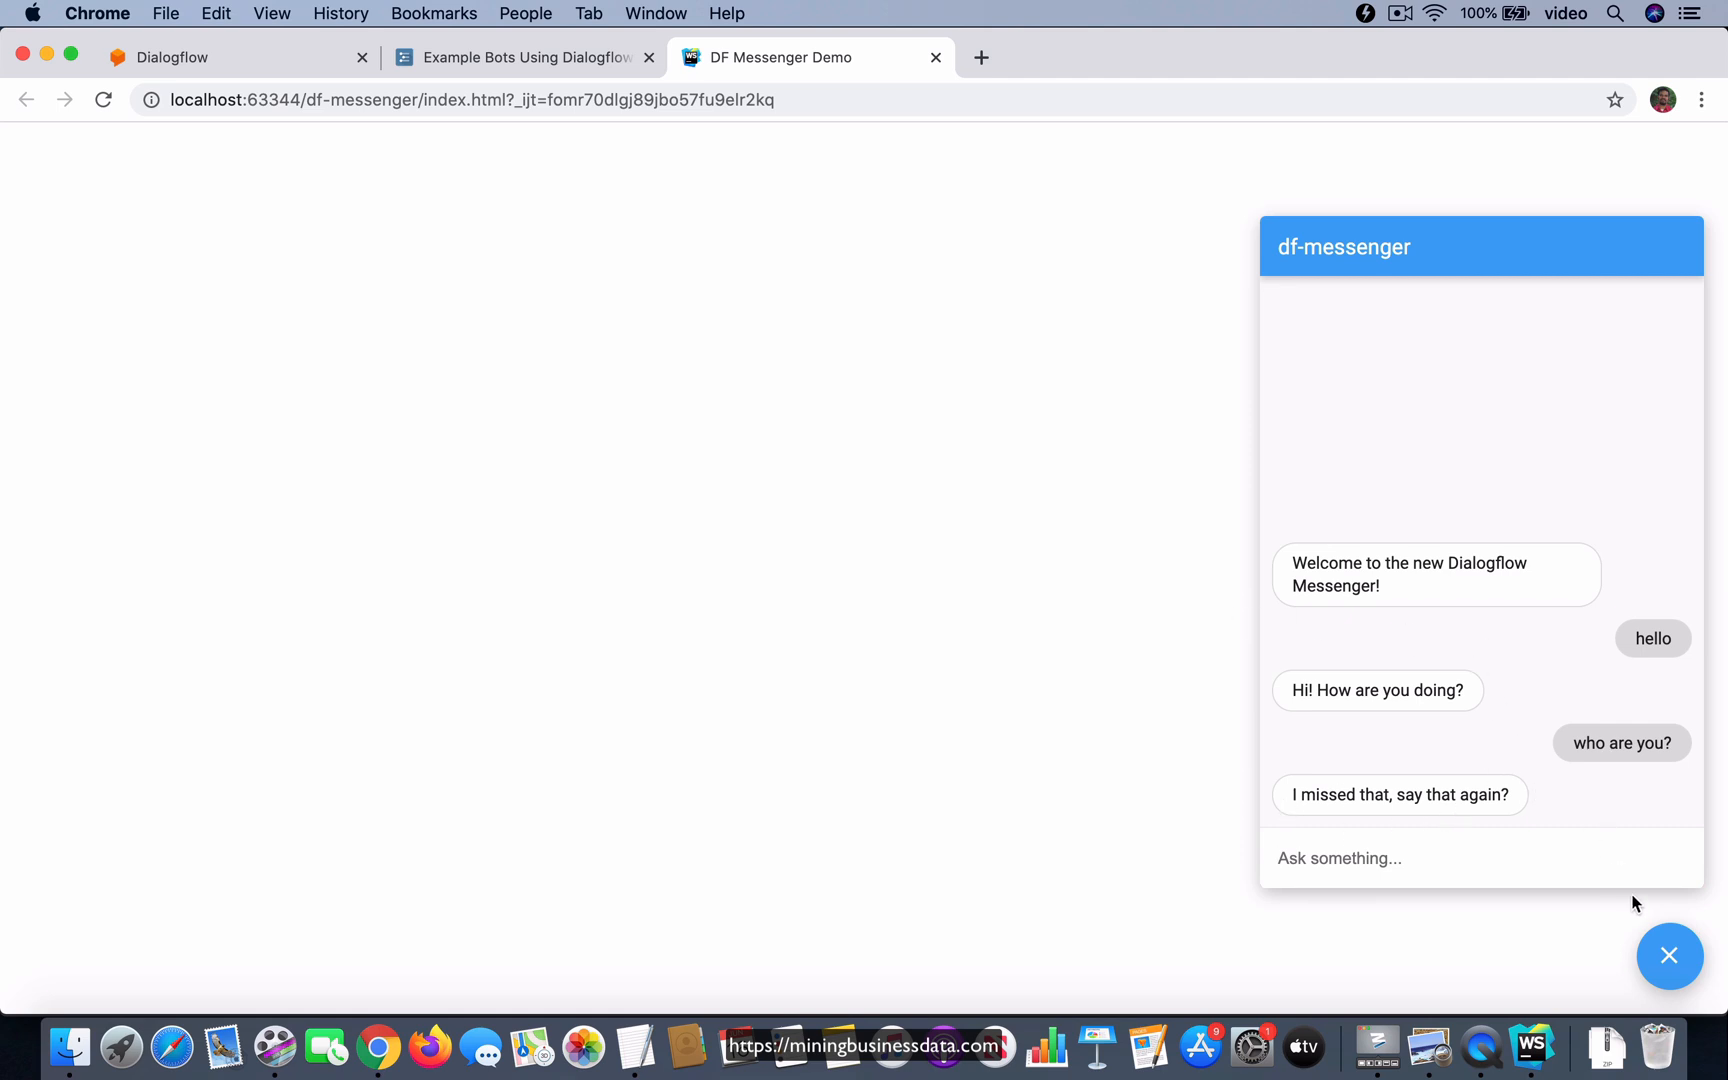
mouse_move(1669, 956)
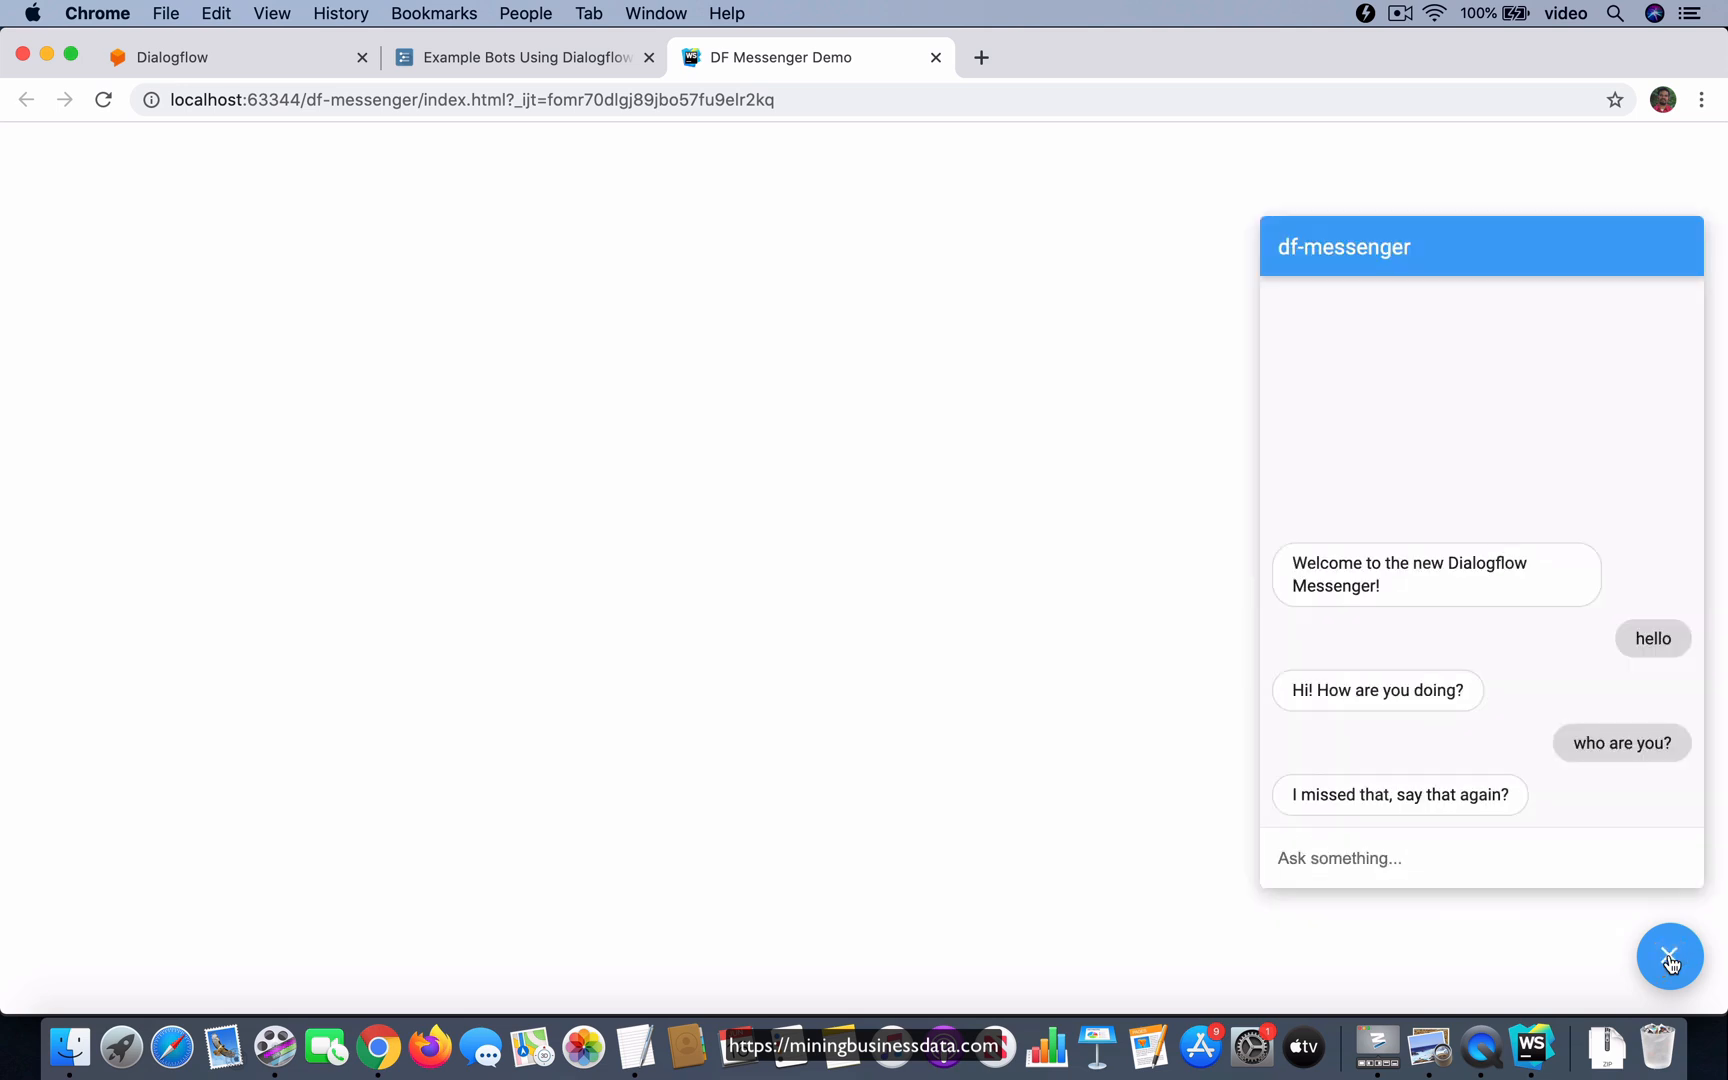
mouse_move(1529, 944)
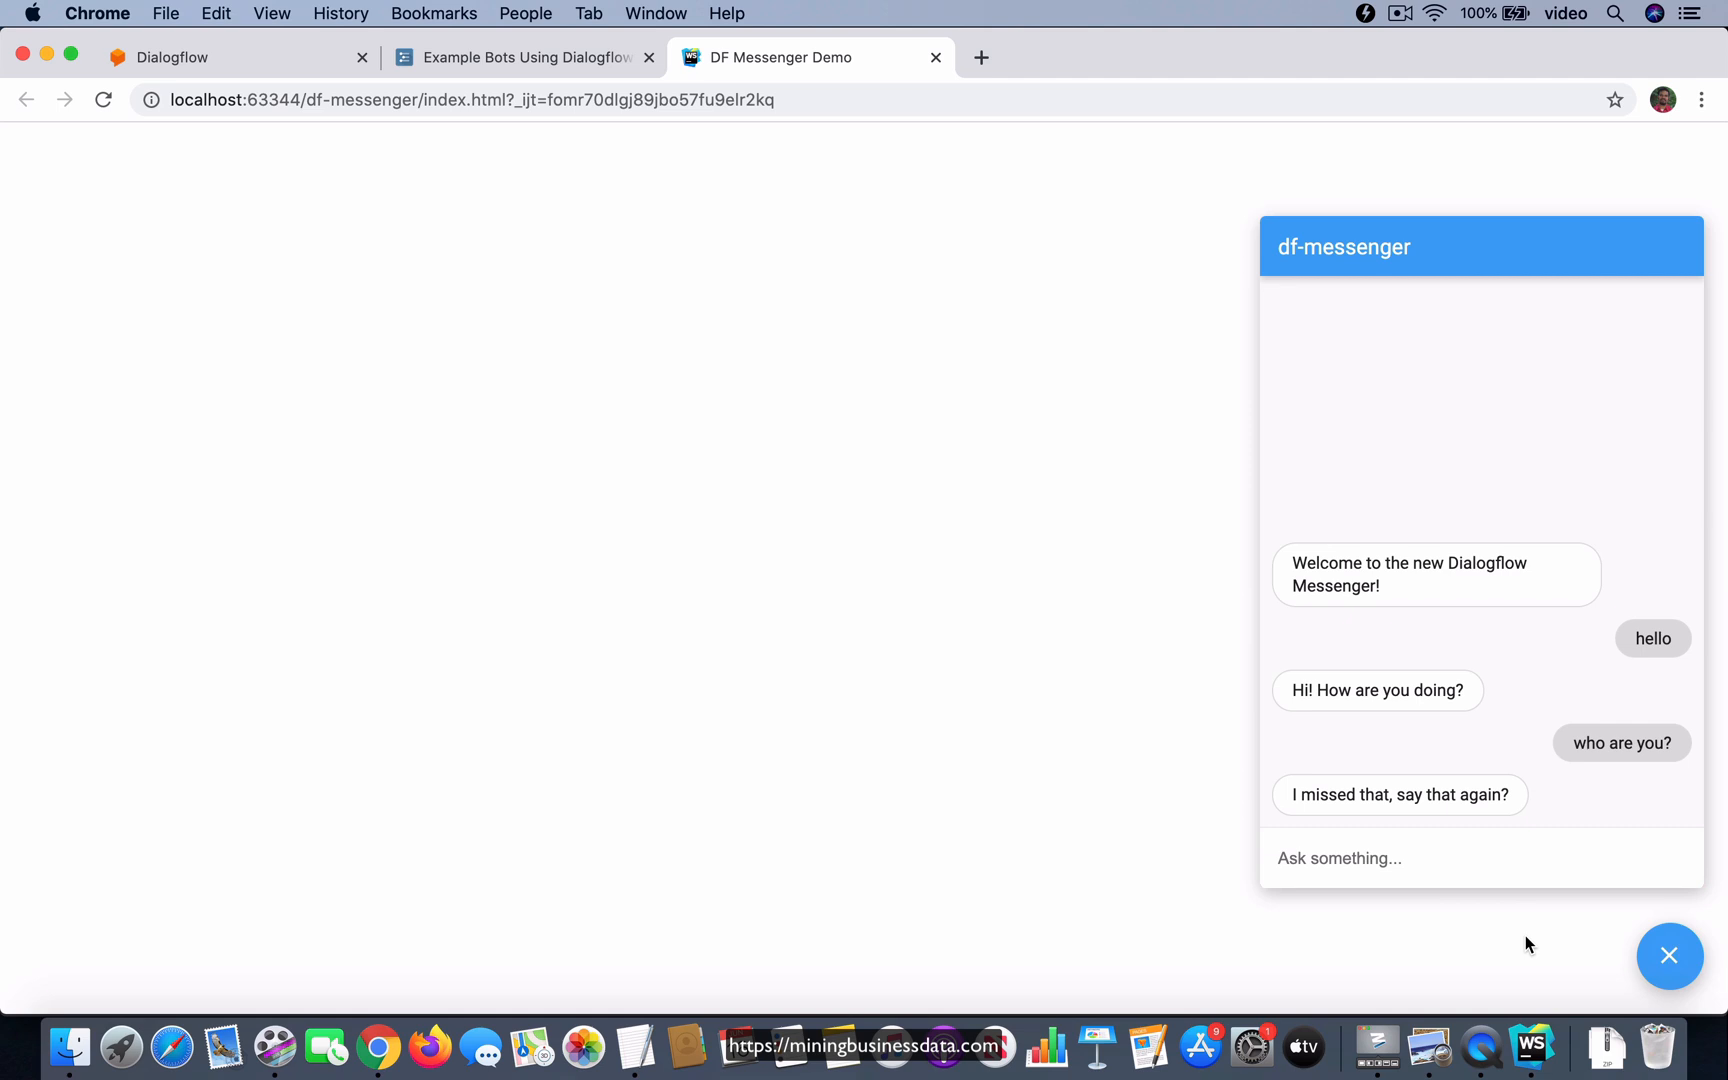
mouse_move(1578, 969)
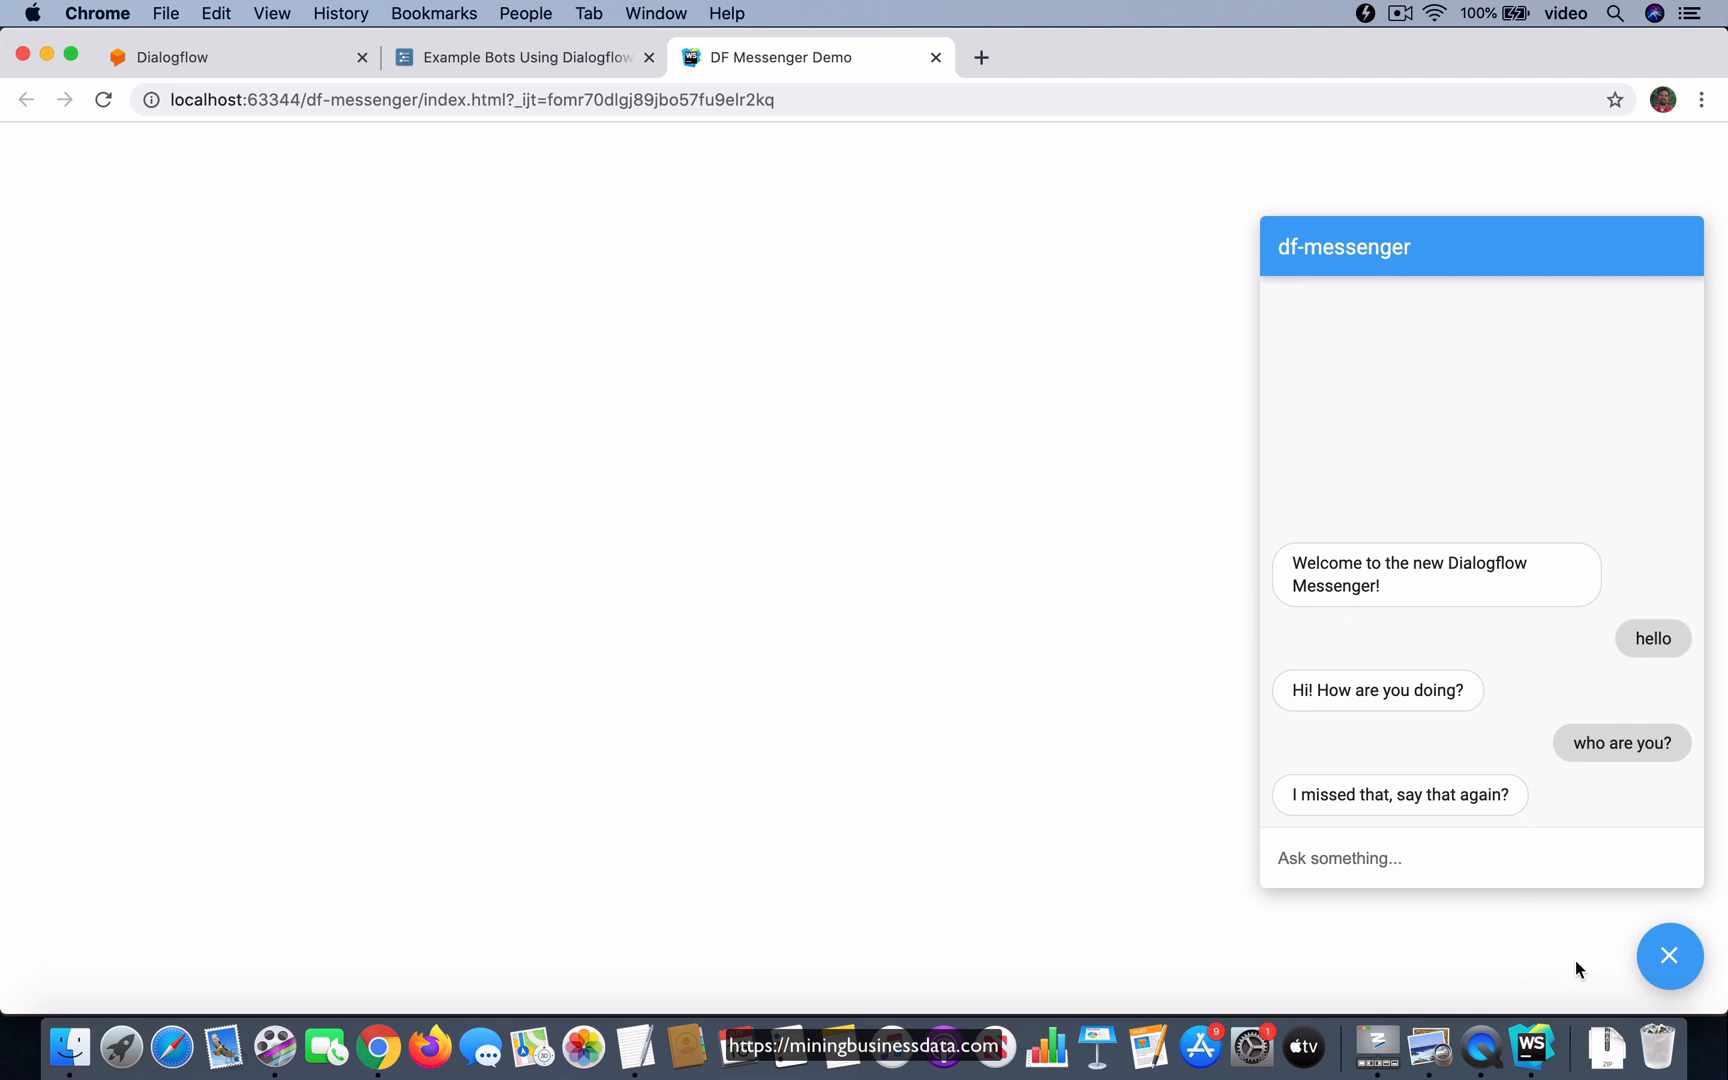
mouse_move(1038, 838)
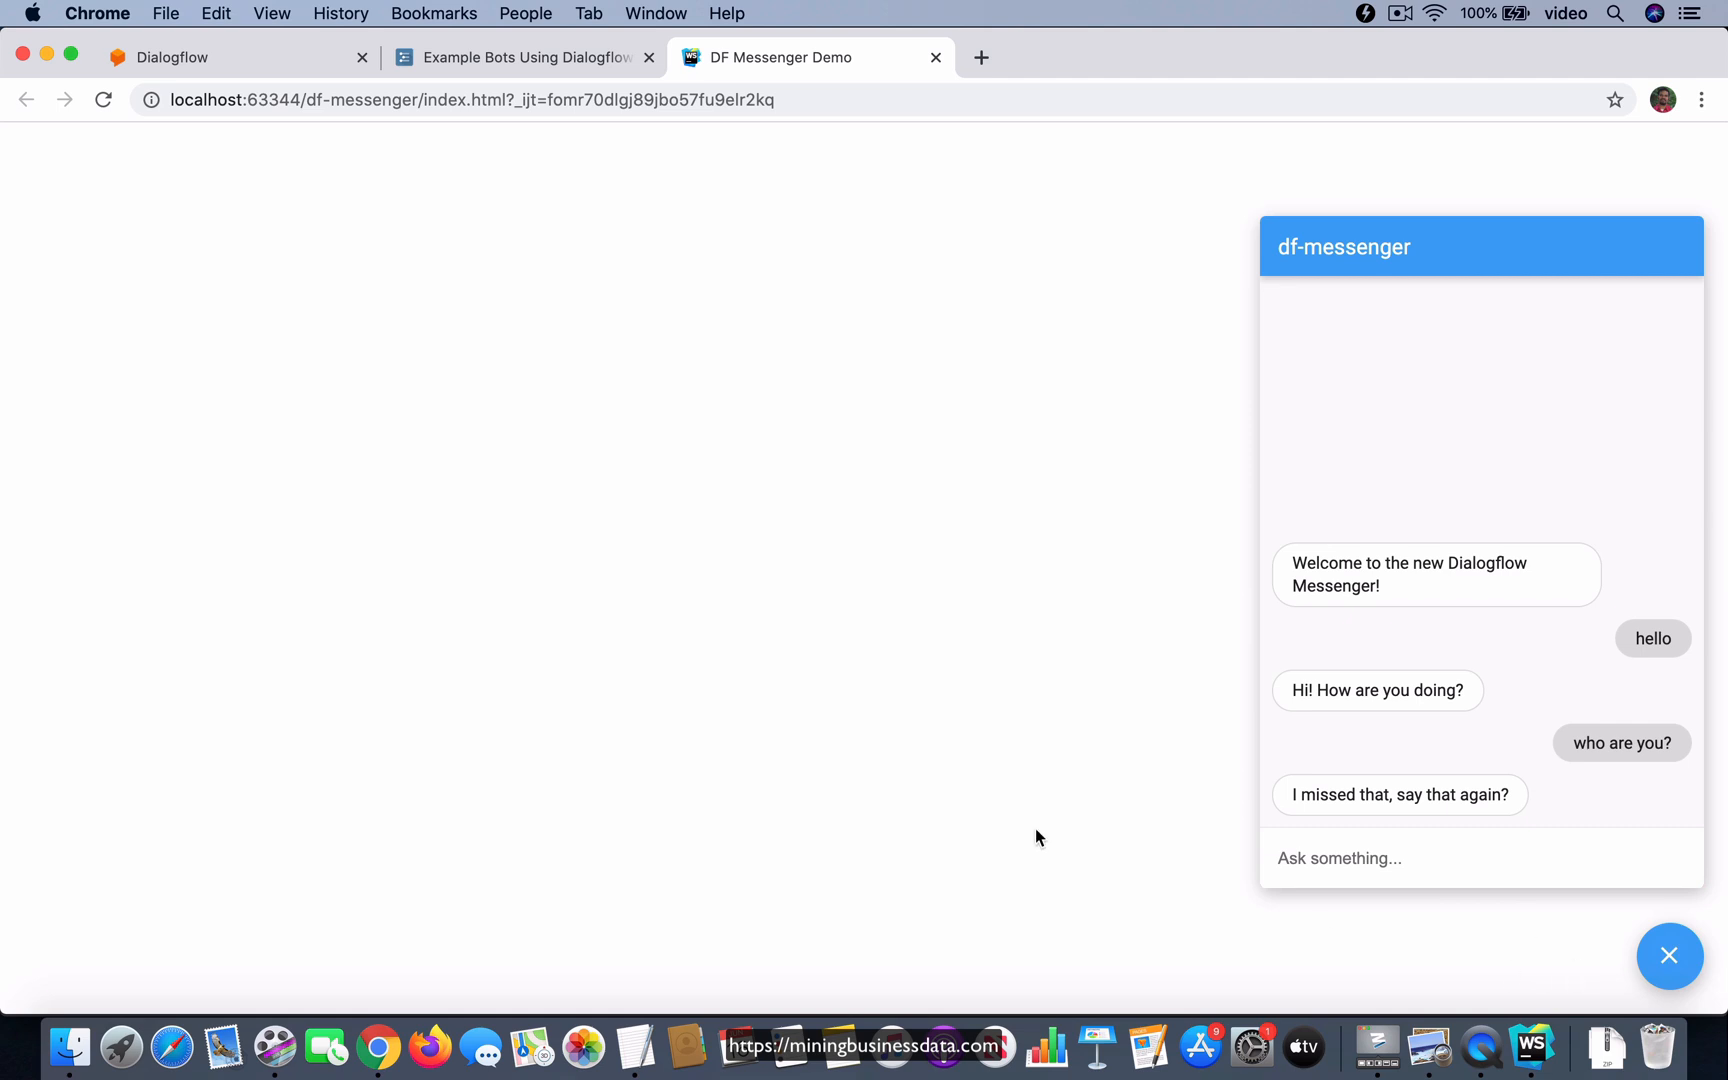